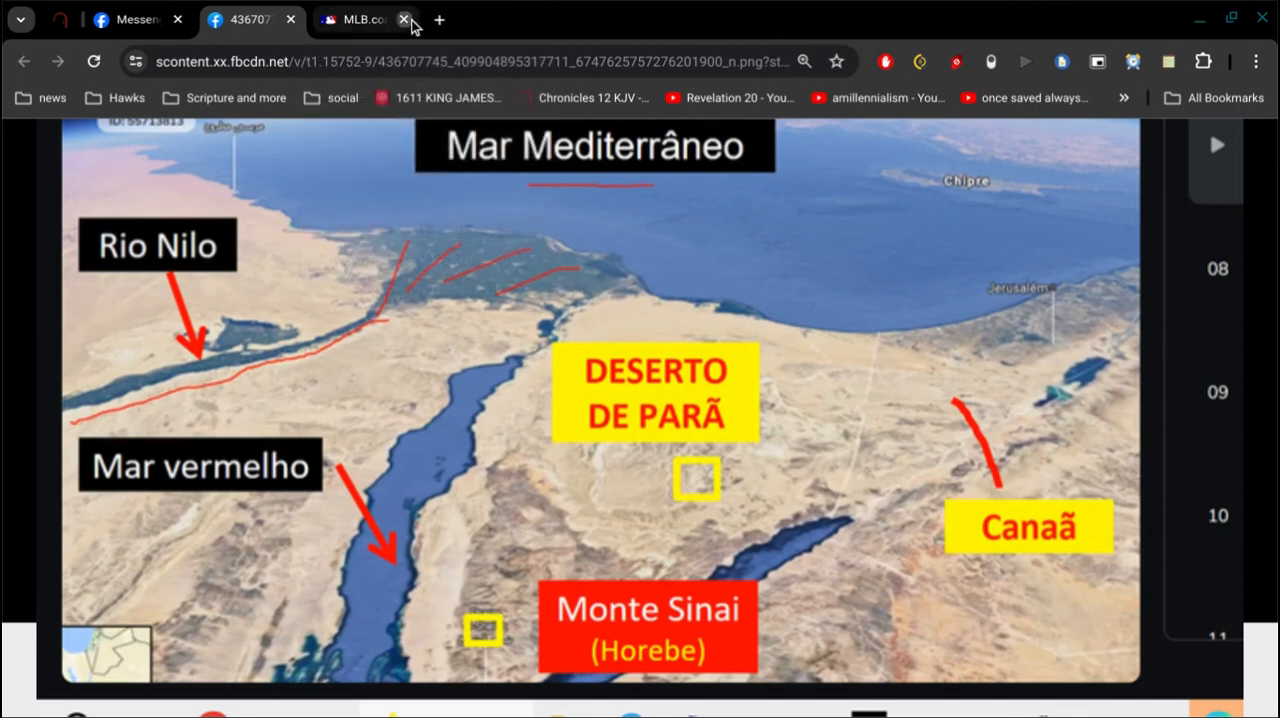
# Step: Close the MLB.com baseball tab so a blank new tab can be used
pyautogui.click(405, 19)
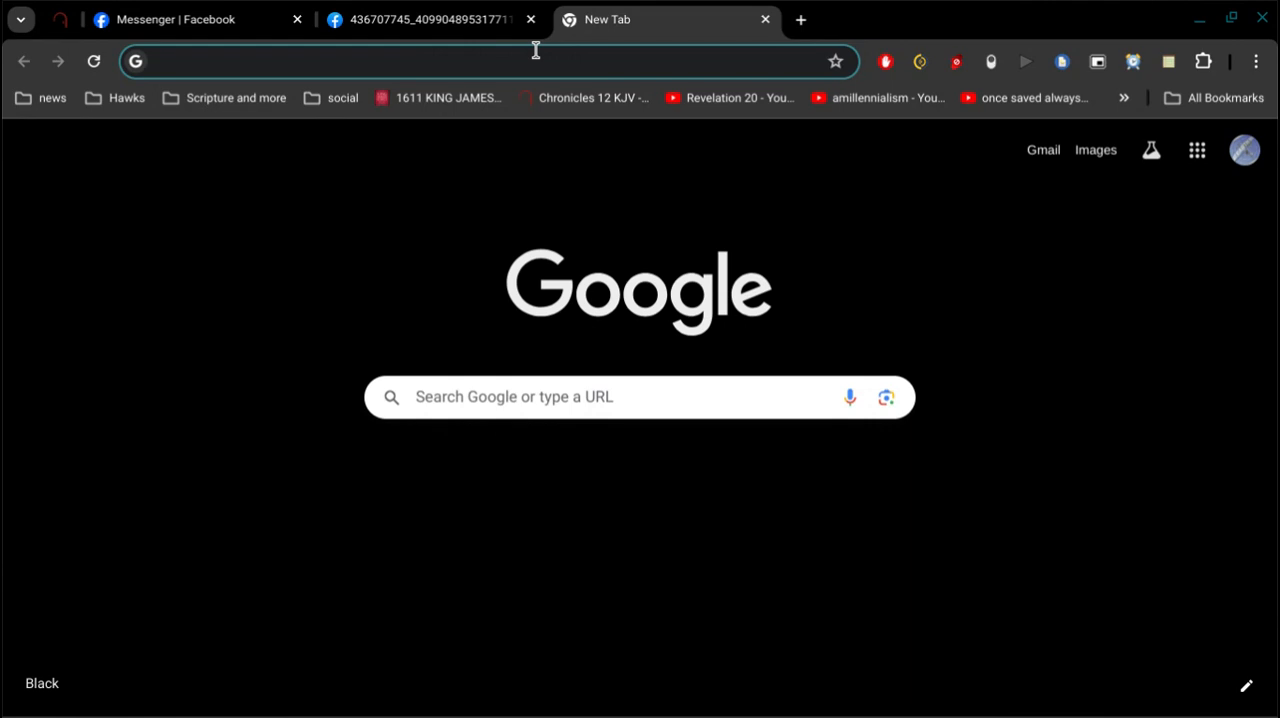
# Step: Search Google for 'google earth' and switch the results to the Maps view
pyautogui.write('go')
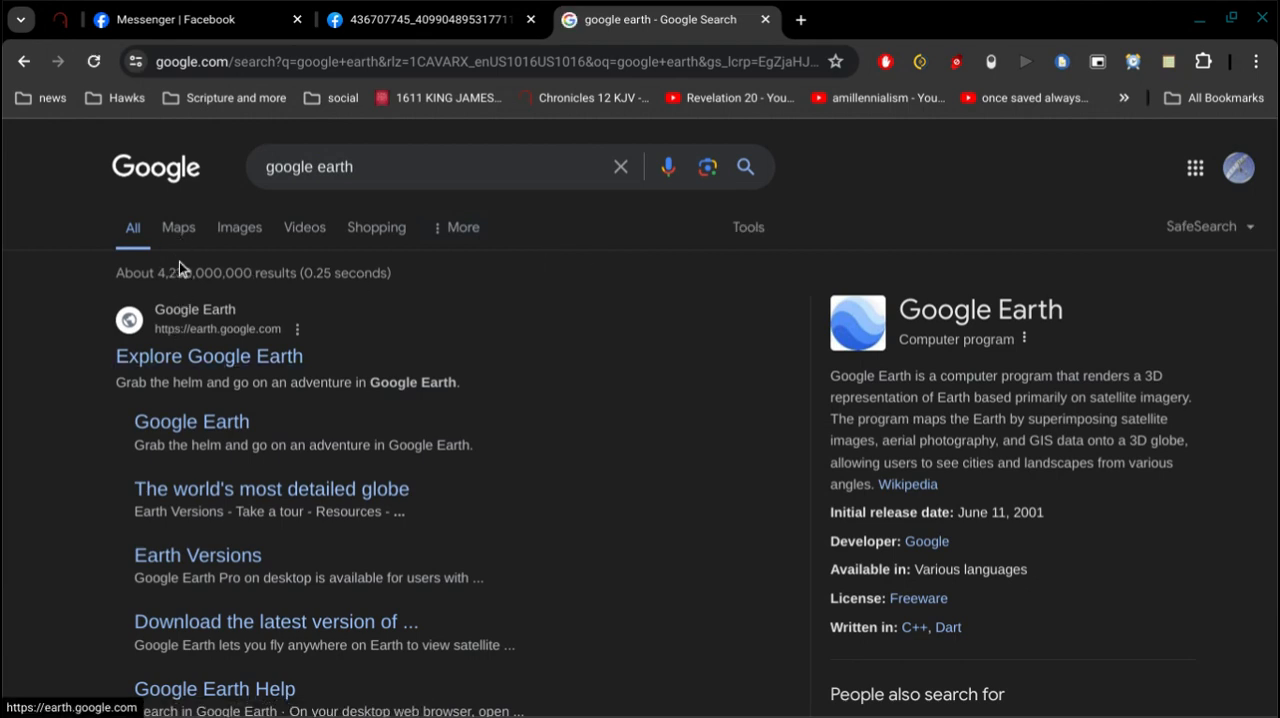
pyautogui.click(178, 227)
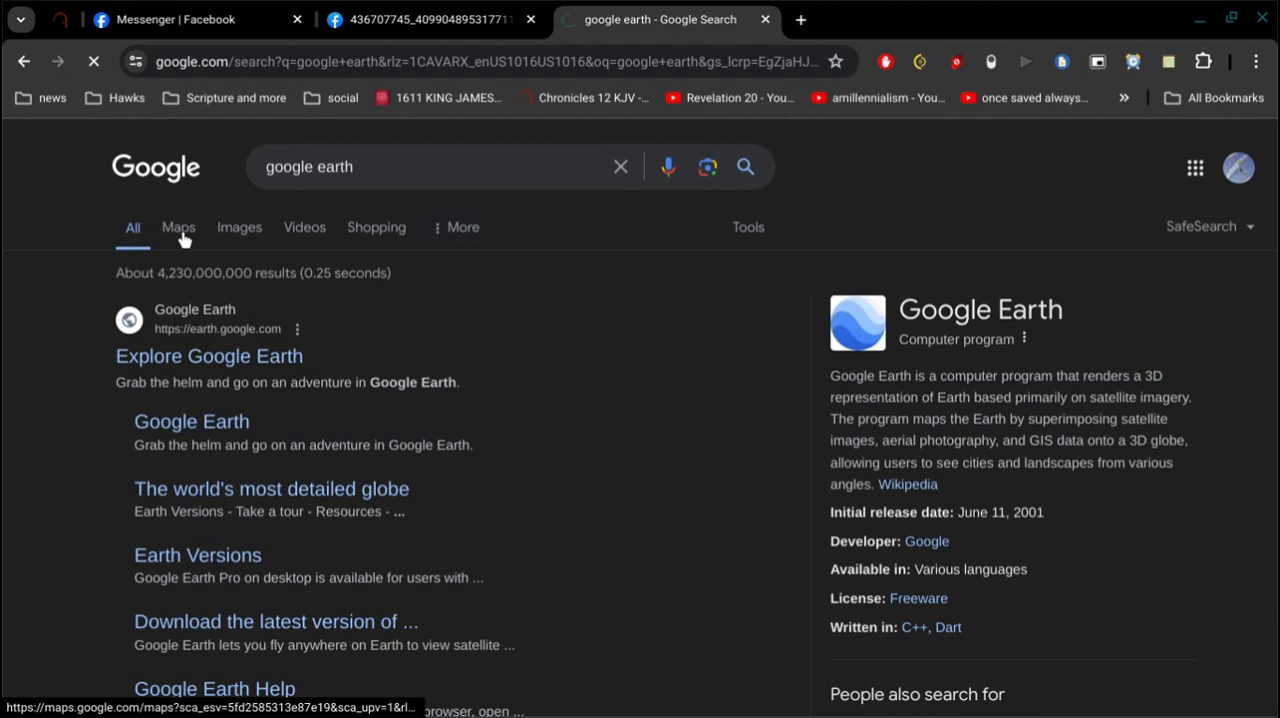
pyautogui.click(178, 227)
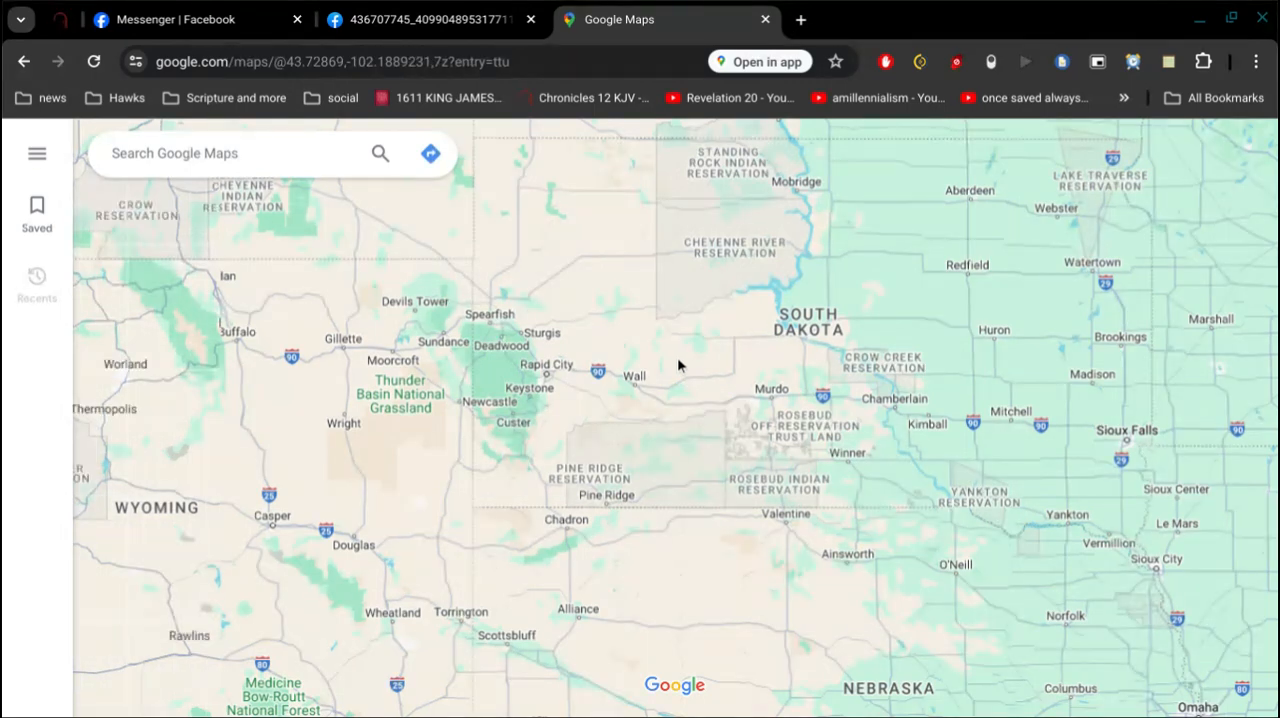
# Step: Zoom out and switch to Satellite imagery over Egypt, Israel and the Red Sea
pyautogui.scroll(-3)
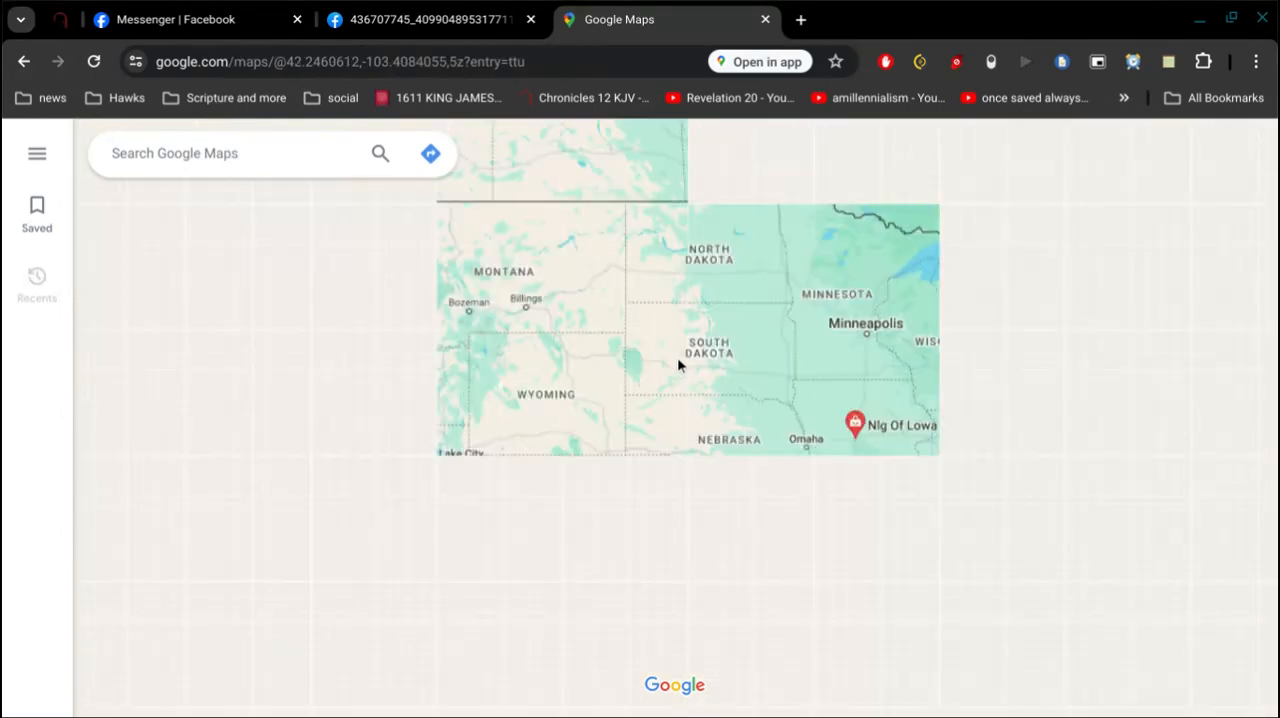
pyautogui.scroll(-3)
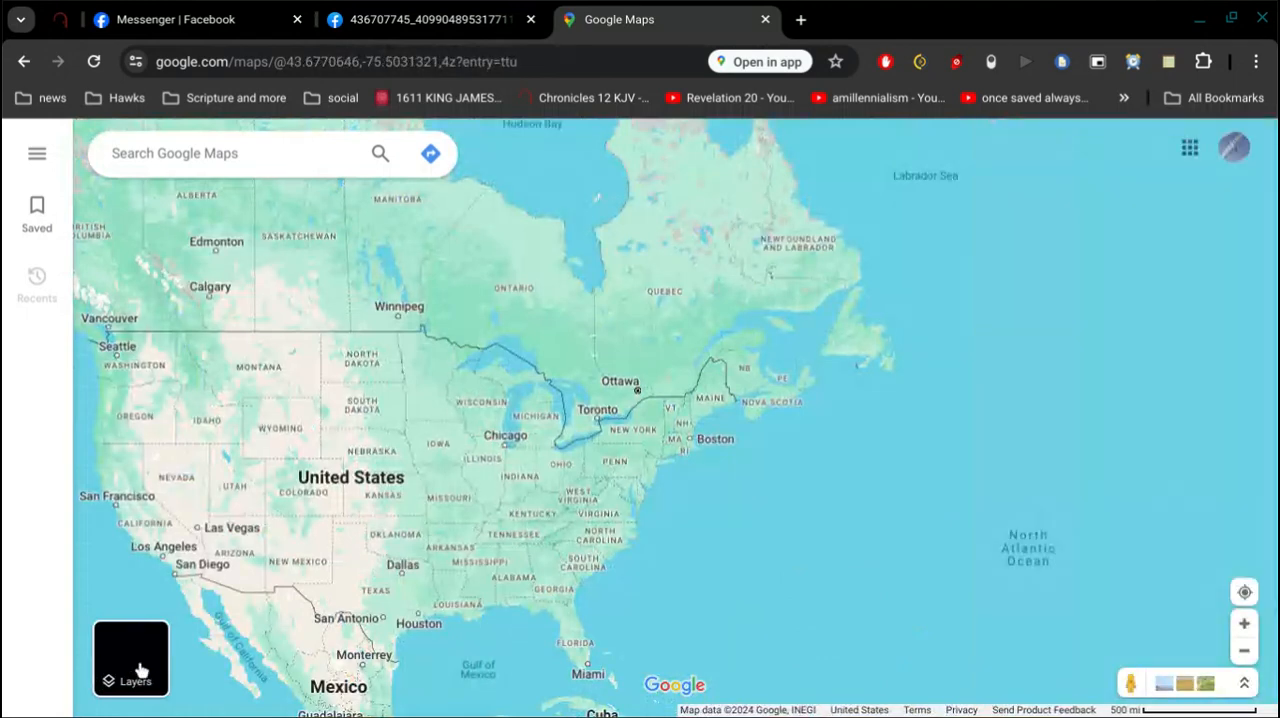
pyautogui.click(131, 658)
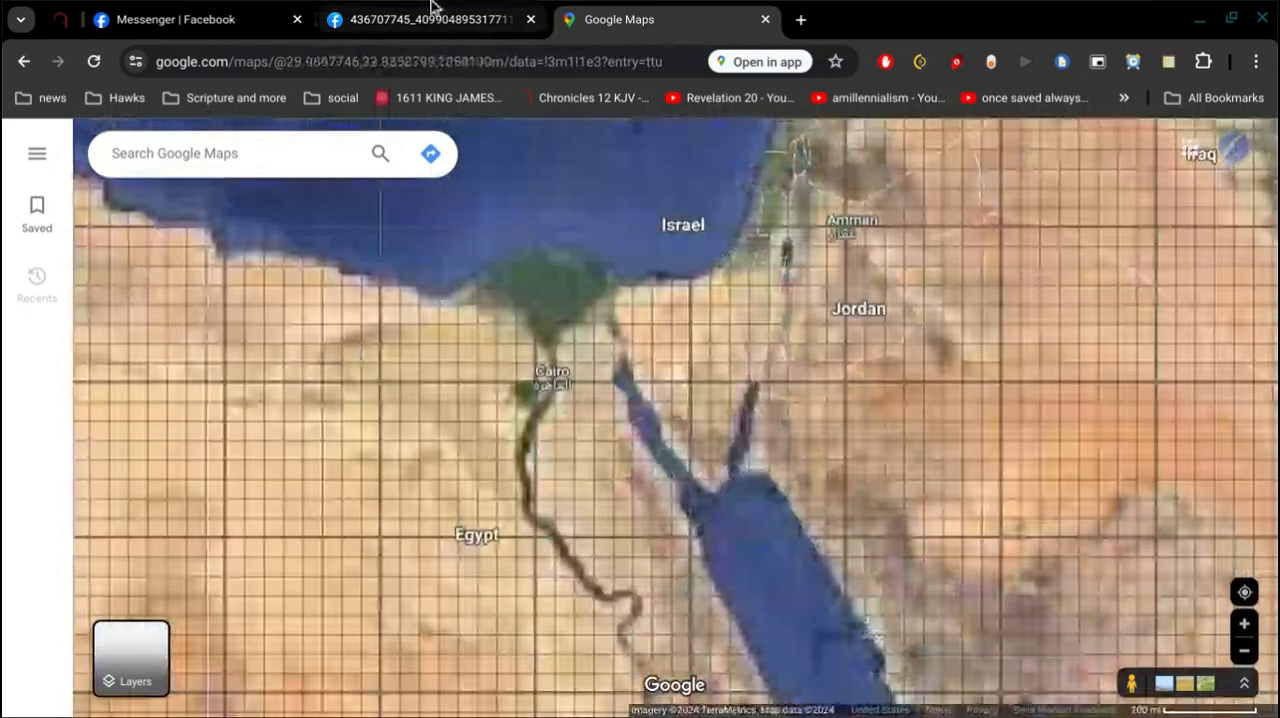
pyautogui.click(430, 19)
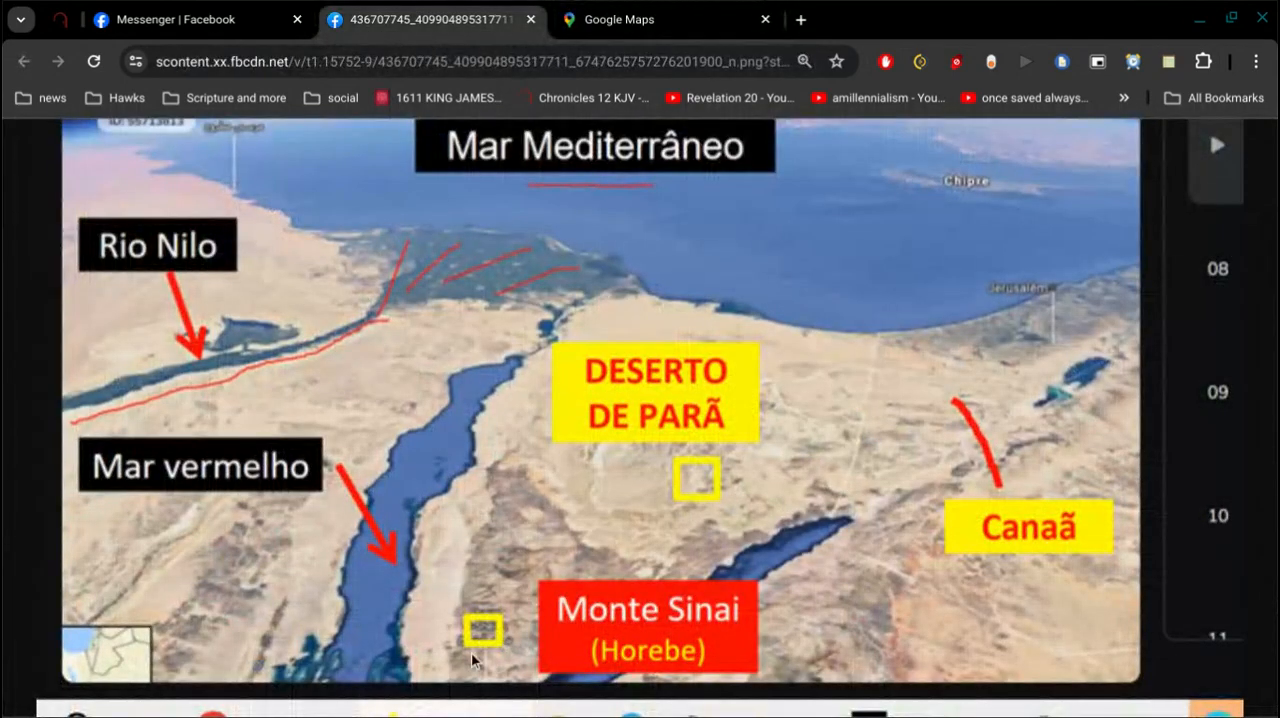
pyautogui.moveTo(685, 638)
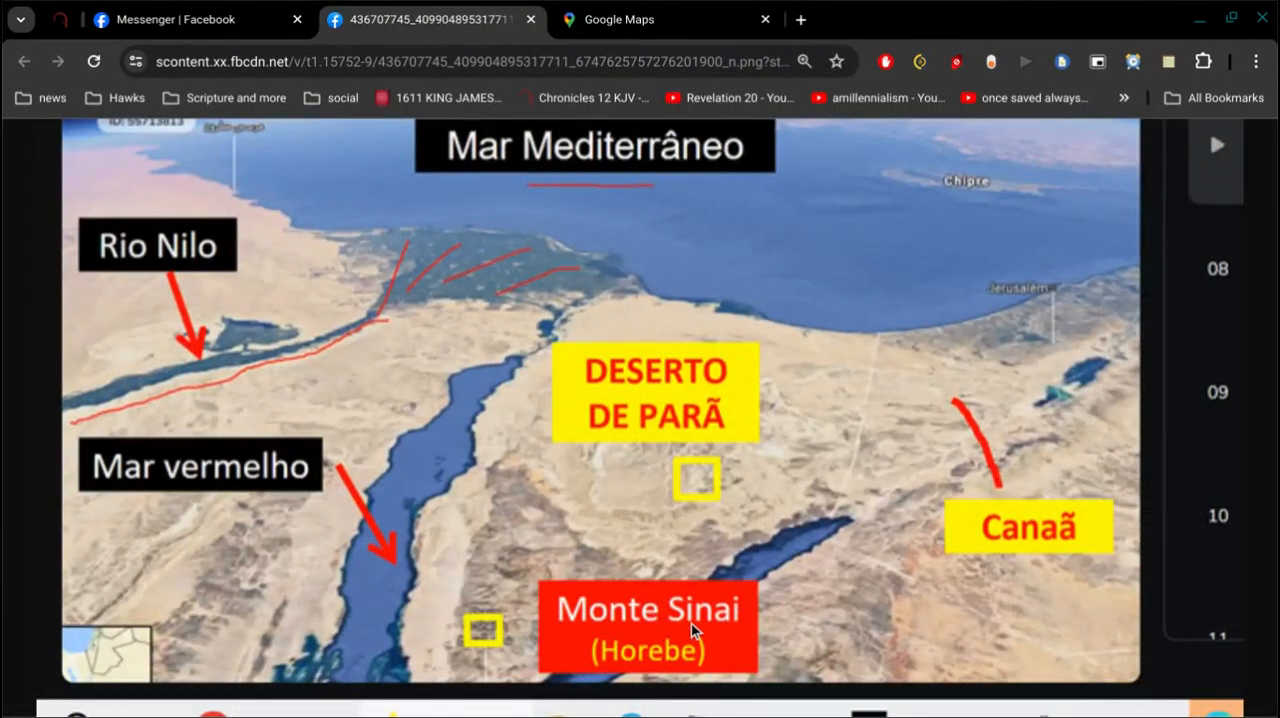
pyautogui.moveTo(490, 618)
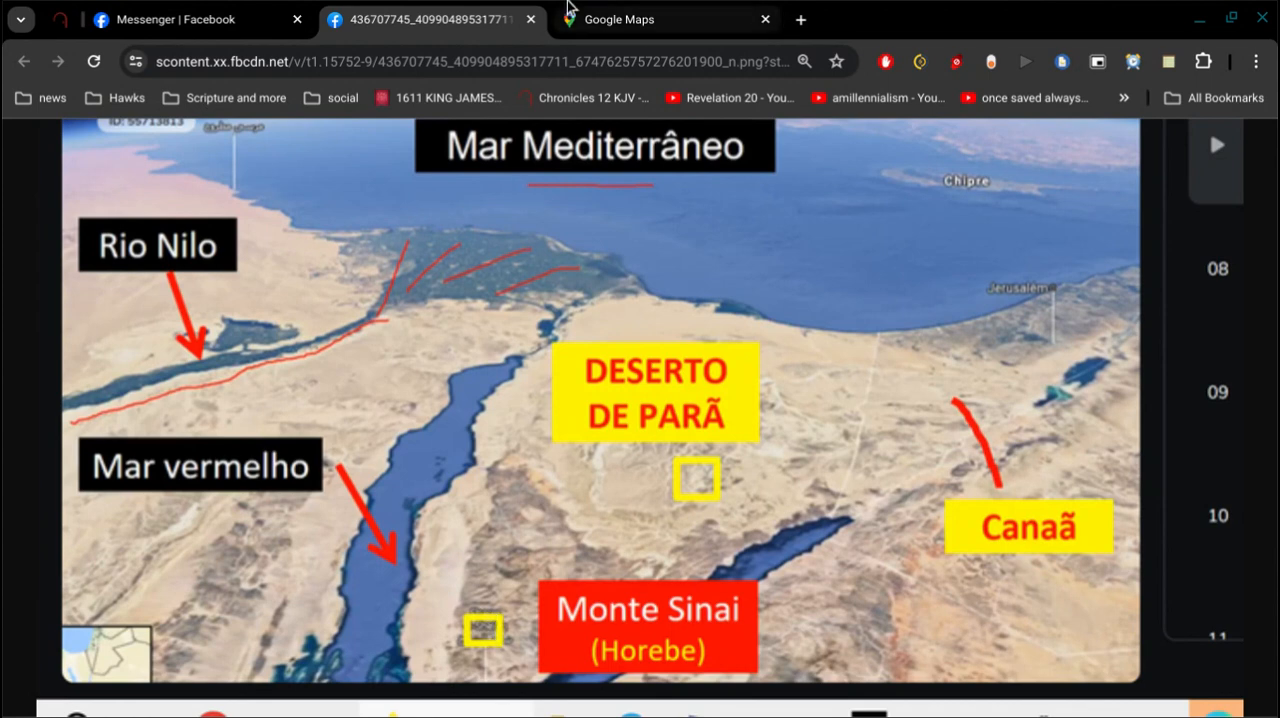
pyautogui.click(665, 19)
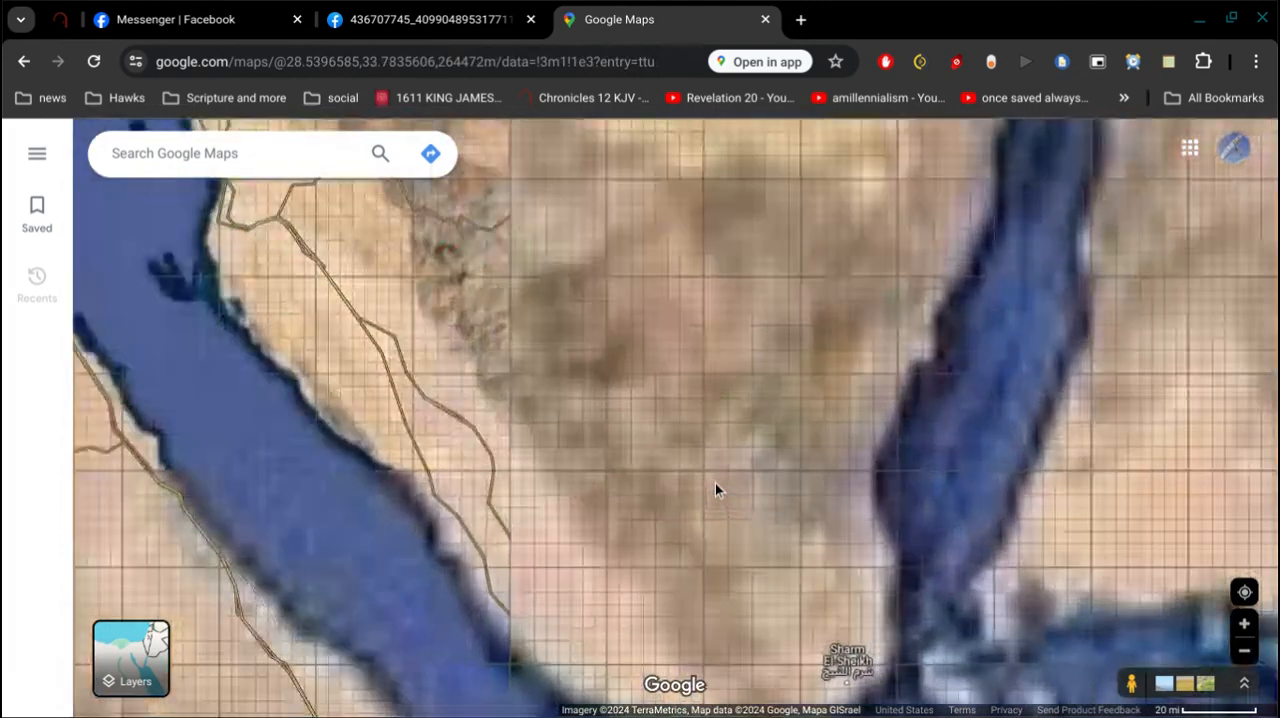
# Step: Zoom around the Sinai and click near Suez to show the Agrod place card
pyautogui.scroll(-3)
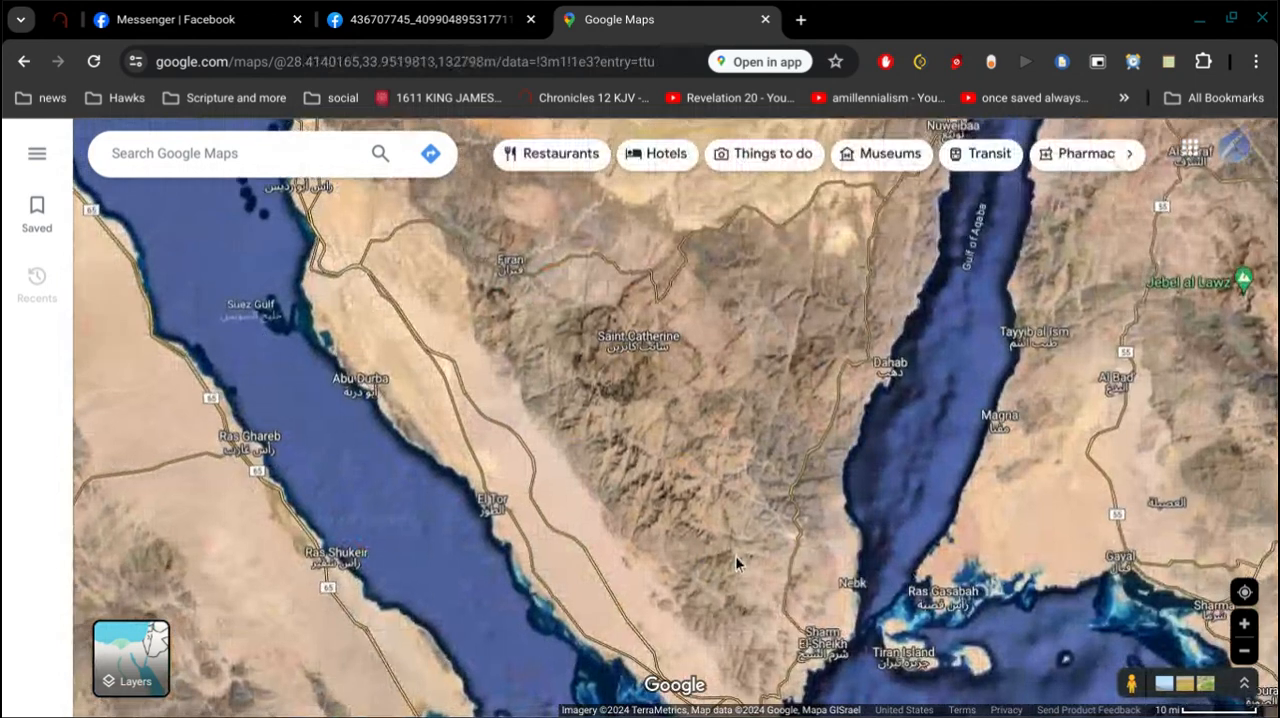
pyautogui.click(638, 336)
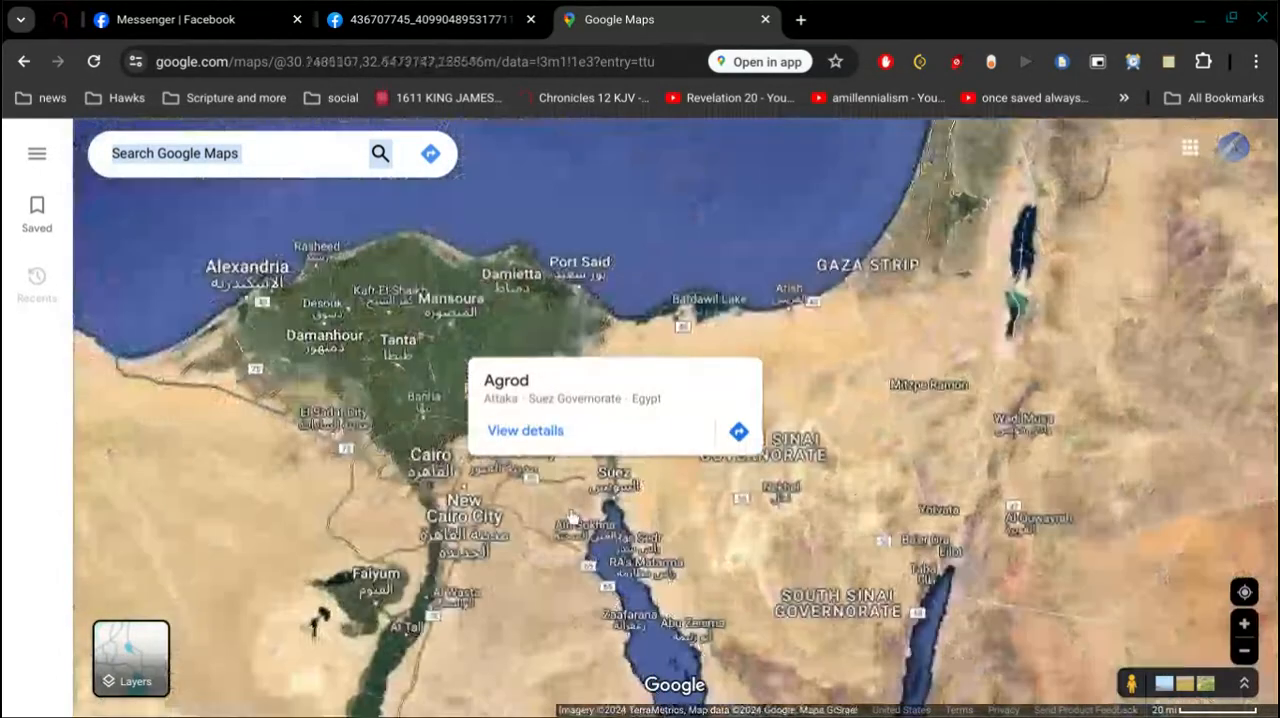
# Step: Frame the Sinai between the two gulfs and find Nuweibaa
pyautogui.scroll(-3)
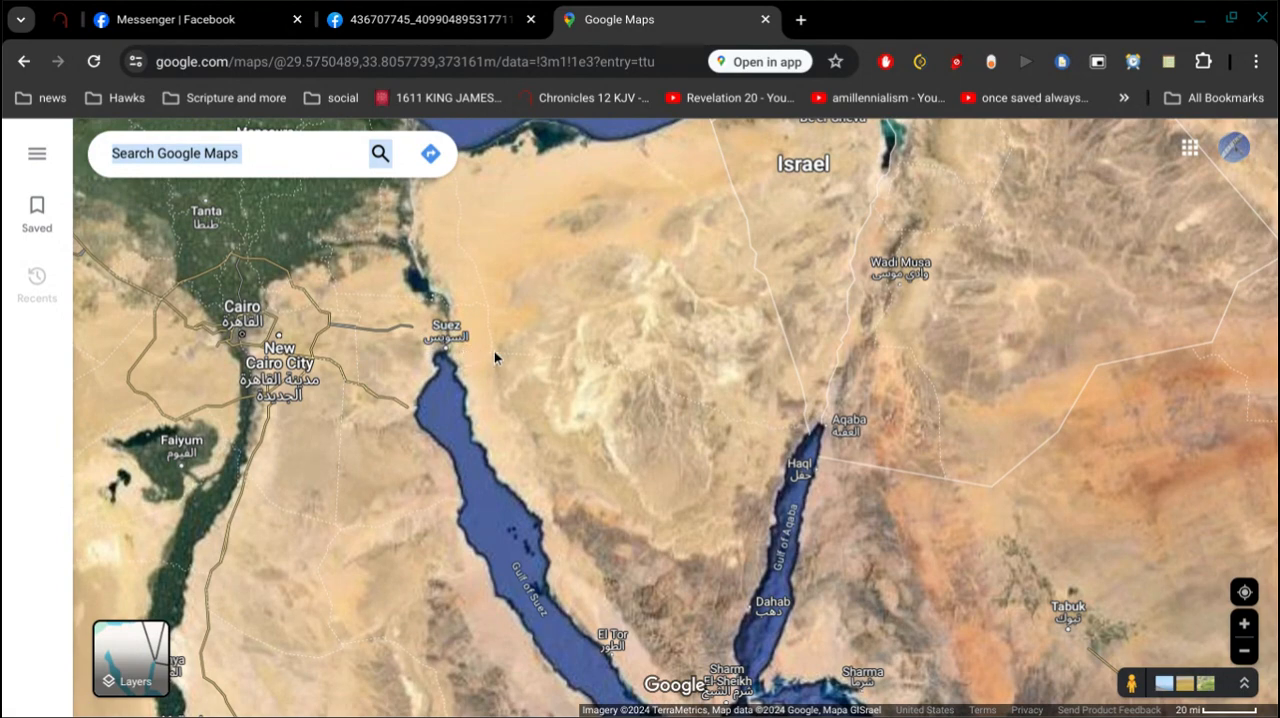
pyautogui.moveTo(685, 509)
pyautogui.write('Nuweibaa')
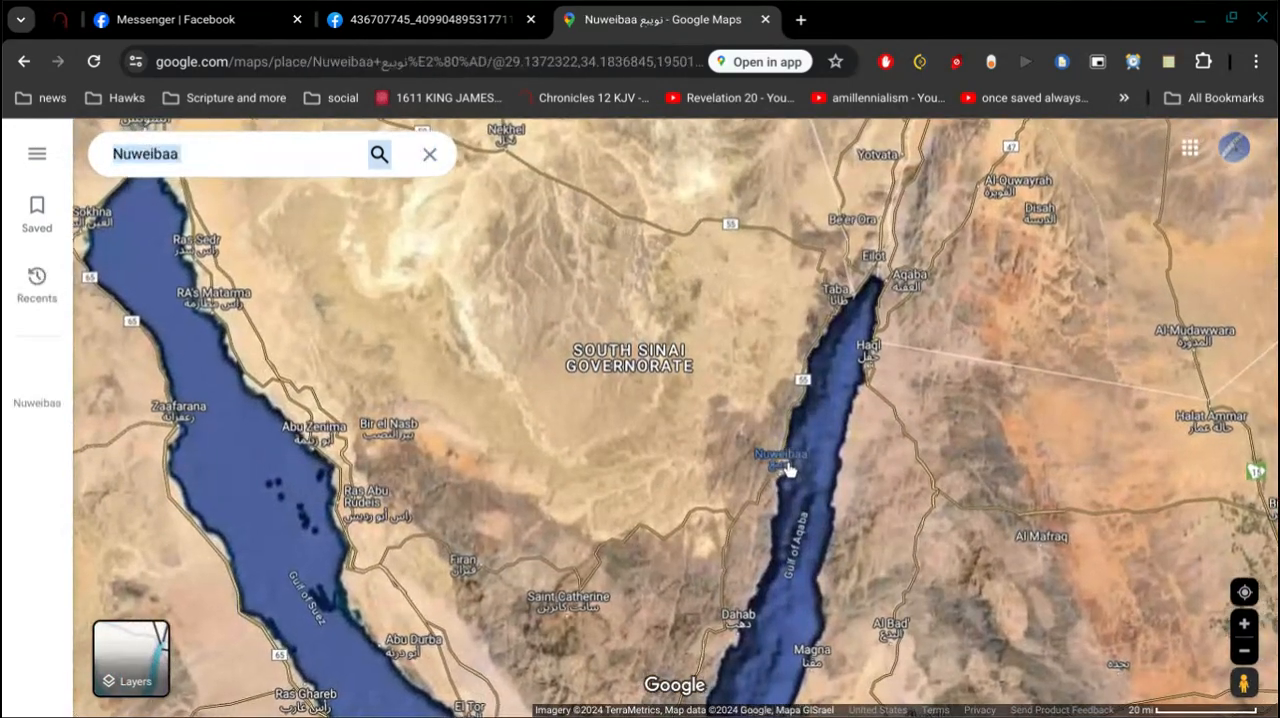
# Step: Open the Nuweibaa place card, then close it
pyautogui.click(782, 463)
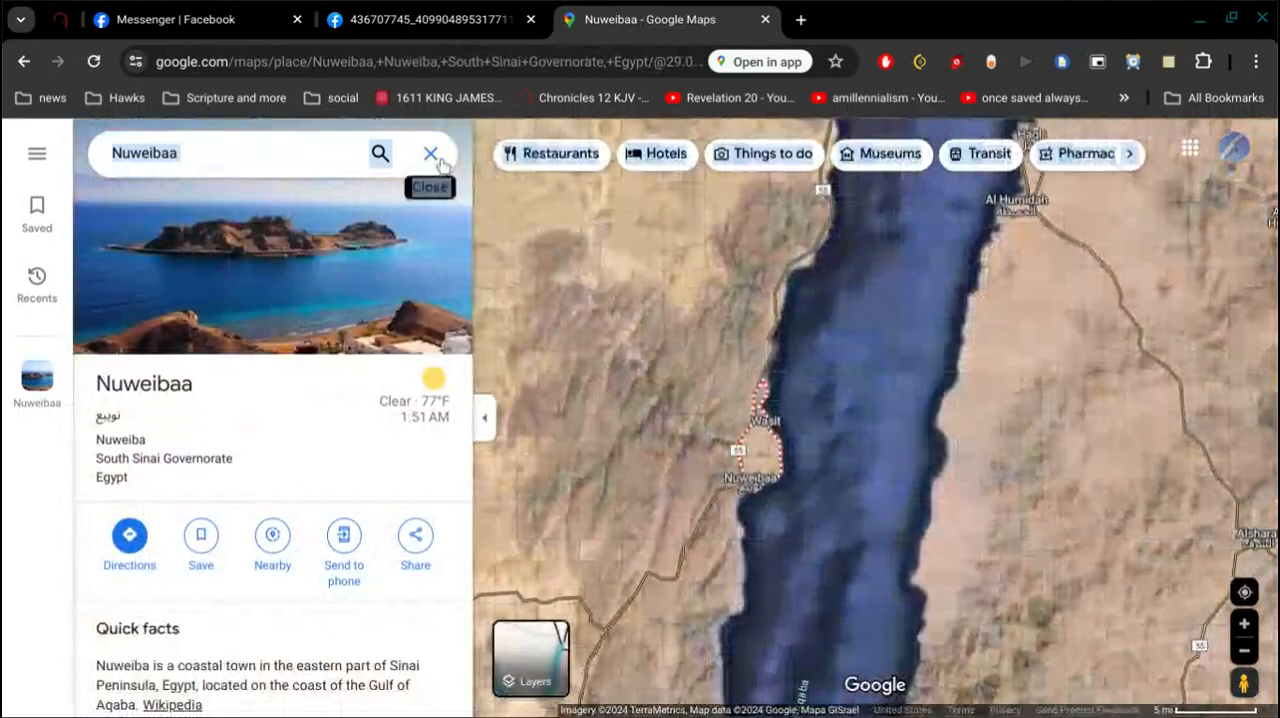
pyautogui.click(430, 153)
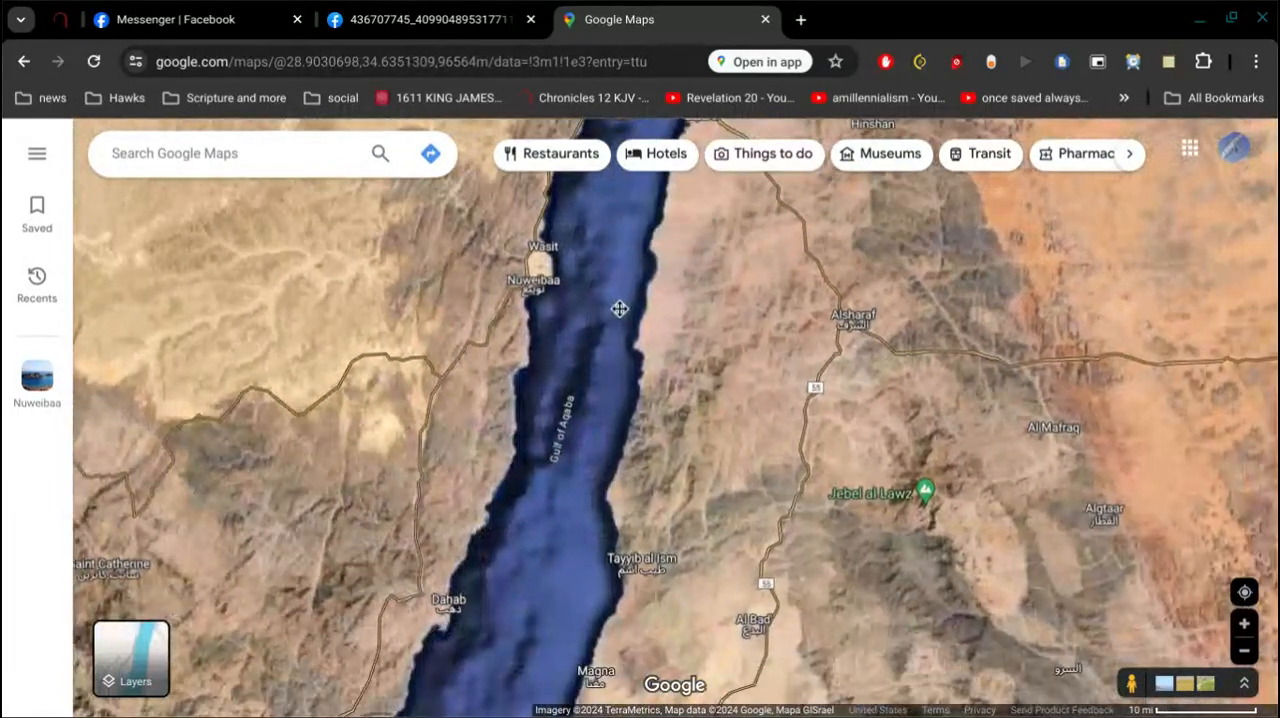
# Step: Drop and dismiss a Gulf of Aqaba point, then zoom in on Nuweibaa's shoreline
pyautogui.moveTo(620, 309); pyautogui.dragTo(585, 275)
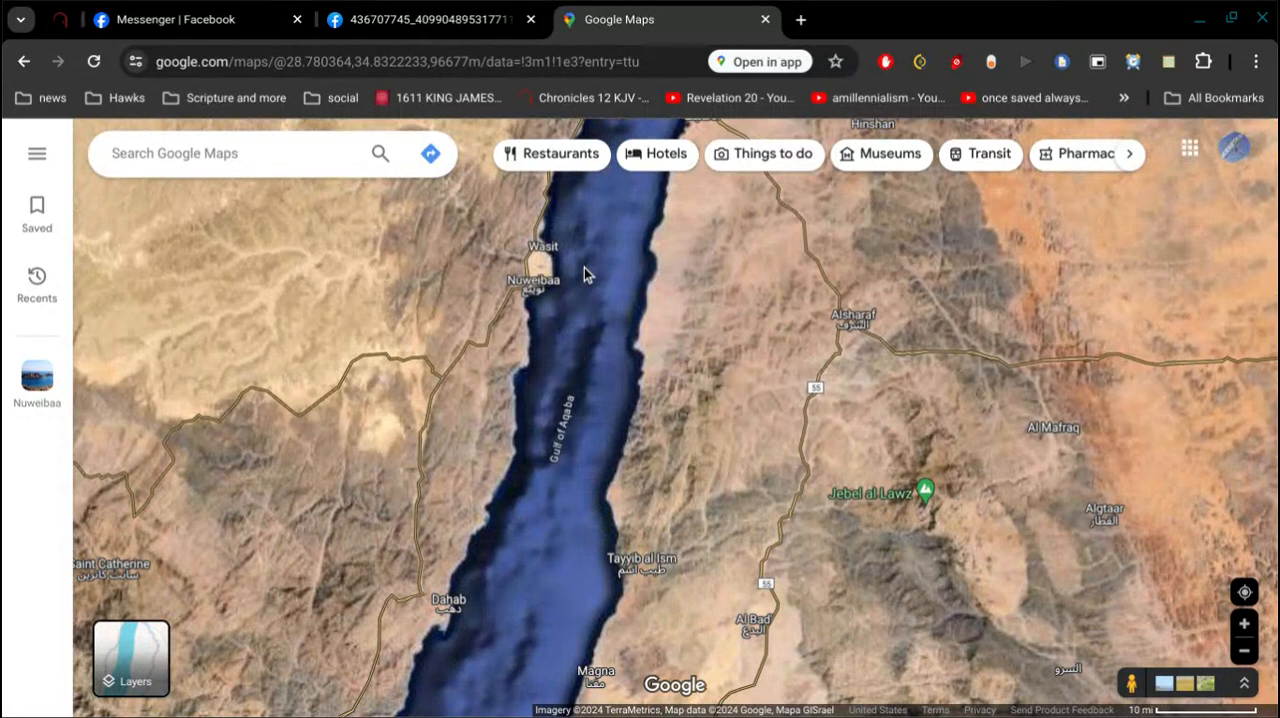
pyautogui.click(582, 268)
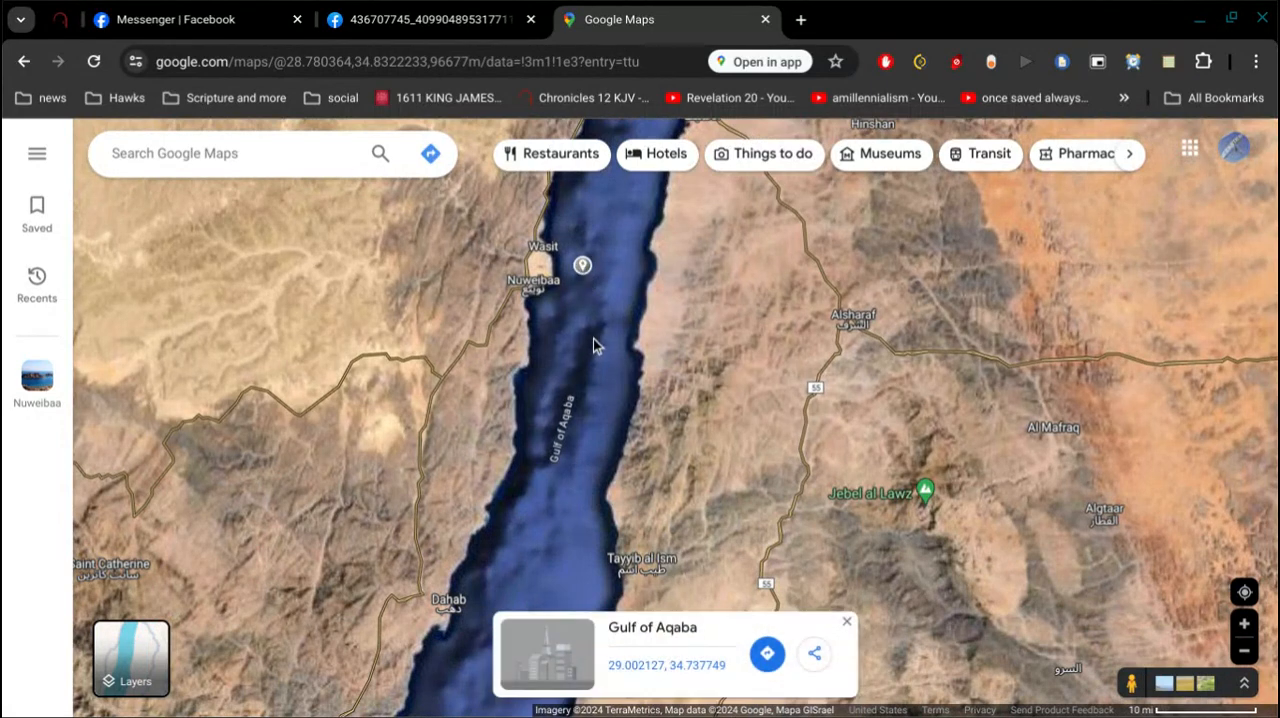
pyautogui.click(846, 621)
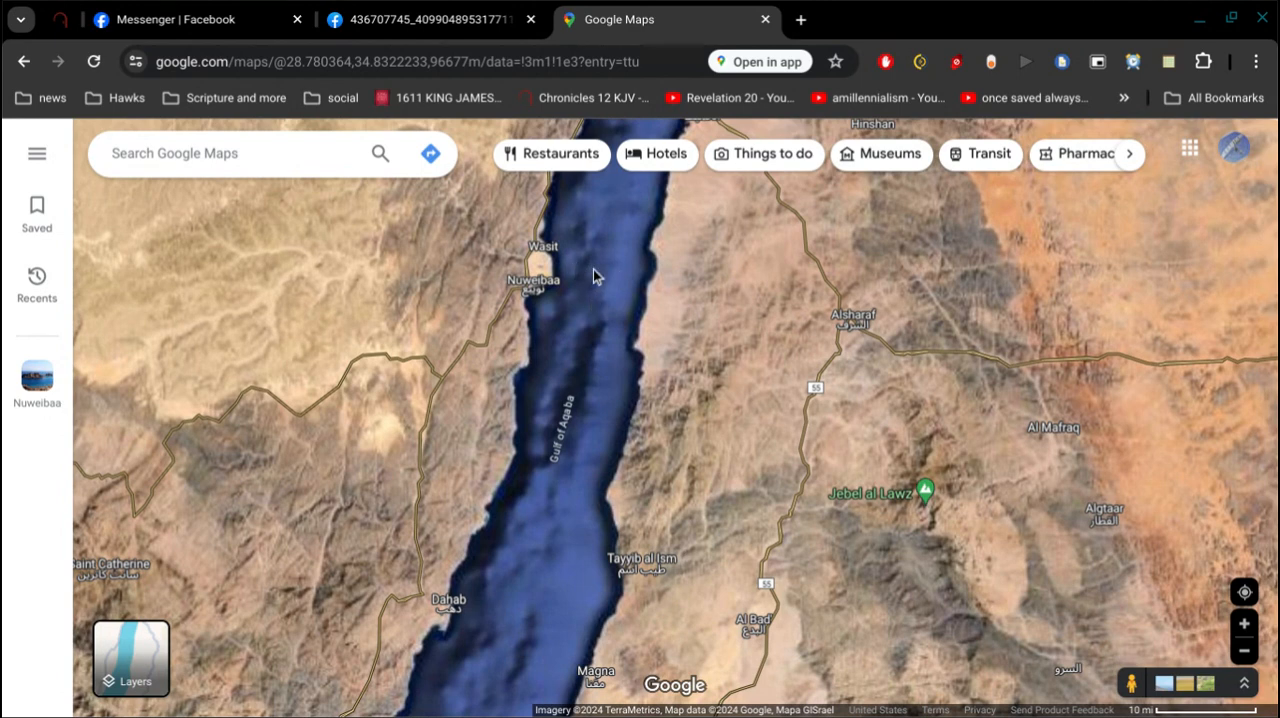
pyautogui.moveTo(613, 283)
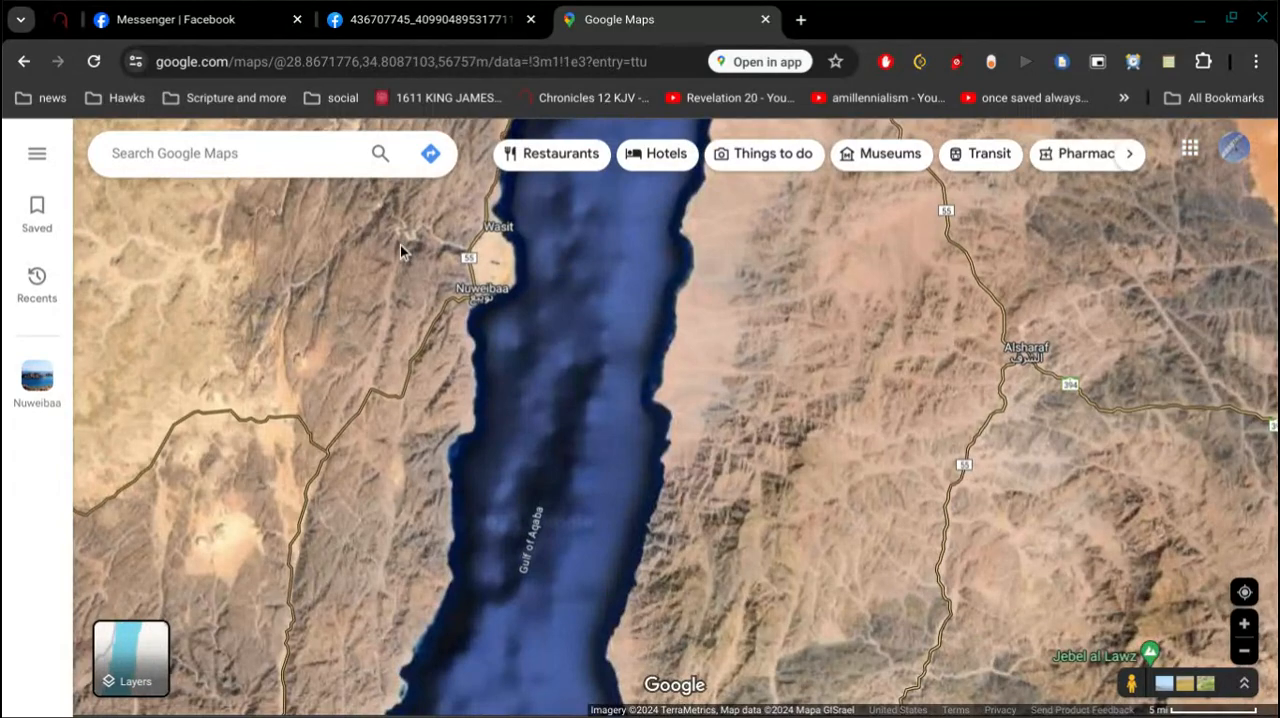
pyautogui.scroll(-3)
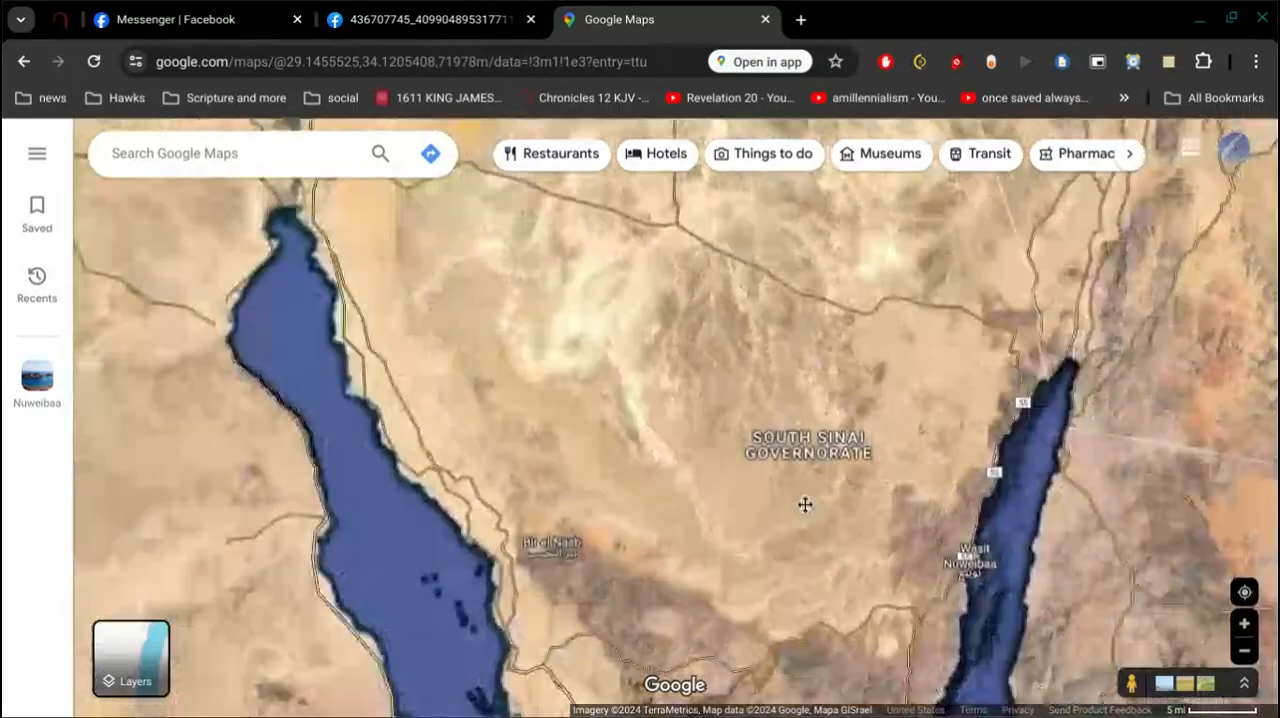
pyautogui.scroll(-3)
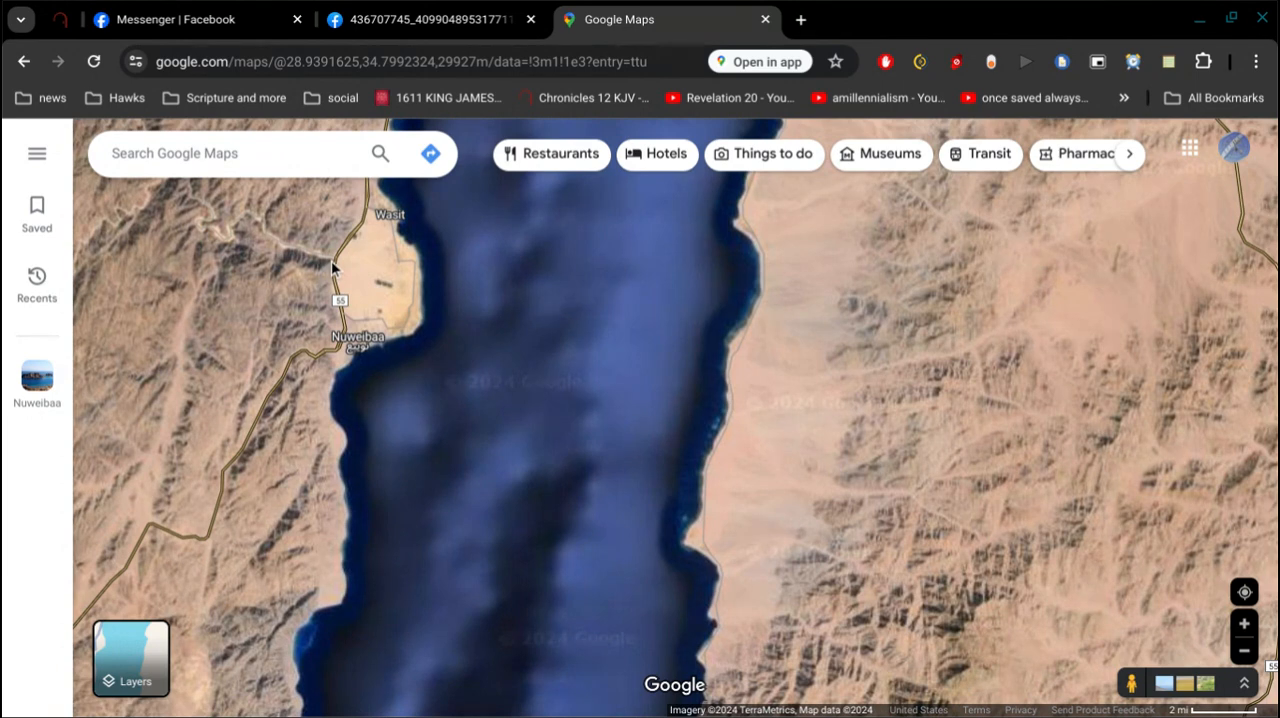
pyautogui.moveTo(423, 308)
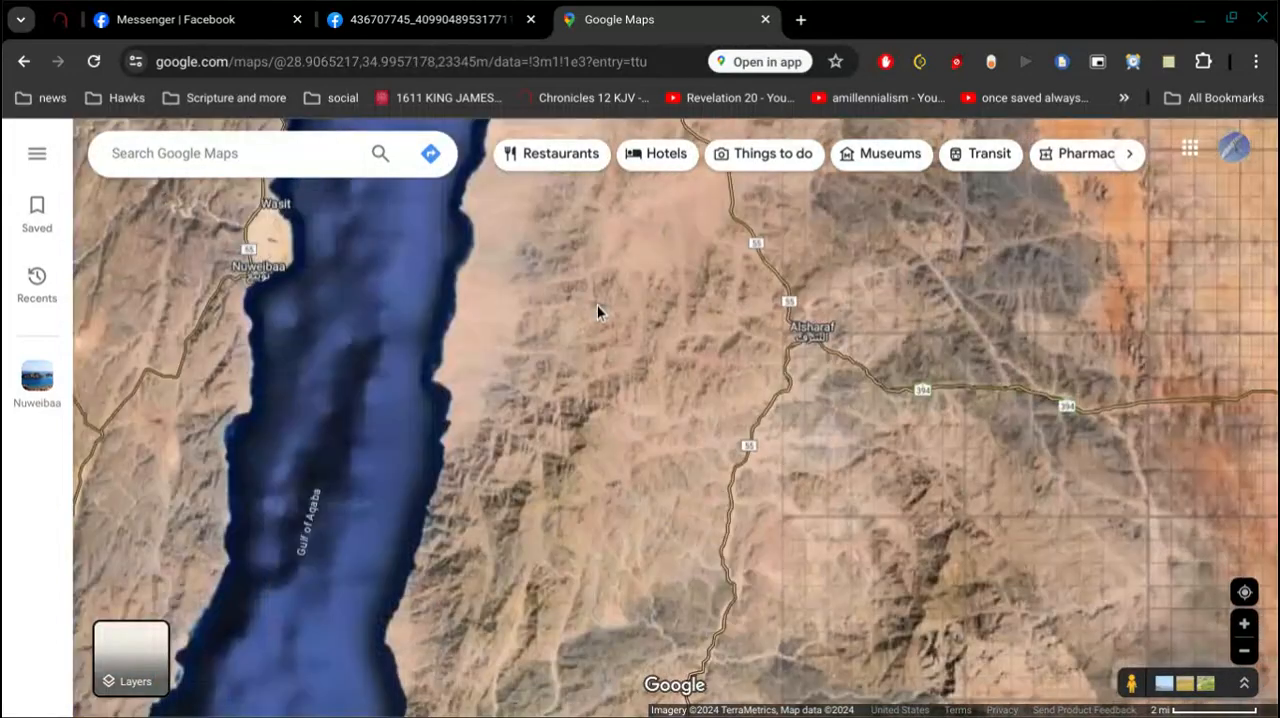
# Step: Zoom in on the mountains east of the Gulf of Aqaba near Alsharaf
pyautogui.scroll(-3)
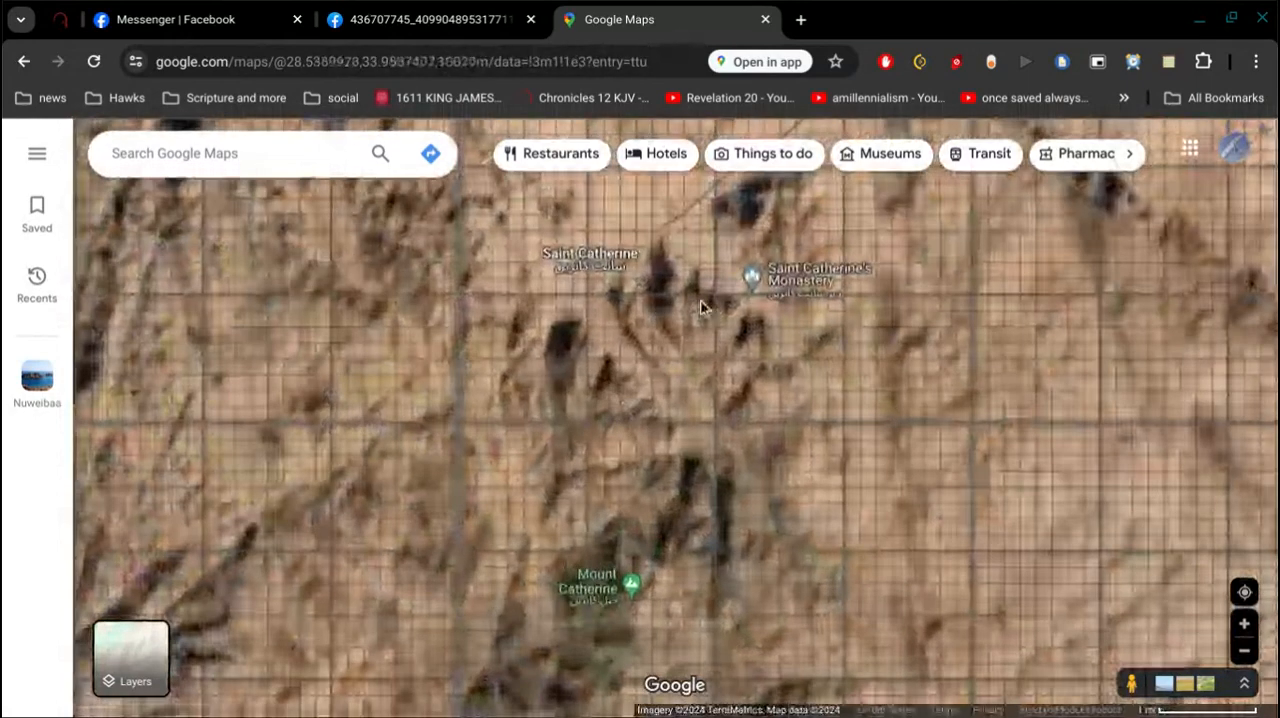
# Step: Copy coordinates near Saint Catherine's Monastery and move the view toward Jebel al Lawz
pyautogui.scroll(-3)
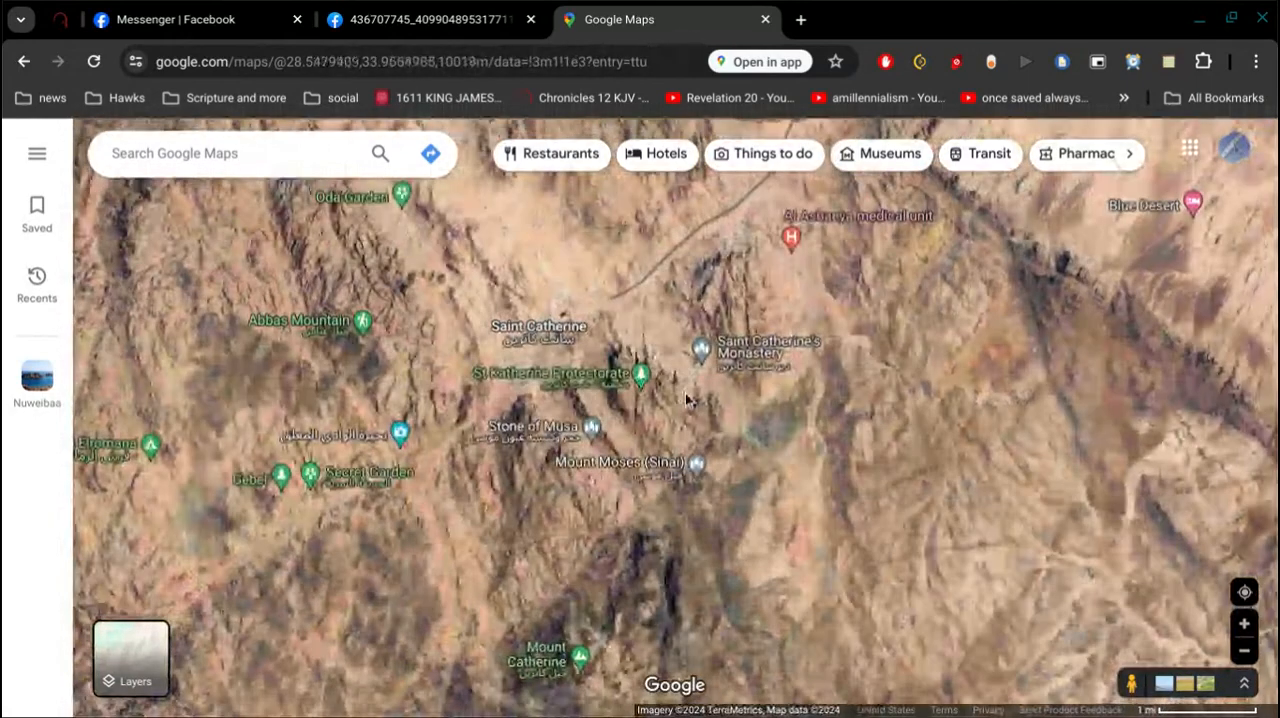
pyautogui.scroll(-3)
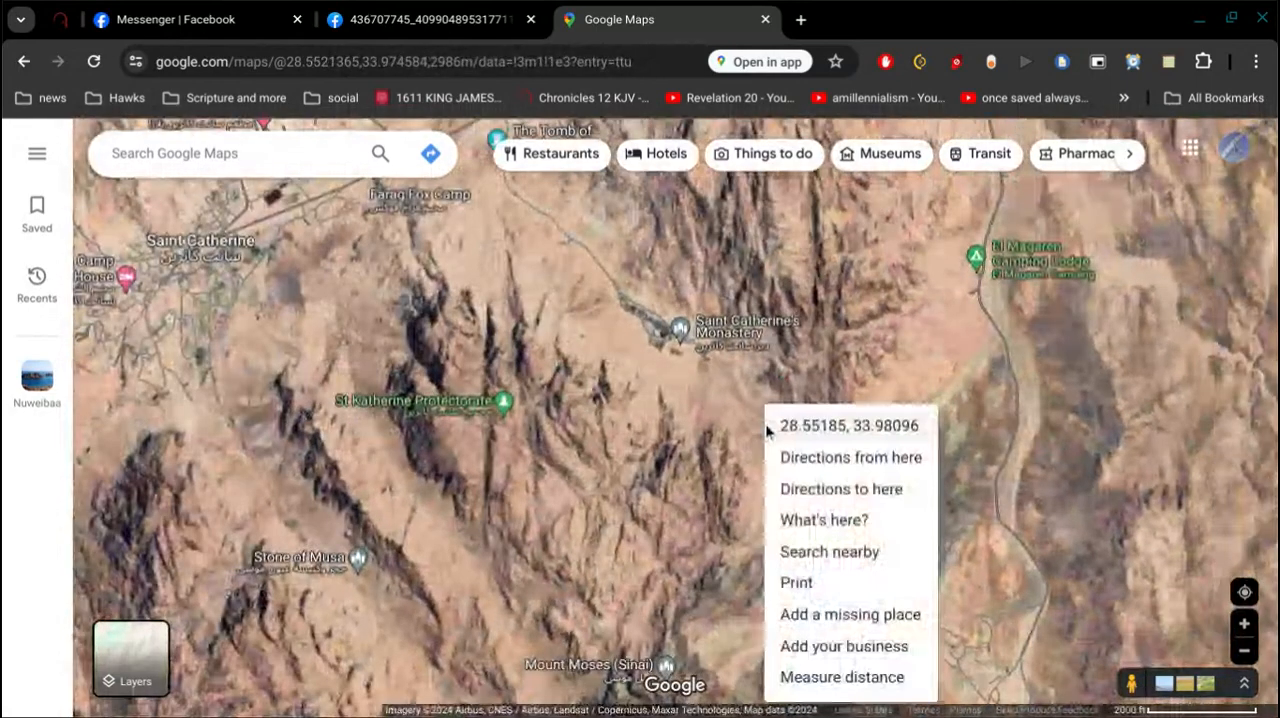
pyautogui.click(775, 350)
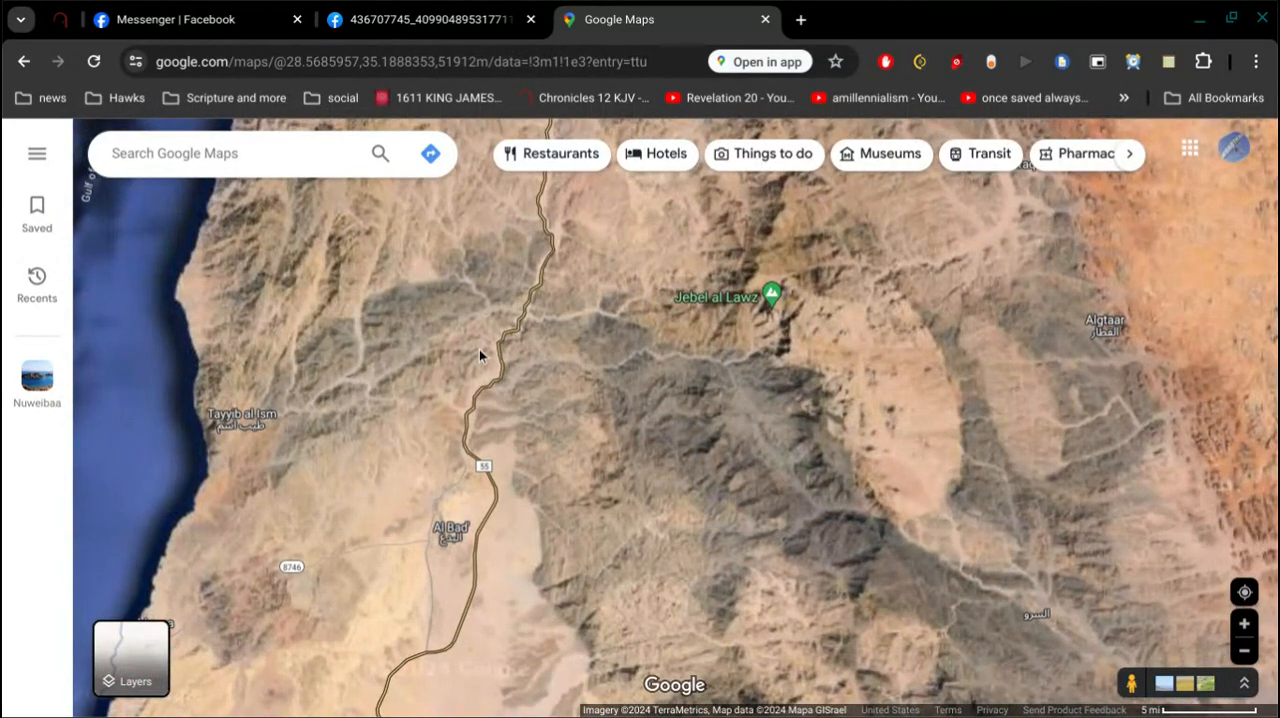
pyautogui.moveTo(430, 320)
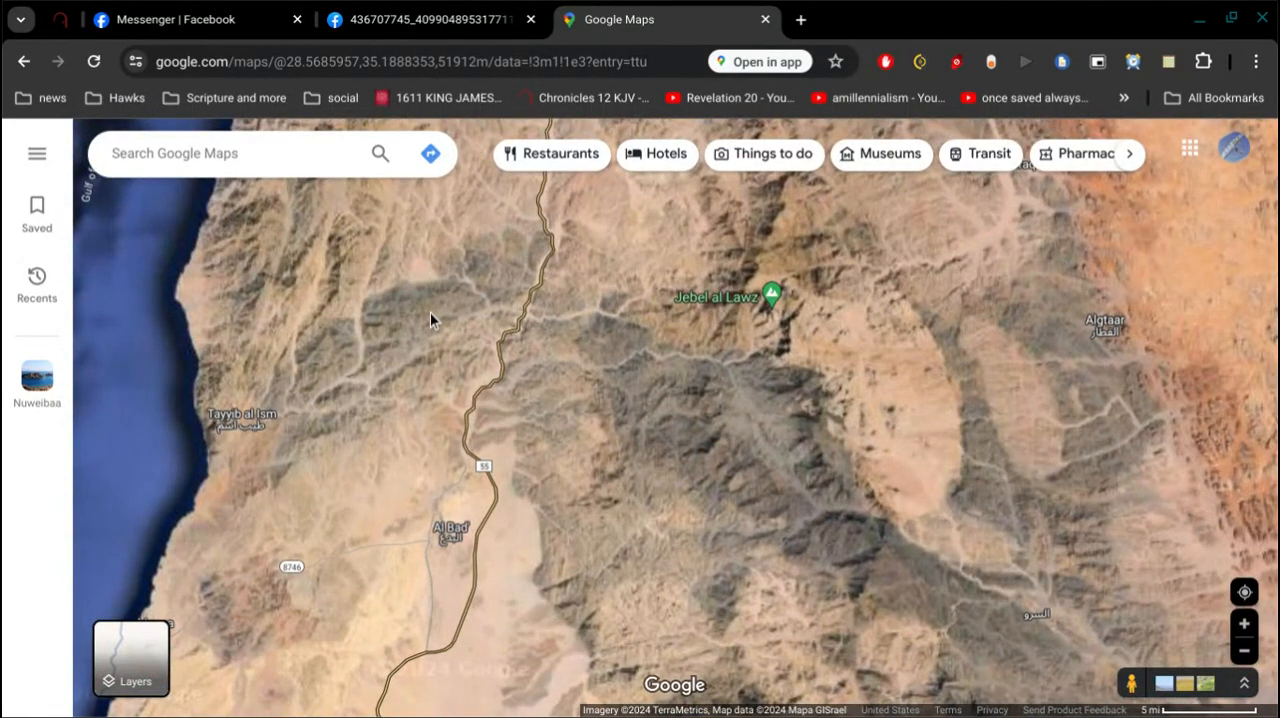
# Step: Zoom out to the whole Gulf of Aqaba, then back in on Jebel al Lawz
pyautogui.scroll(-3)
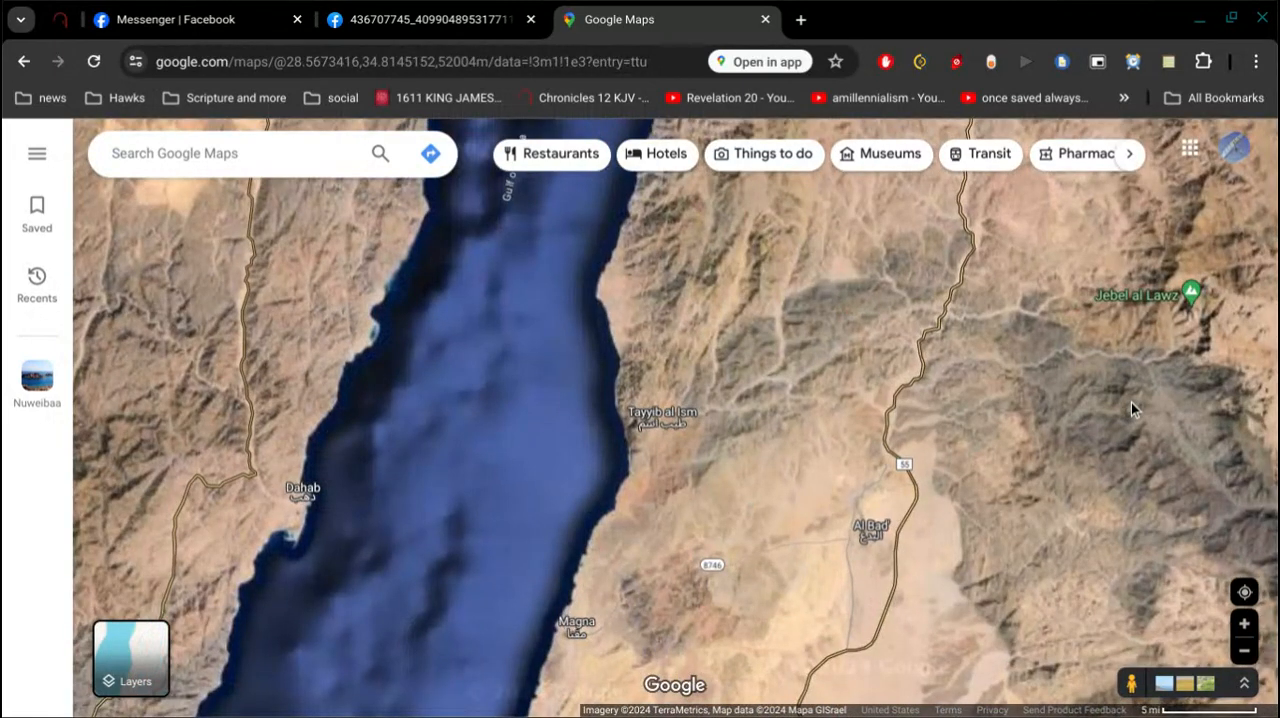
pyautogui.moveTo(1043, 345)
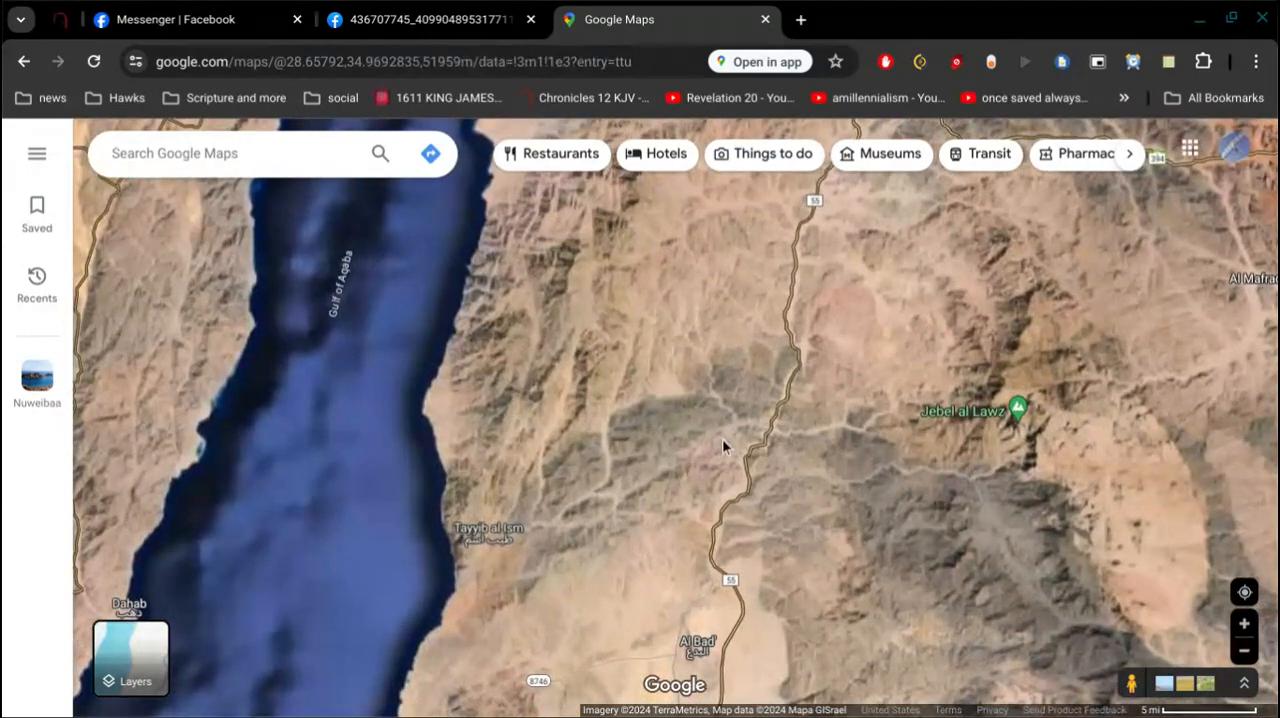
pyautogui.scroll(-3)
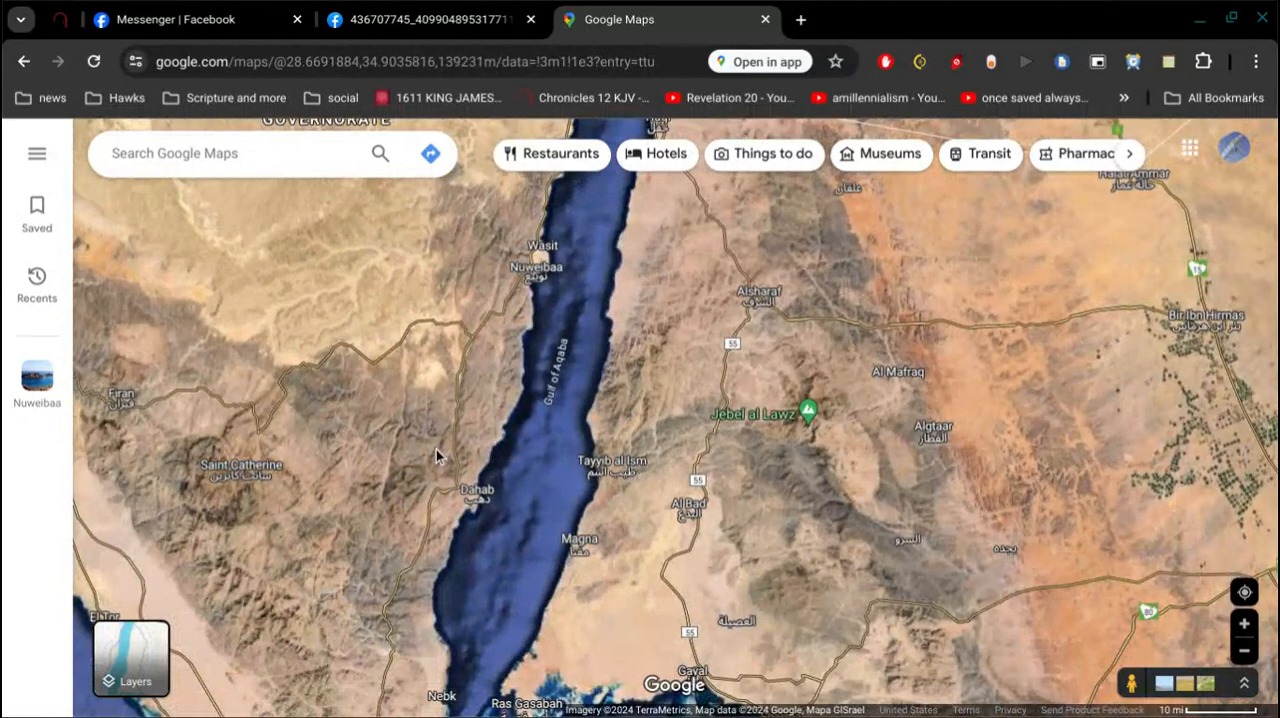
pyautogui.moveTo(444, 448)
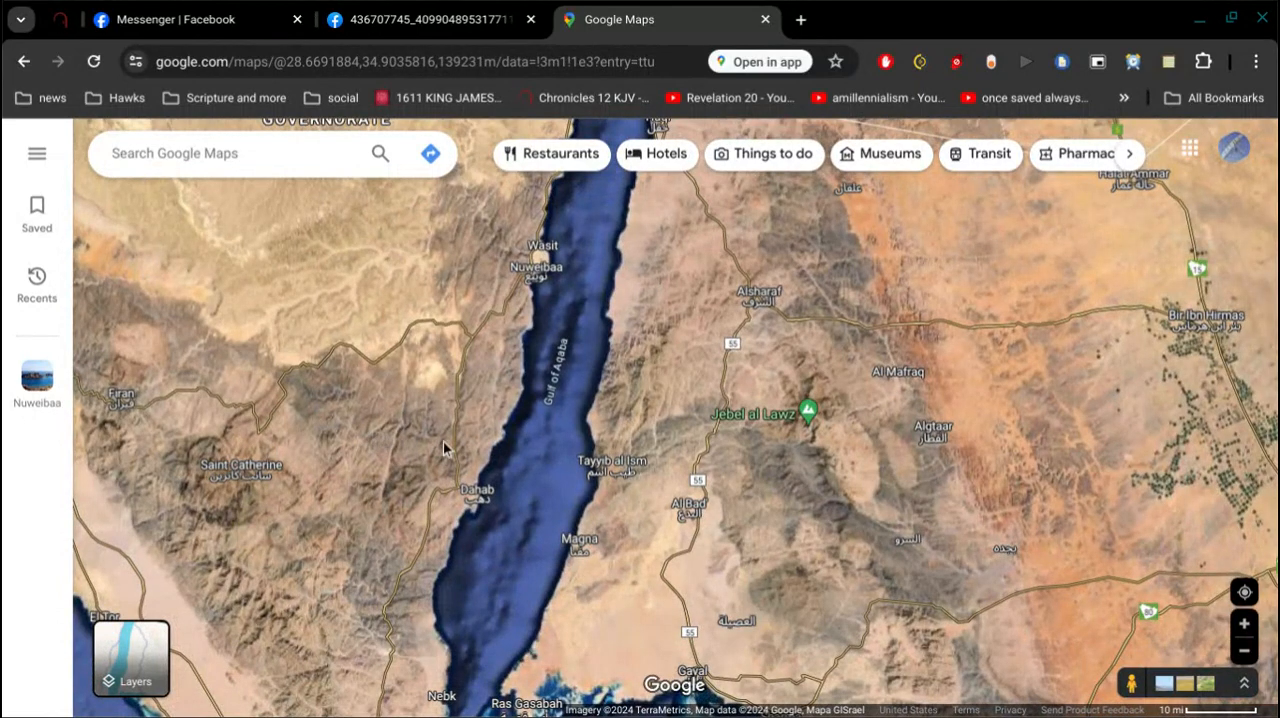
pyautogui.moveTo(375, 468)
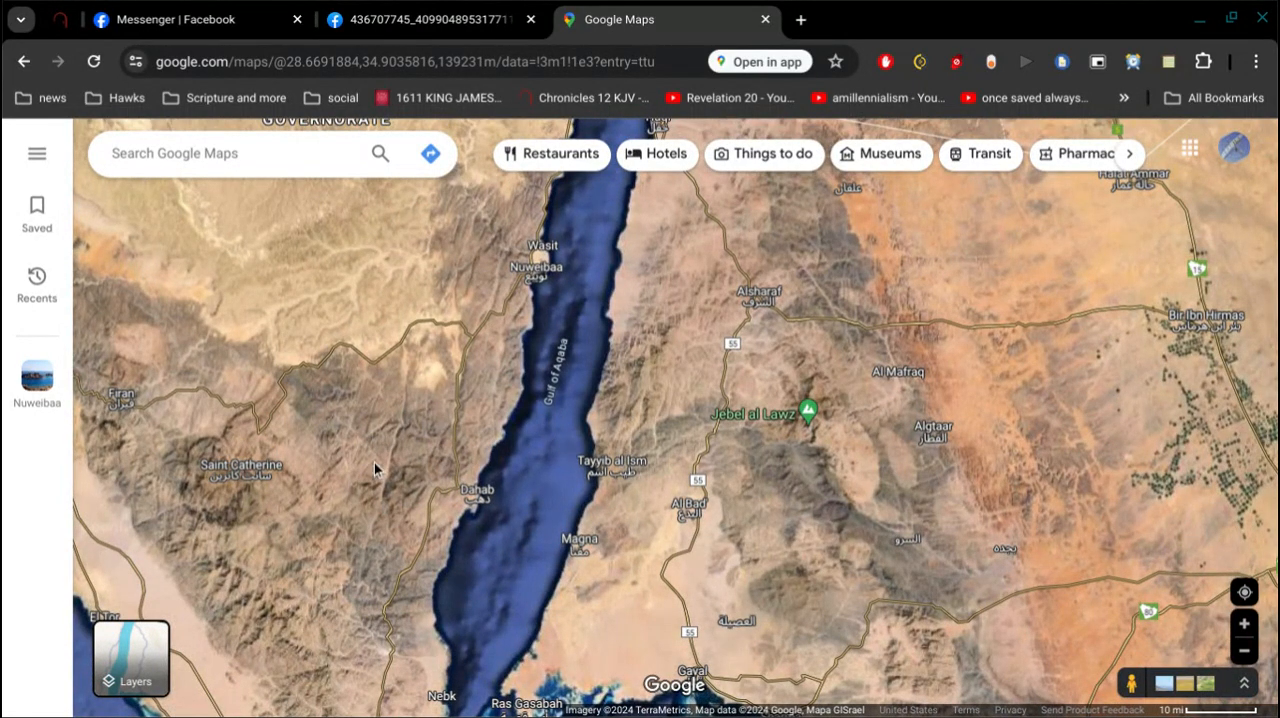
pyautogui.moveTo(688, 447)
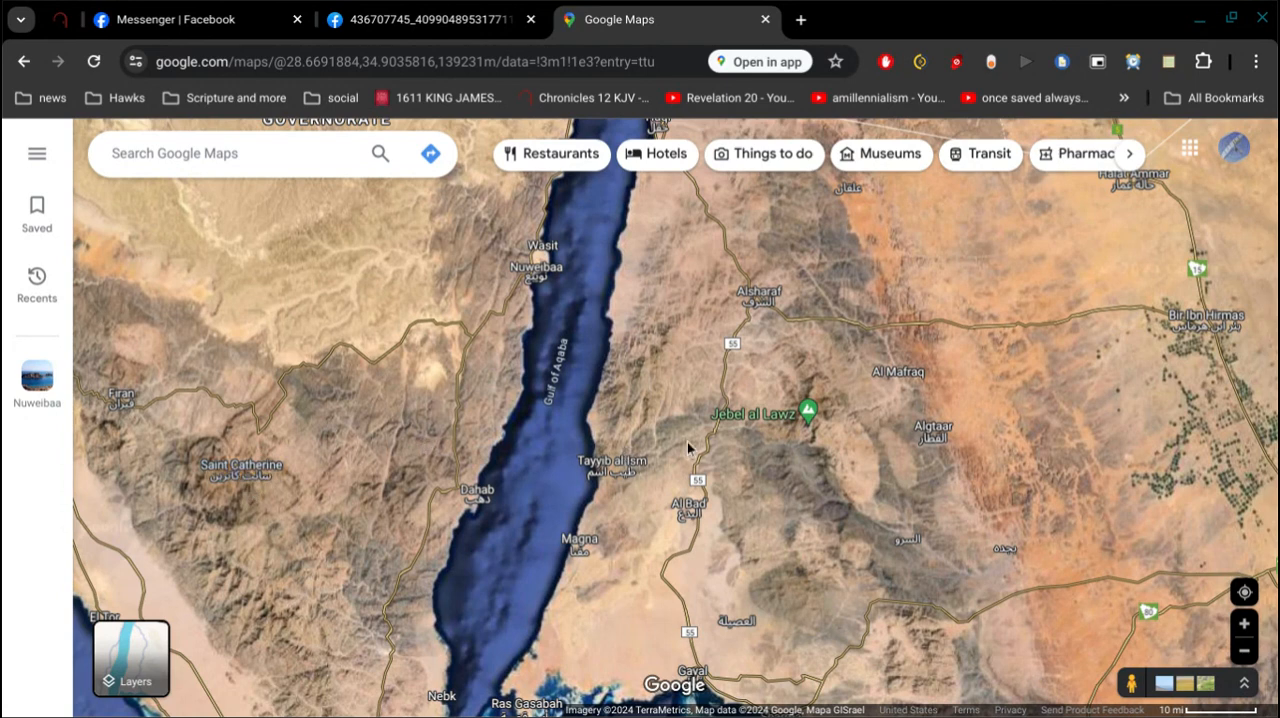
pyautogui.moveTo(635, 440)
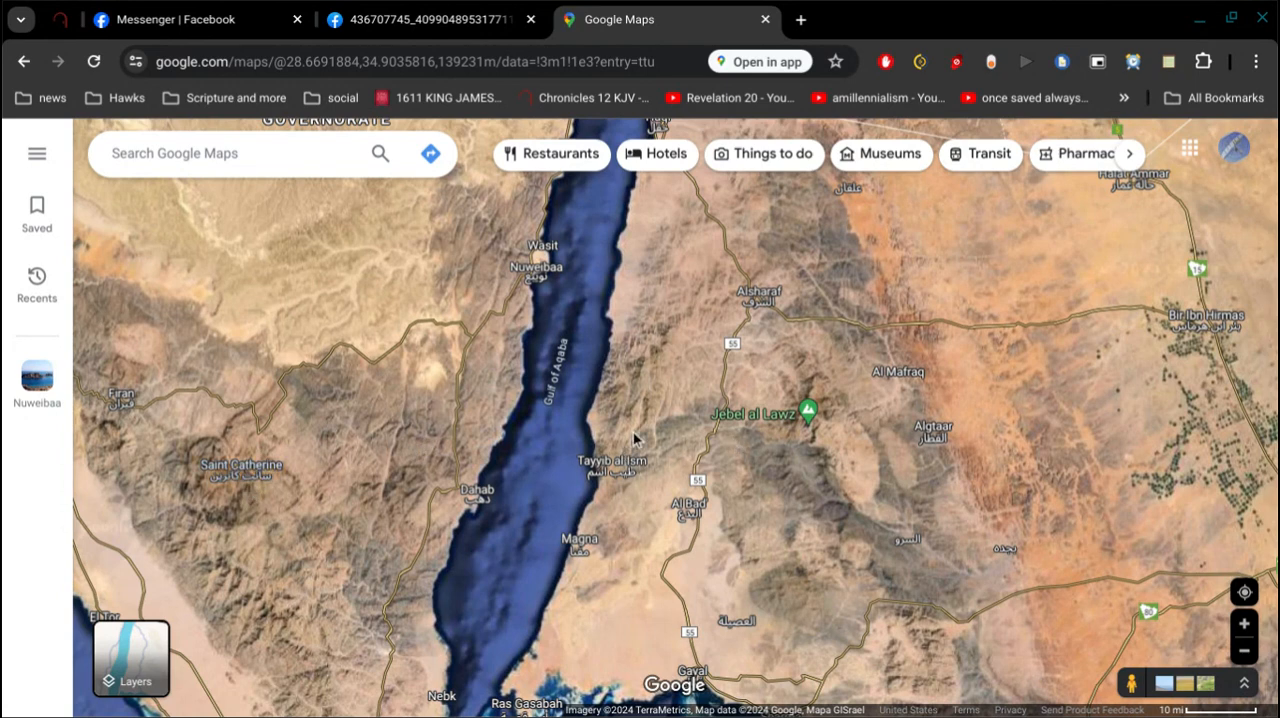
pyautogui.moveTo(843, 457)
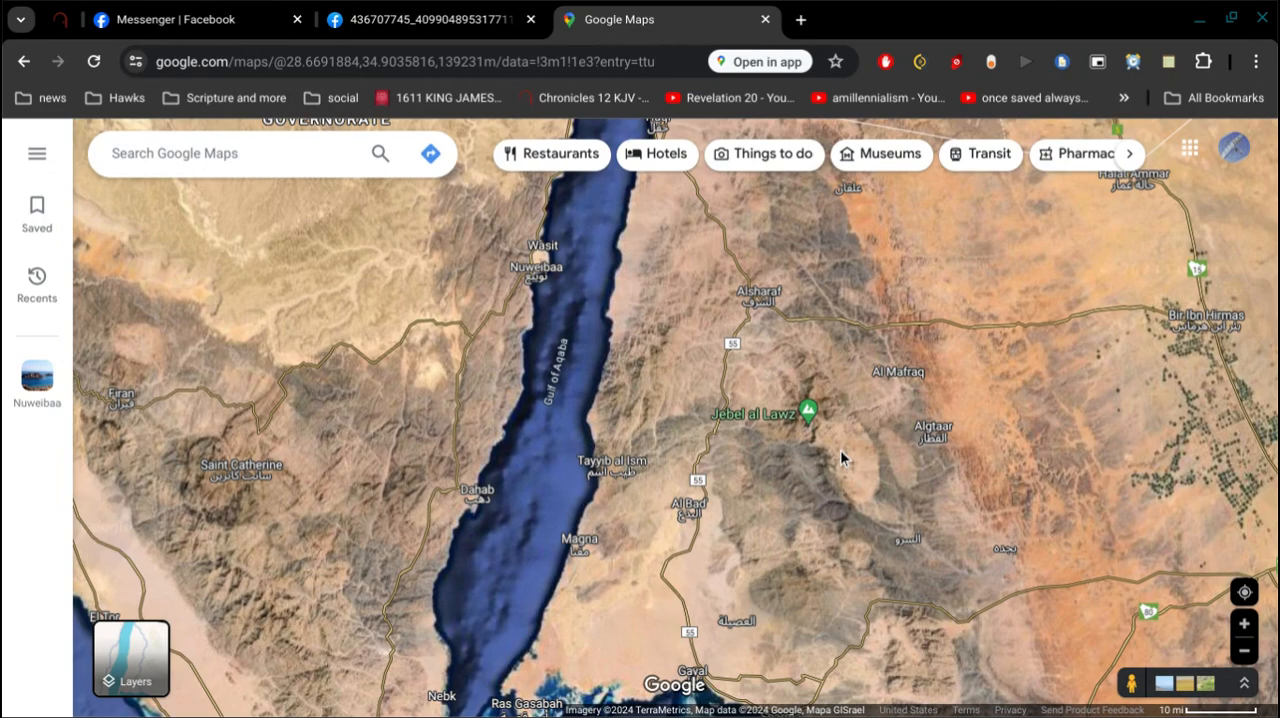
pyautogui.moveTo(843, 429)
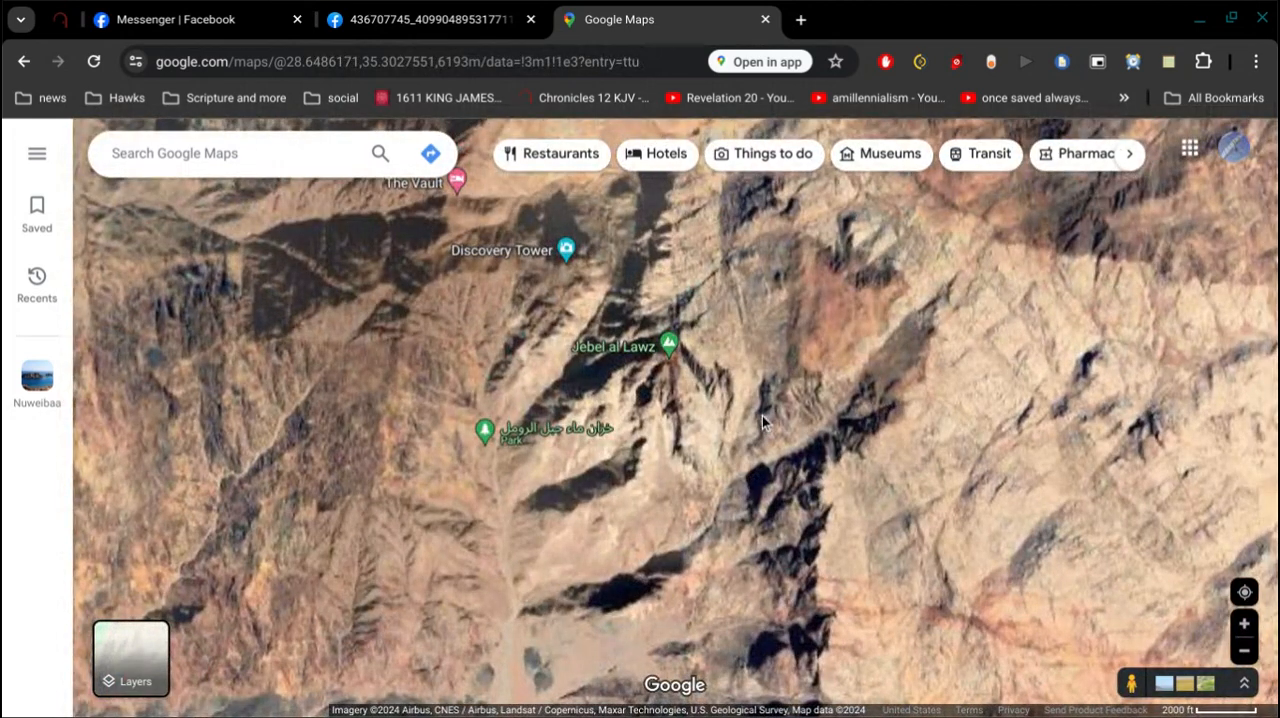
# Step: Pan around Discovery Tower and zoom out to the Sinai highlands between Saint Catherine and Dahab
pyautogui.moveTo(760, 420); pyautogui.dragTo(745, 405)
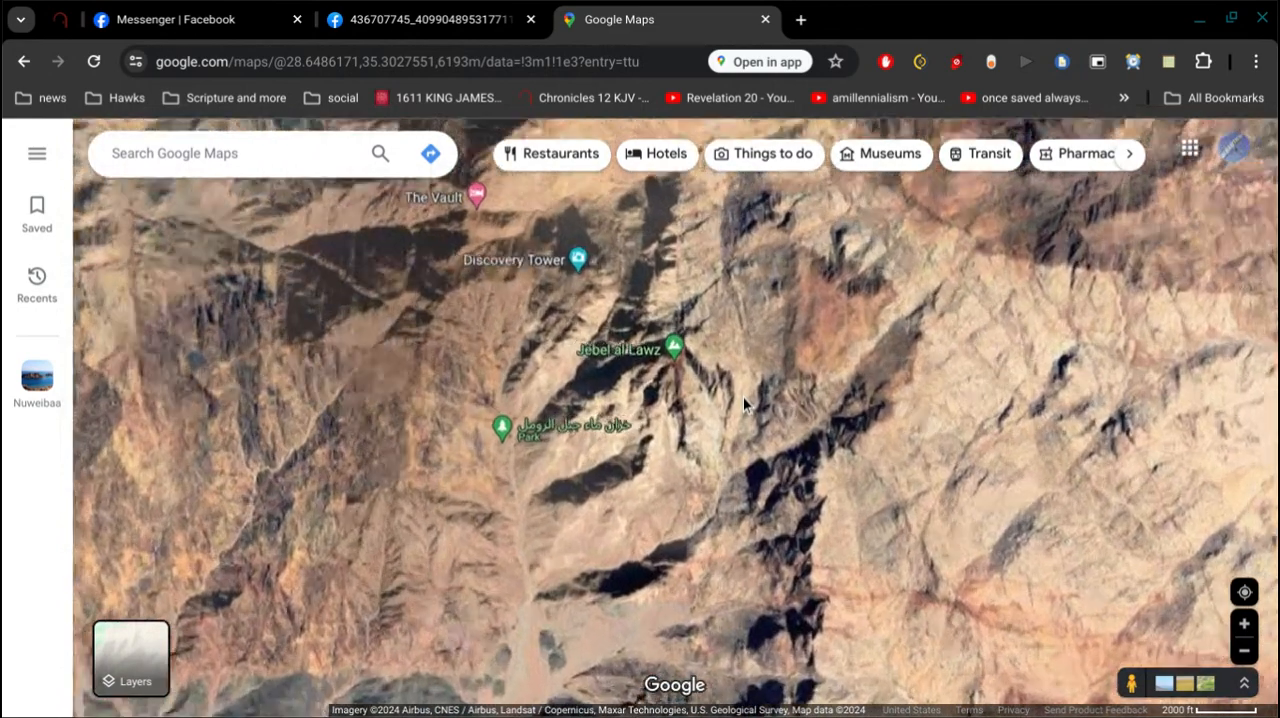
pyautogui.scroll(-3)
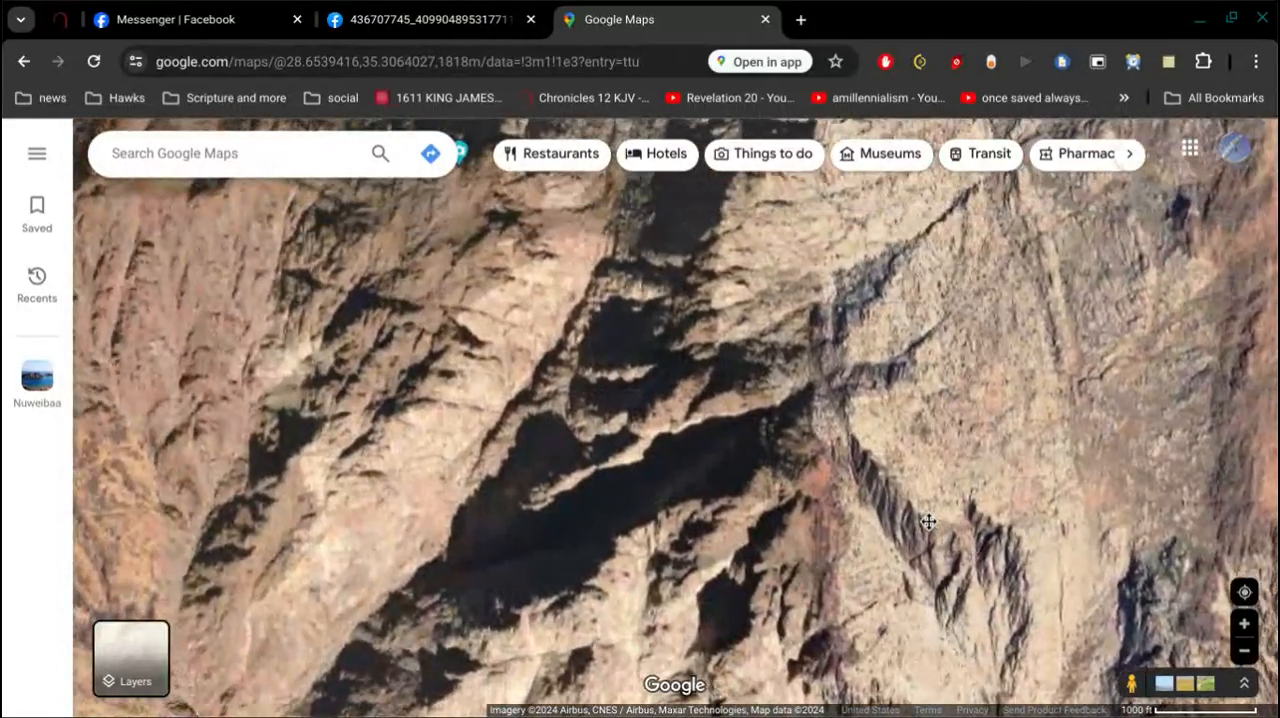
pyautogui.scroll(-3)
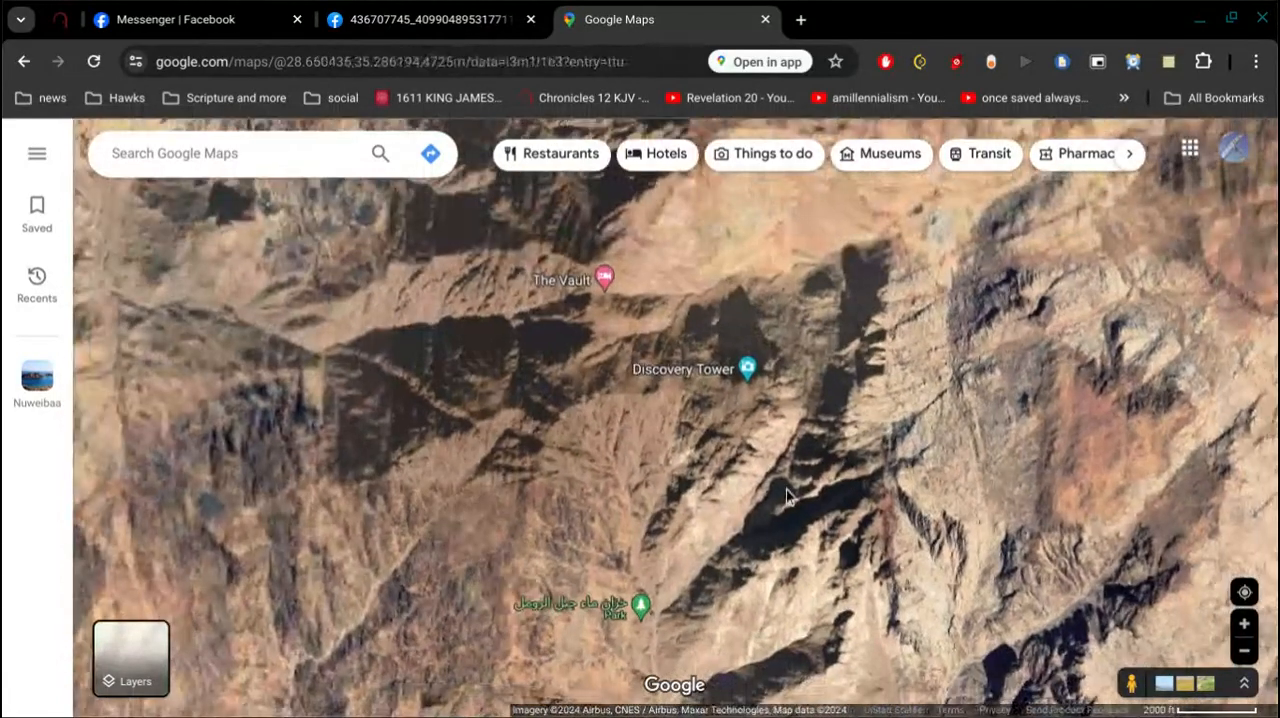
pyautogui.moveTo(785, 497); pyautogui.dragTo(768, 353)
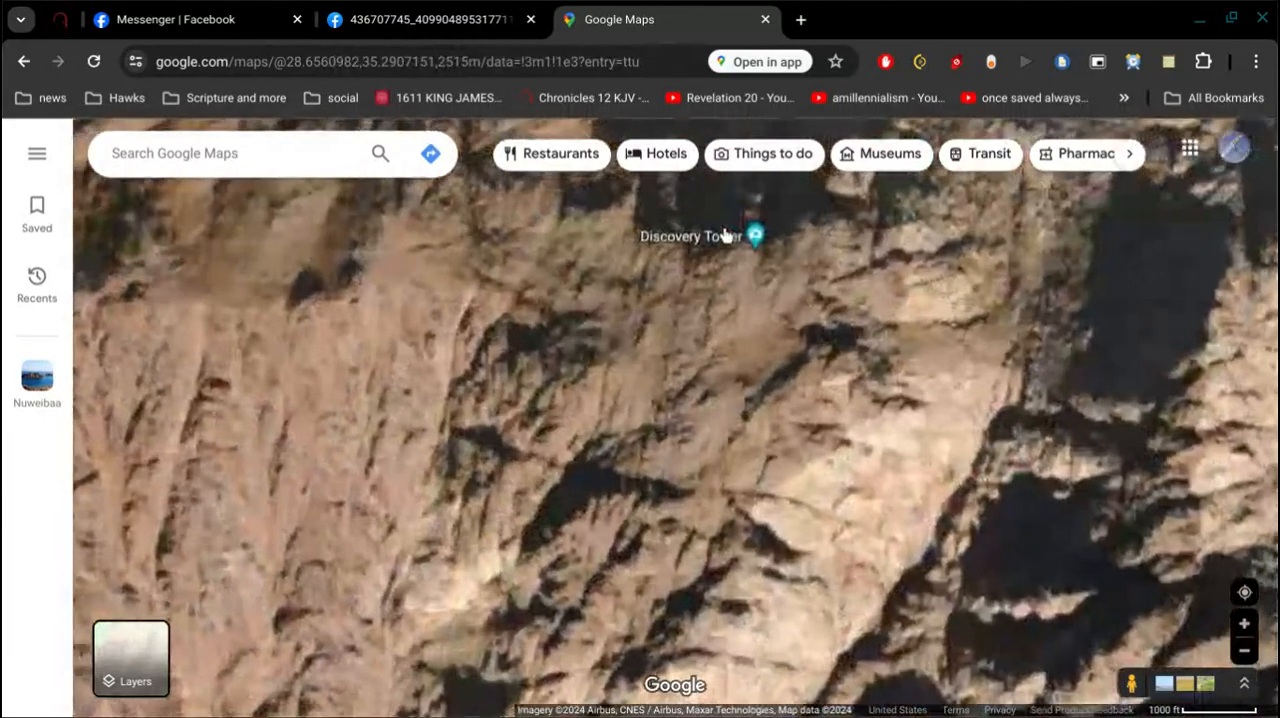
pyautogui.click(755, 235)
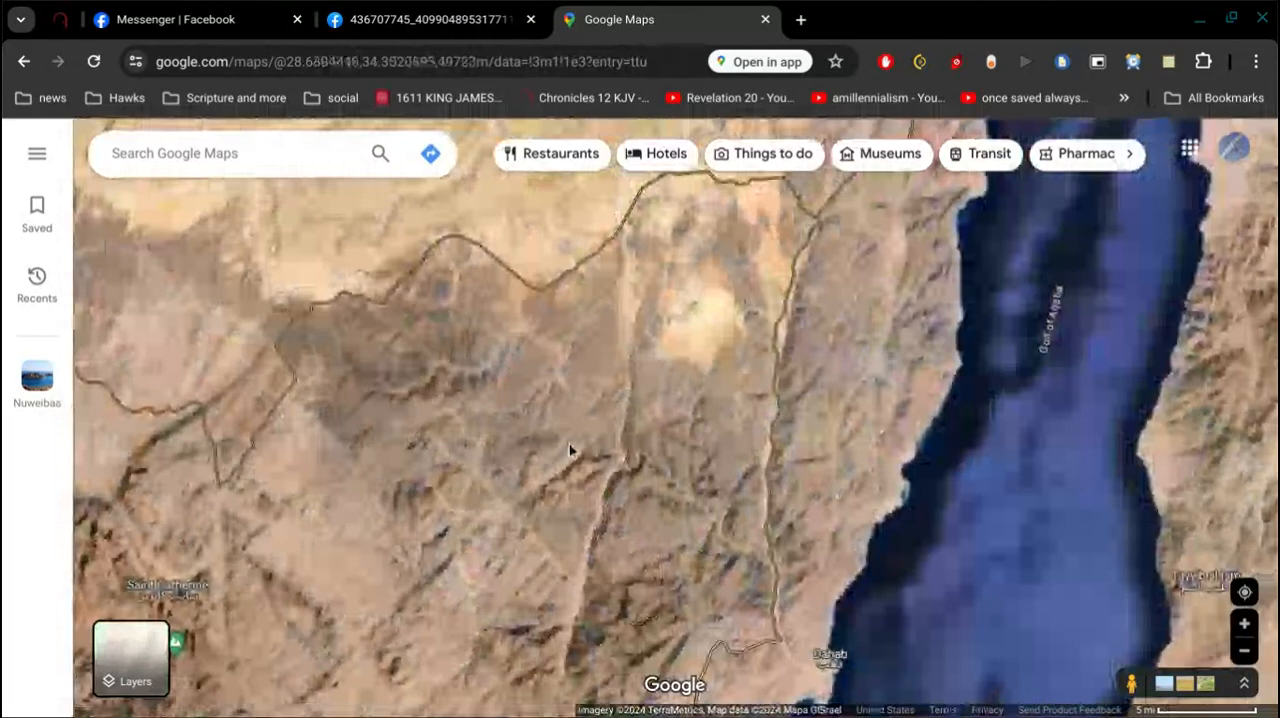
# Step: Zoom out from Saint Catherine to frame the Sinai Peninsula, both gulfs and the Nile
pyautogui.scroll(-3)
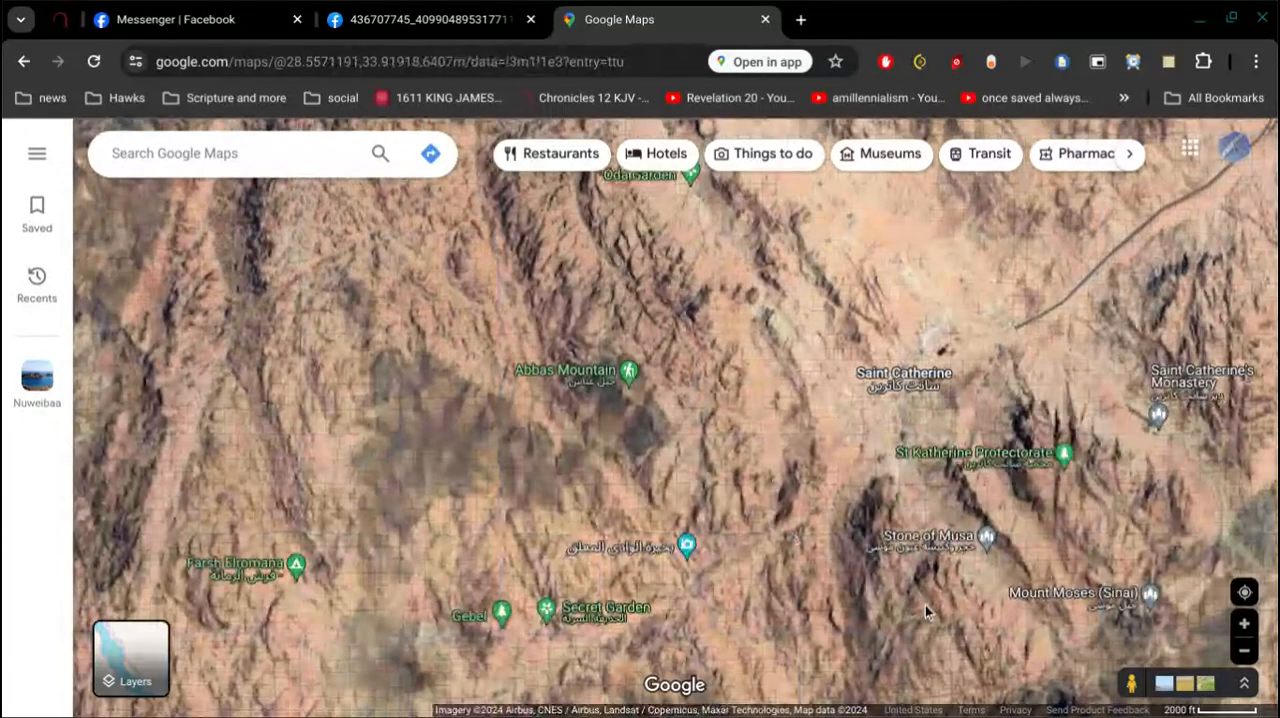
pyautogui.scroll(-3)
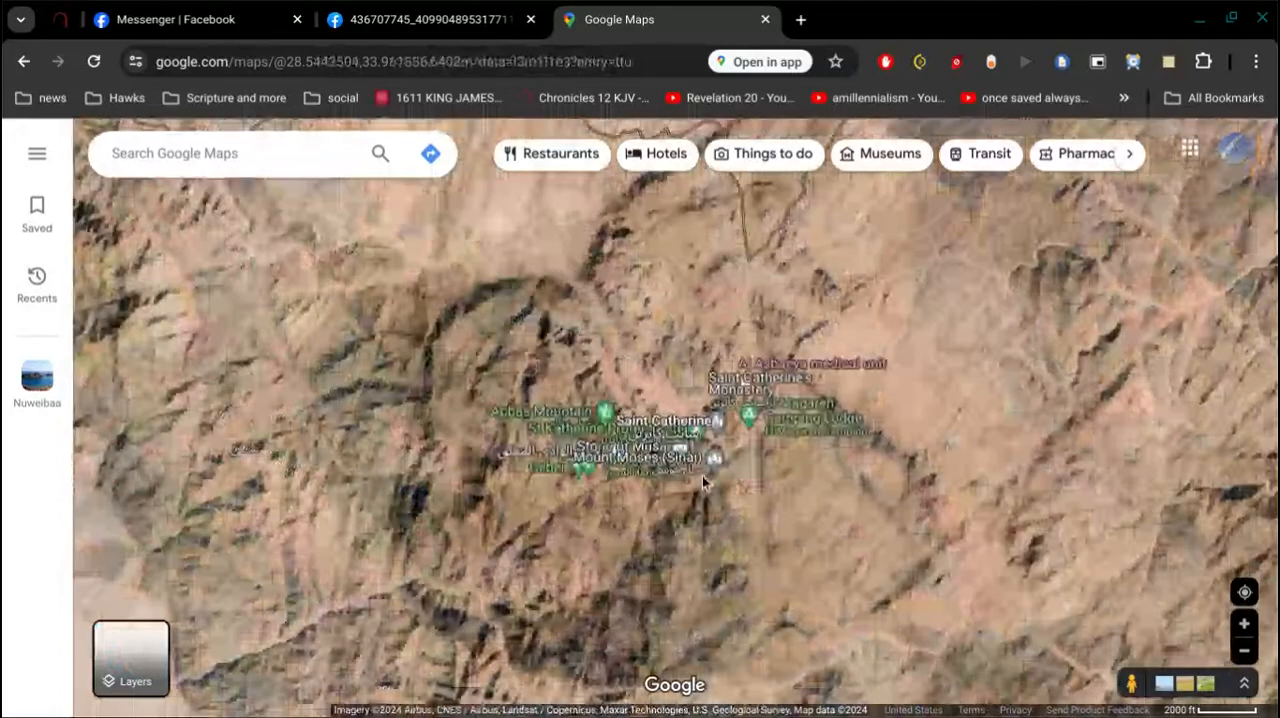
pyautogui.scroll(-3)
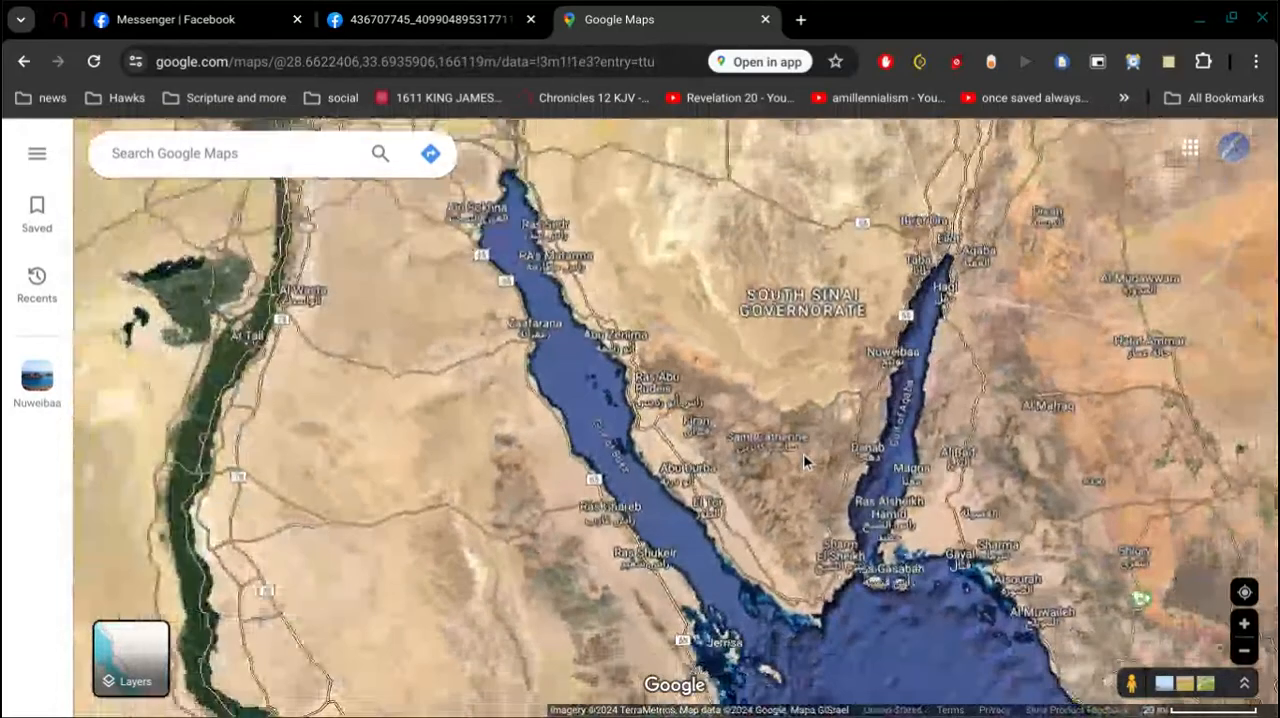
# Step: Zoom to a close satellite view of Nuweibaa, with Alsharaf across the Gulf of Aqaba
pyautogui.scroll(-3)
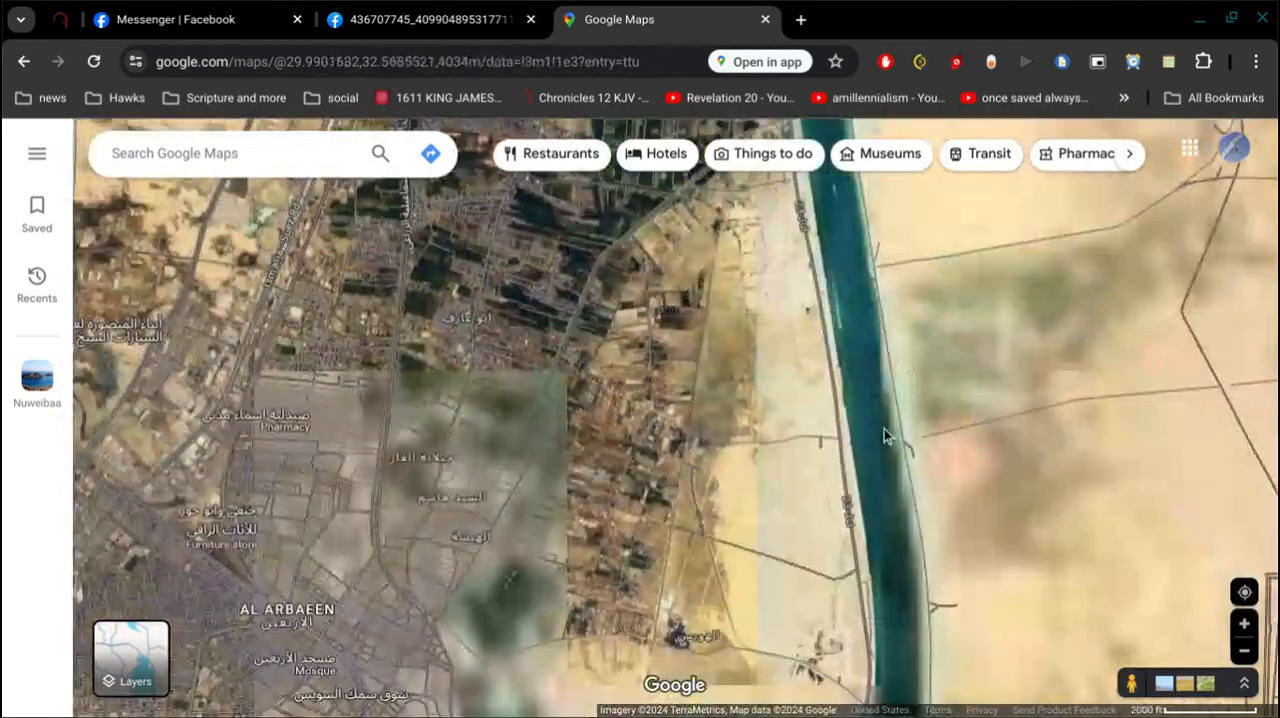
pyautogui.scroll(-3)
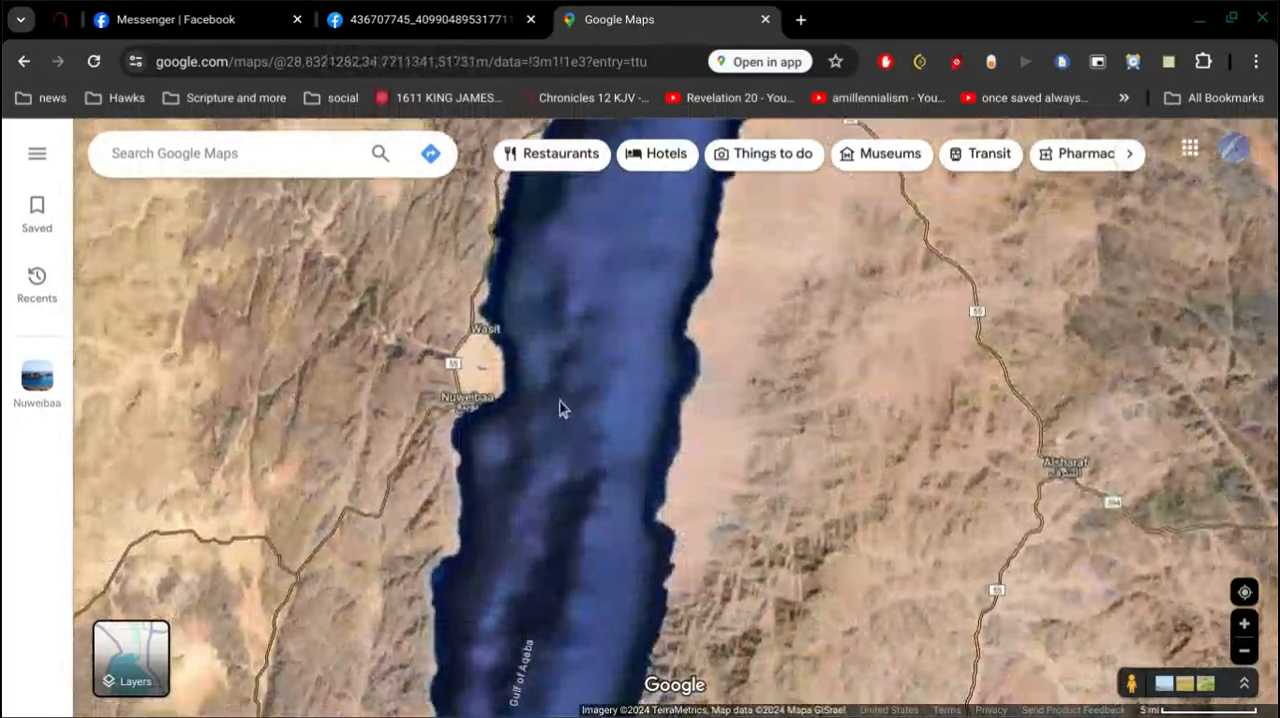
# Step: Pan west of Nuweibaa and zoom out to show the Nile, Red Sea gulfs and Tabuk
pyautogui.moveTo(560, 408); pyautogui.dragTo(548, 381)
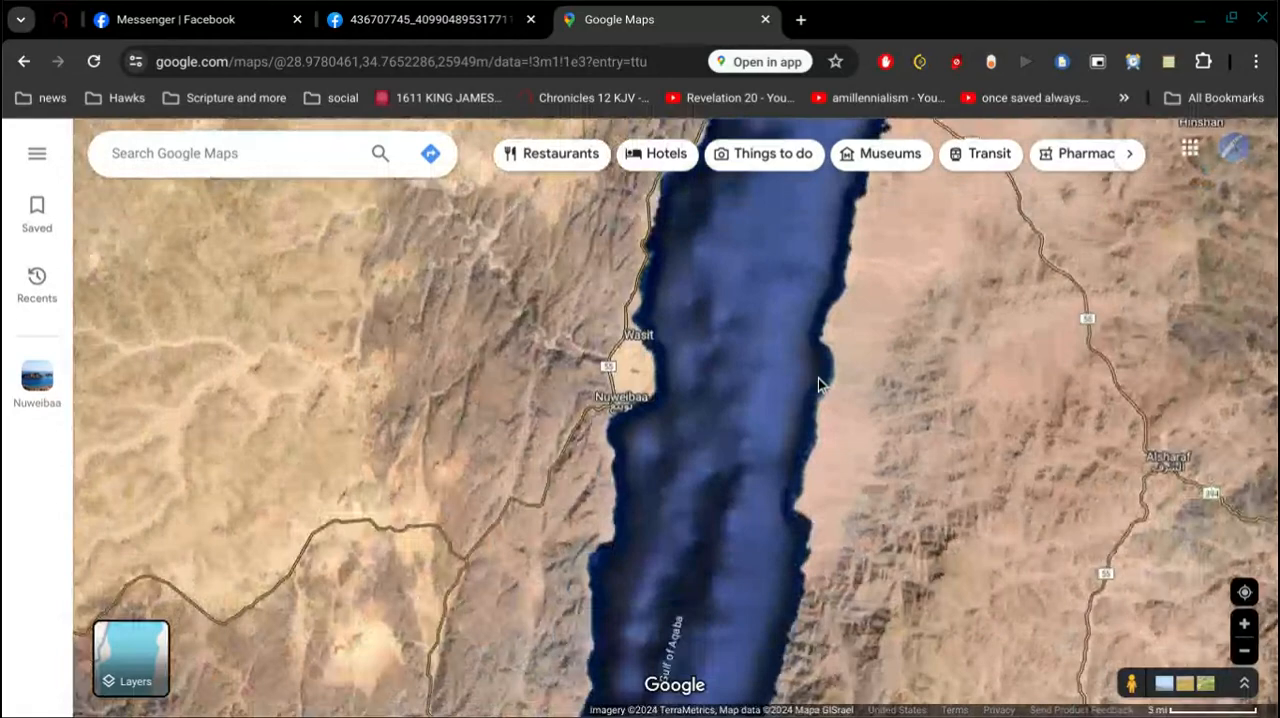
pyautogui.scroll(-3)
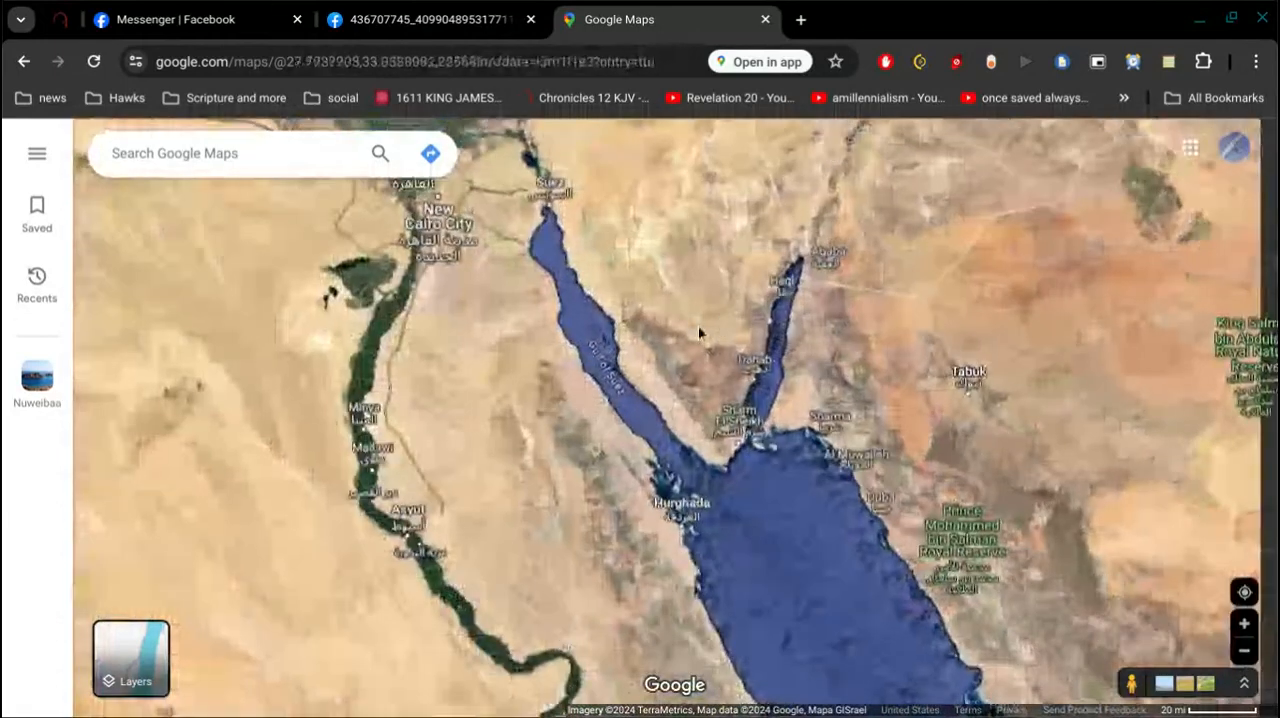
# Step: Zoom out further so Egypt, Cairo, Faiyum, Luxor, Aqaba and Tabuk are labelled
pyautogui.scroll(-3)
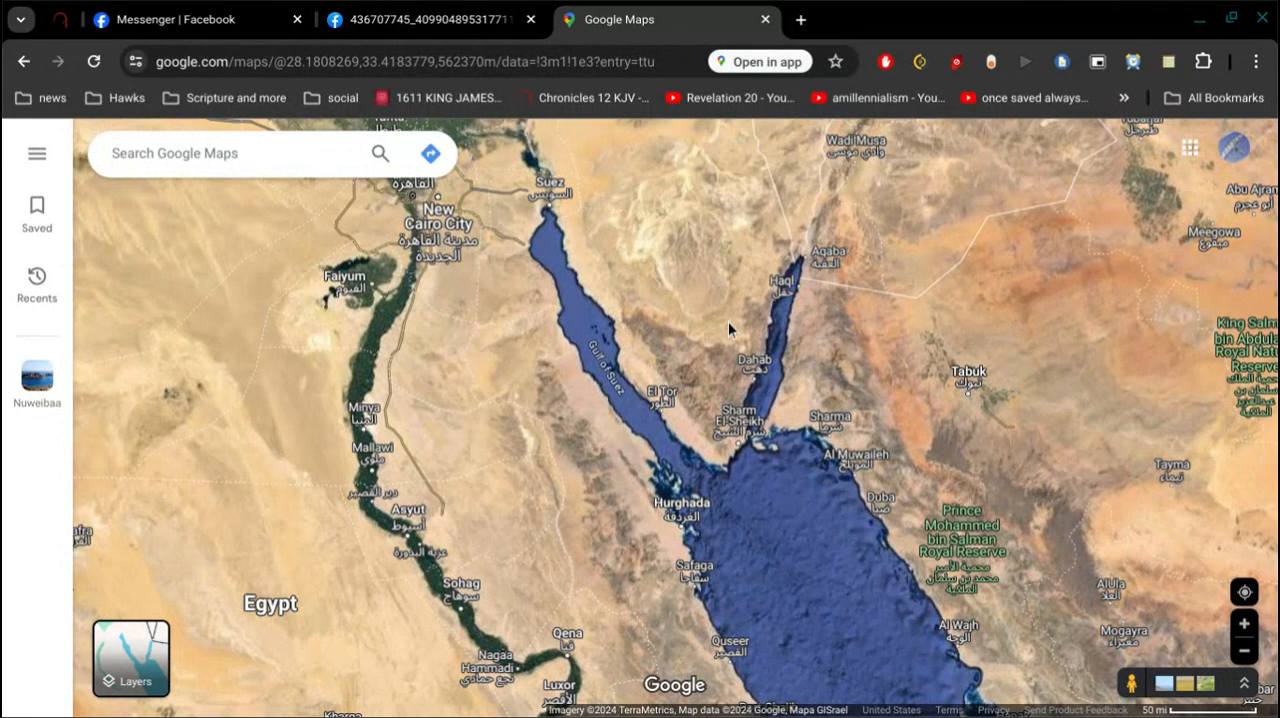
pyautogui.moveTo(645, 313)
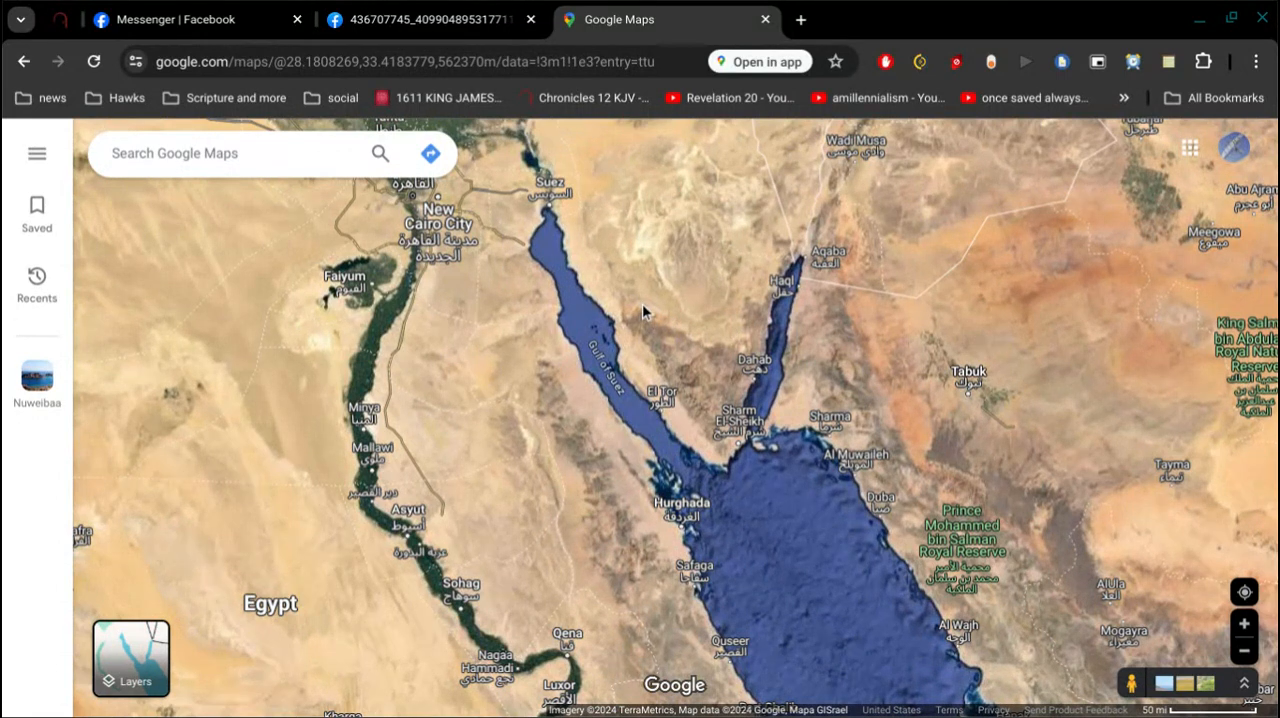
pyautogui.moveTo(710, 347)
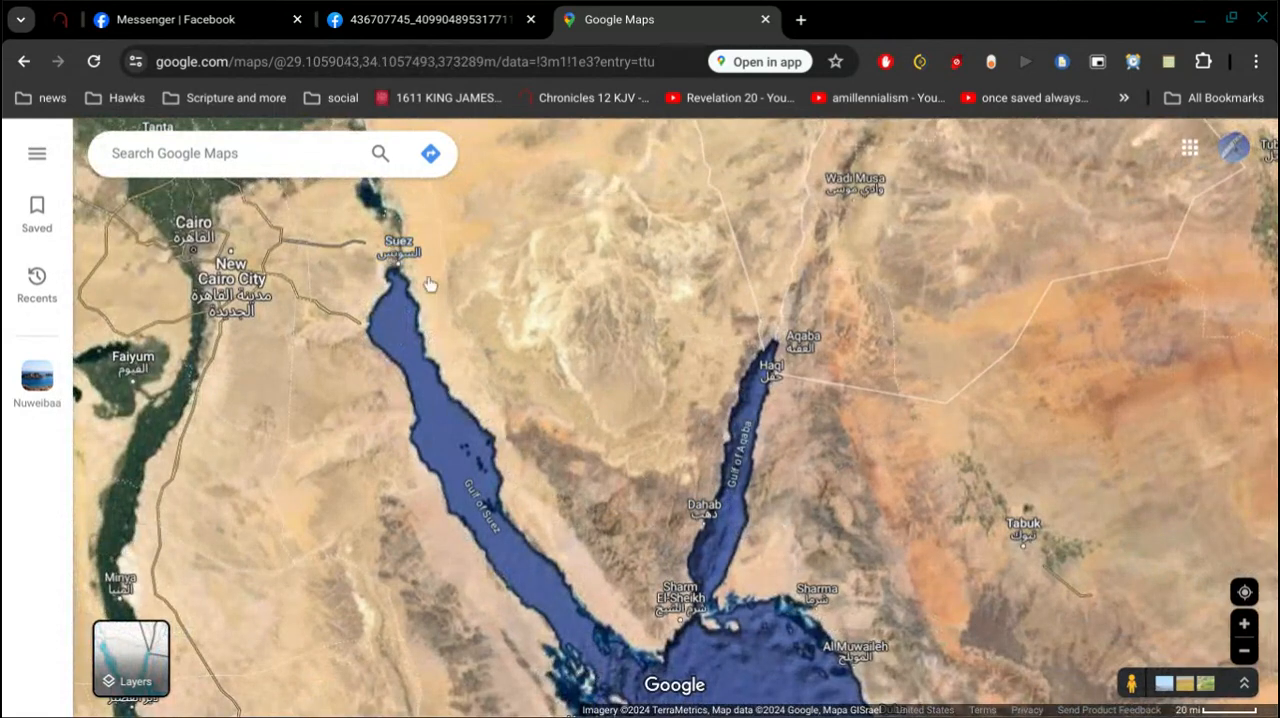
pyautogui.moveTo(500, 298)
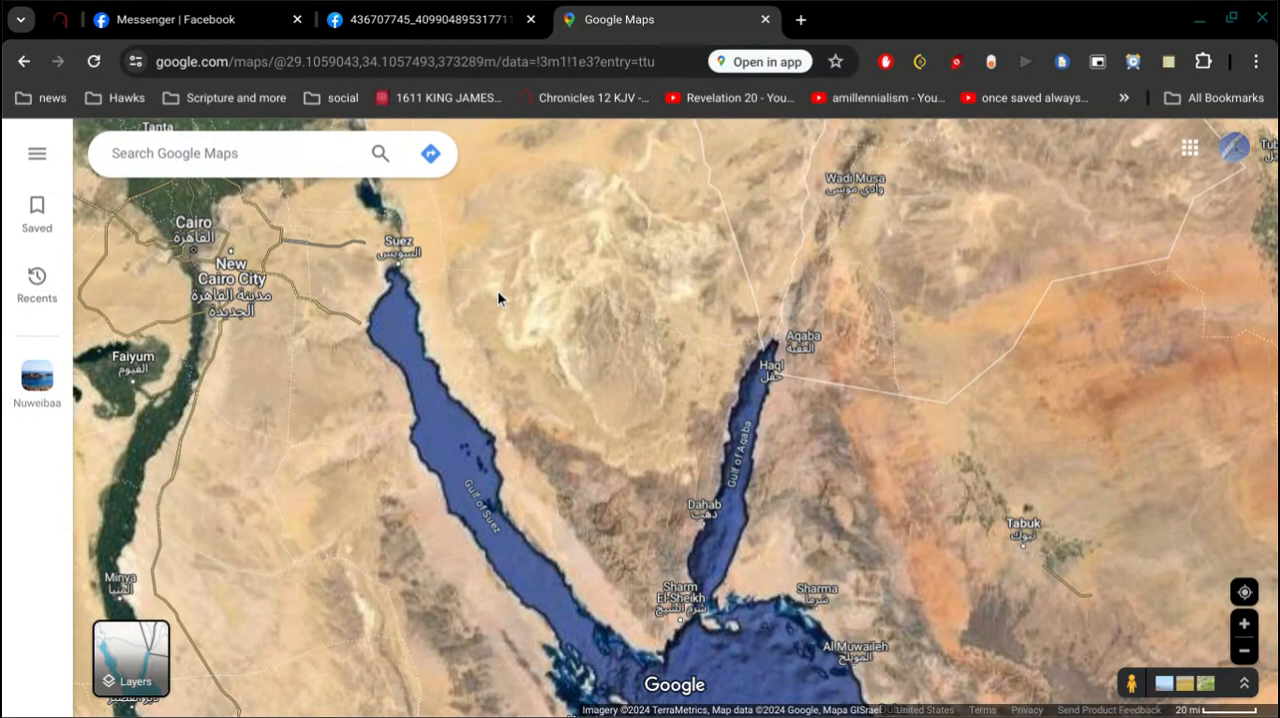
pyautogui.moveTo(658, 540)
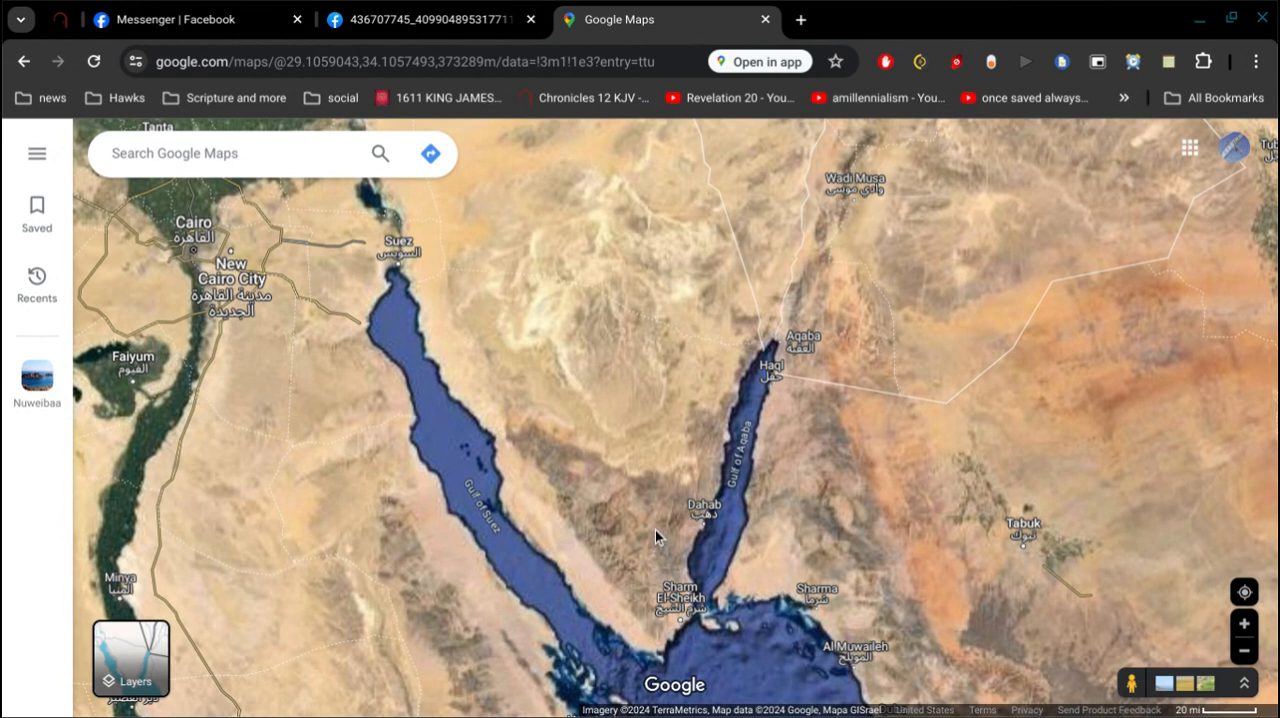
pyautogui.moveTo(623, 510)
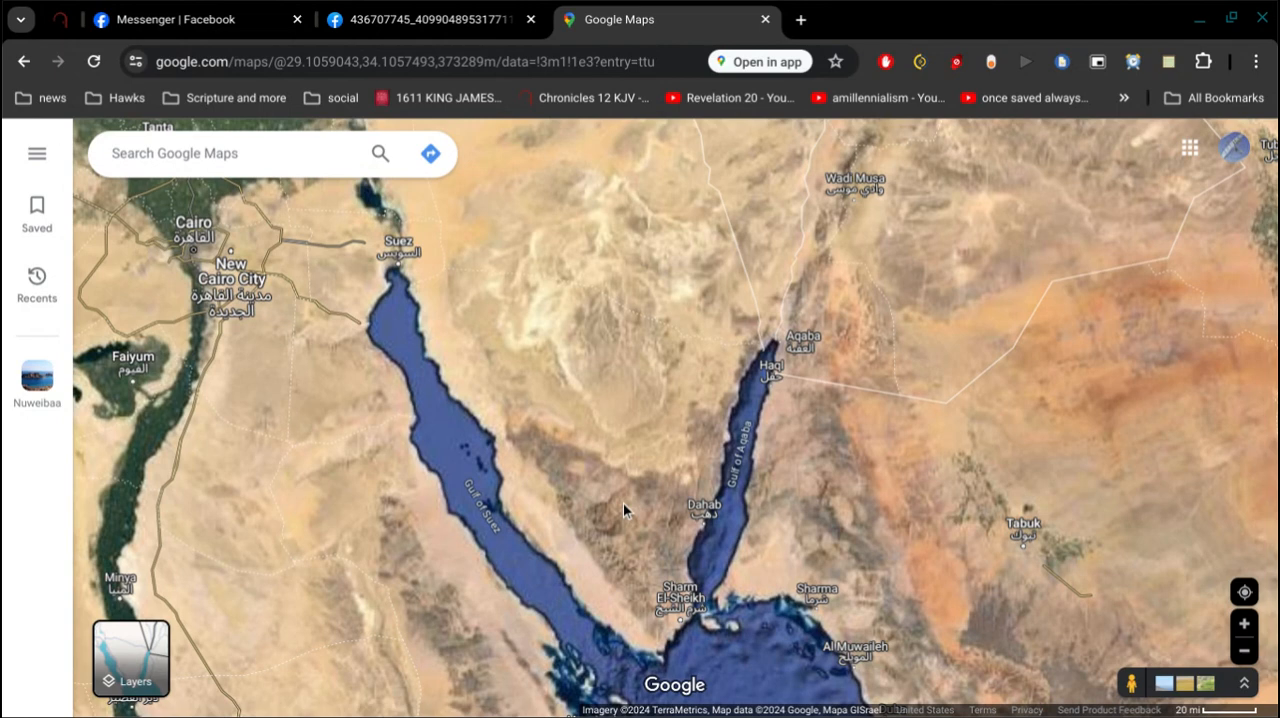
pyautogui.moveTo(540, 387)
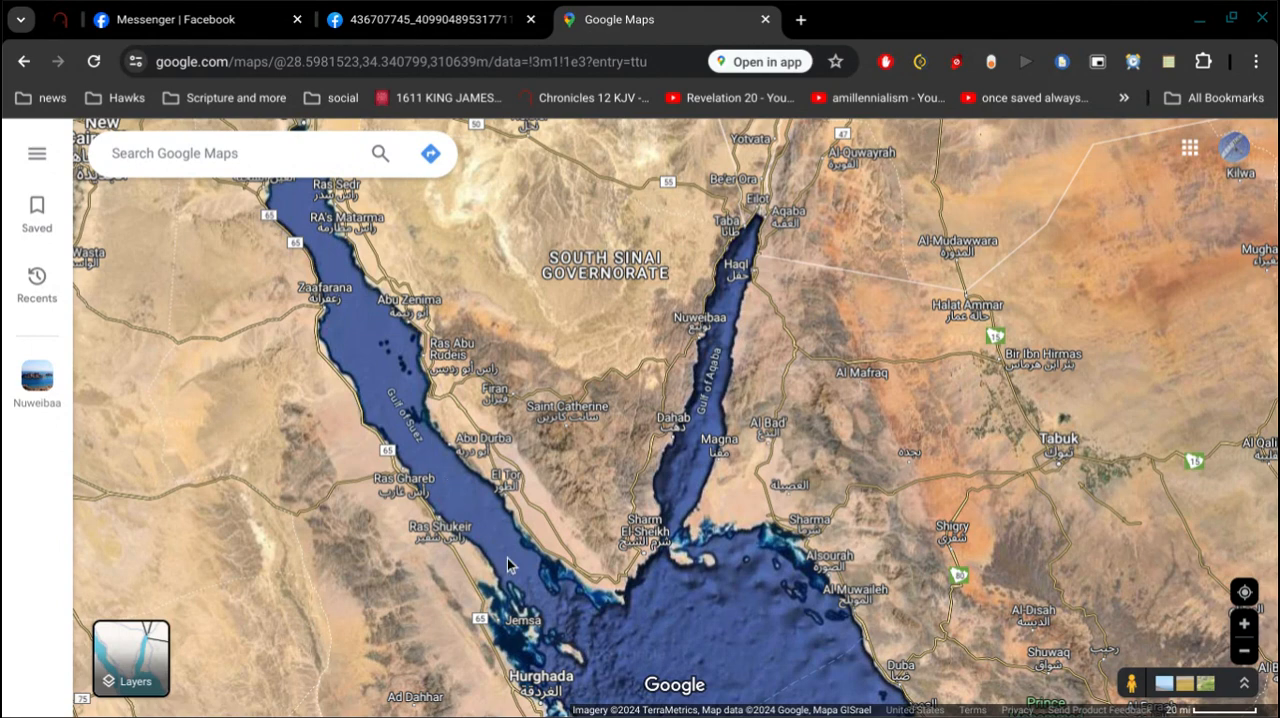
pyautogui.moveTo(710, 438)
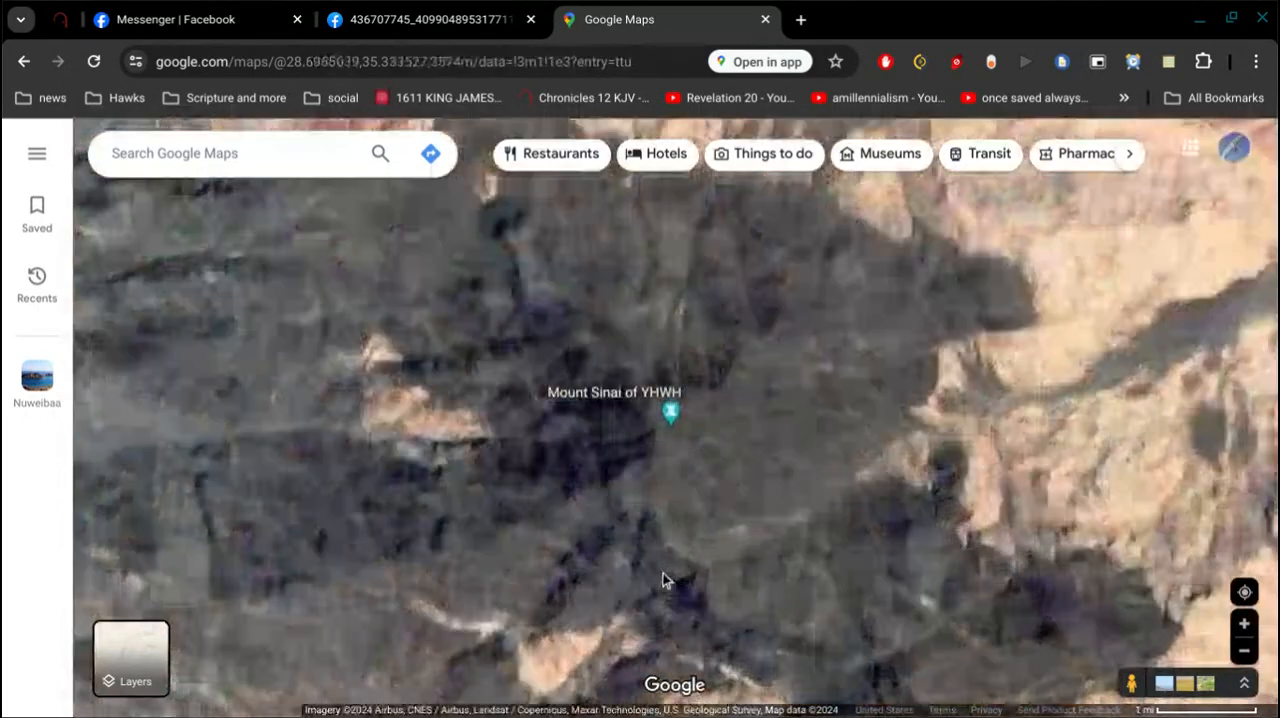
# Step: Zoom out from Moses Altar and pan to the mountains around Jabal al Lawz near Alqtaa
pyautogui.scroll(-3)
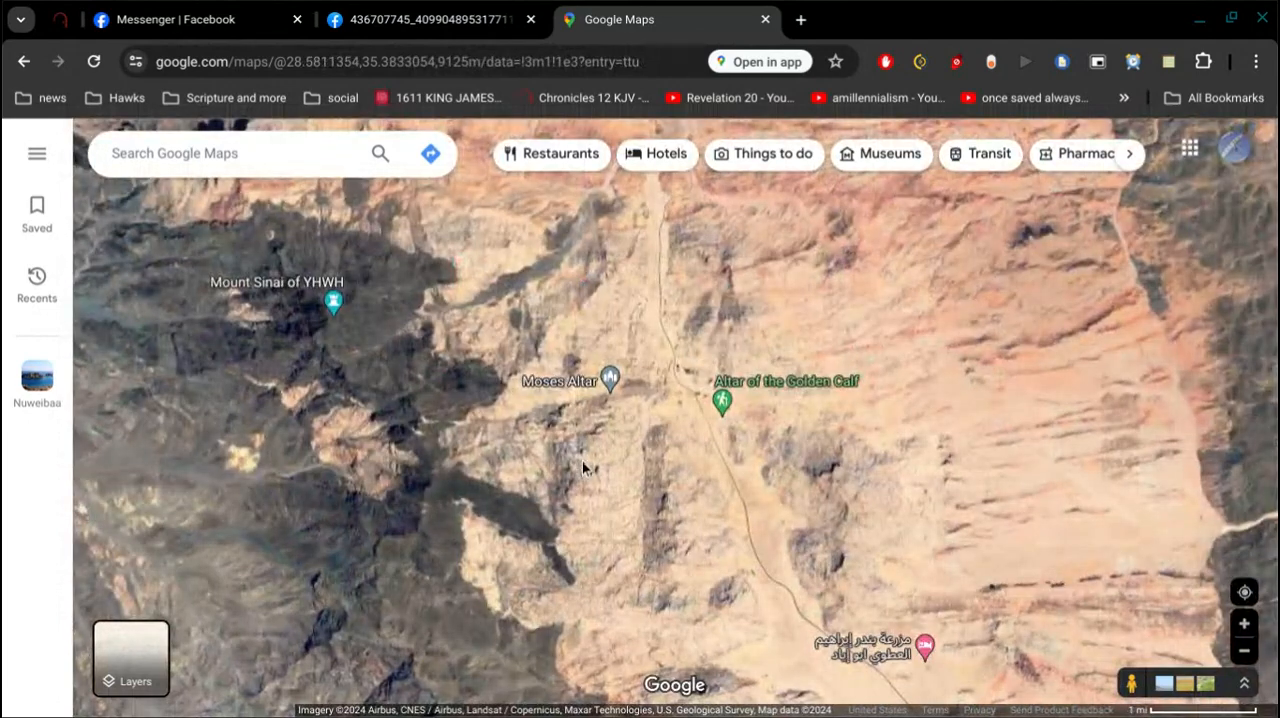
pyautogui.moveTo(584, 467); pyautogui.dragTo(648, 451)
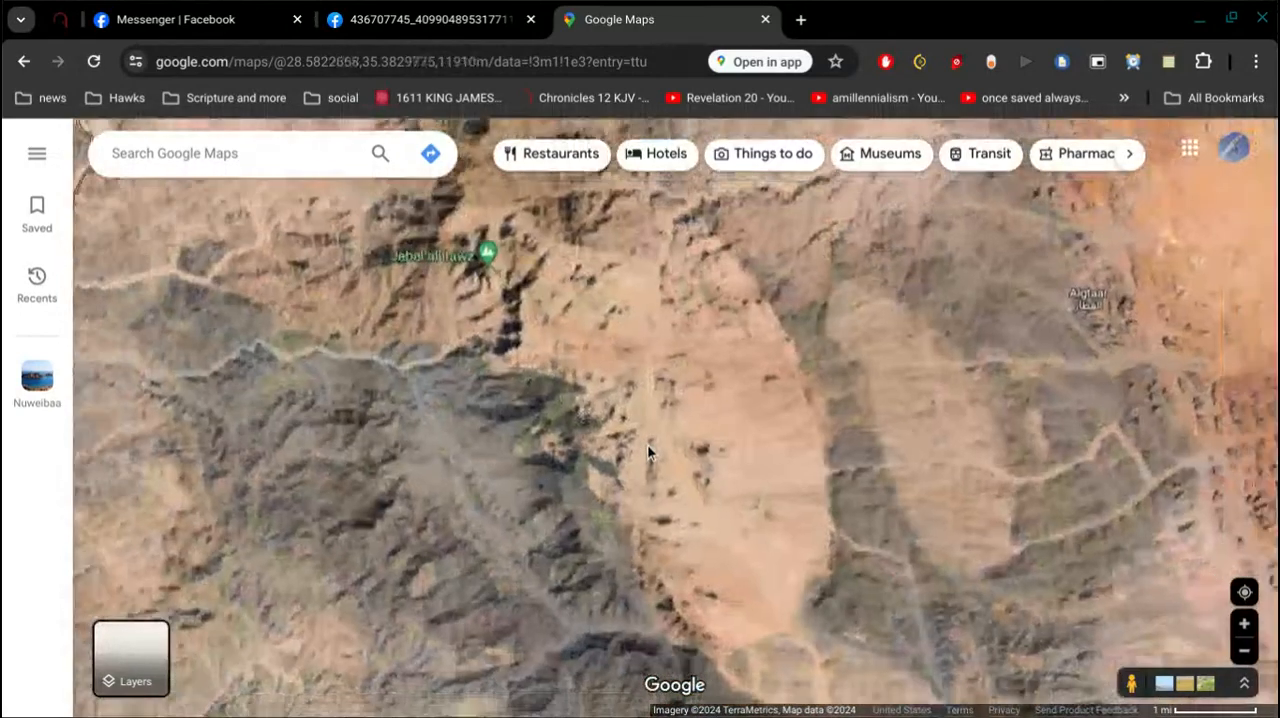
# Step: Zoom out from the Moses Altar and Golden Calf markers to the ridges near Al Bad'
pyautogui.scroll(-3)
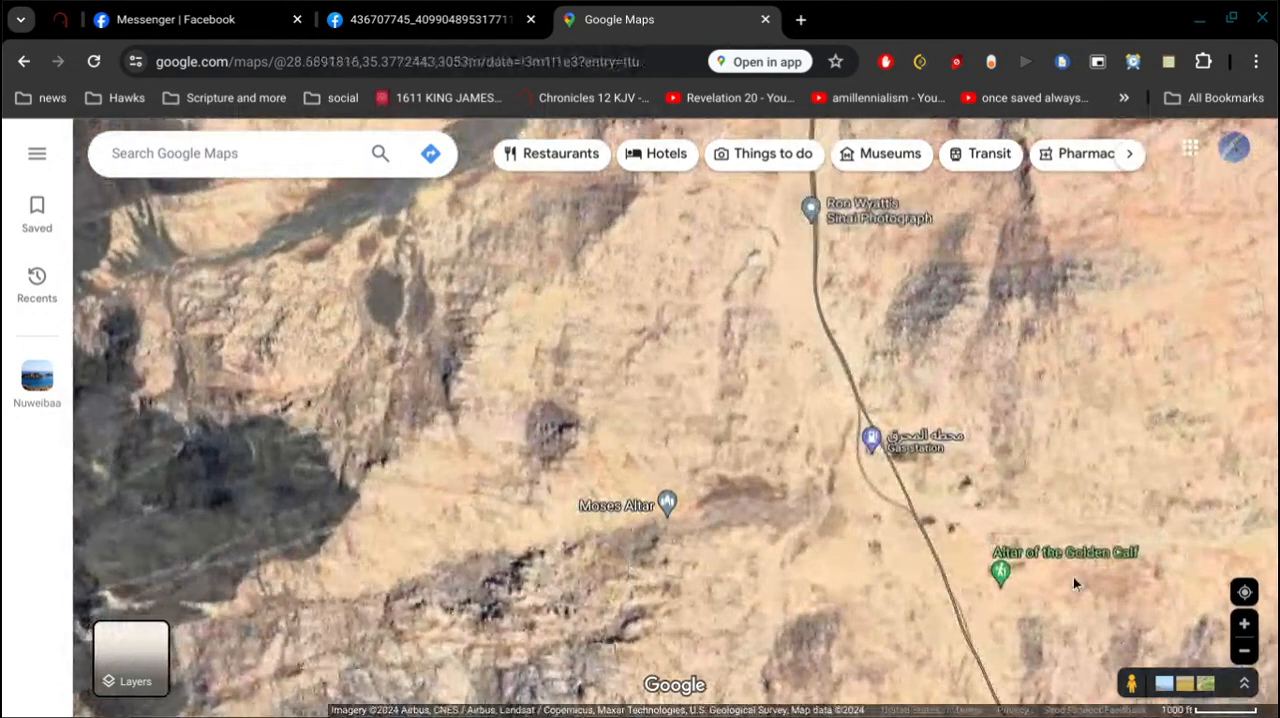
pyautogui.click(810, 210)
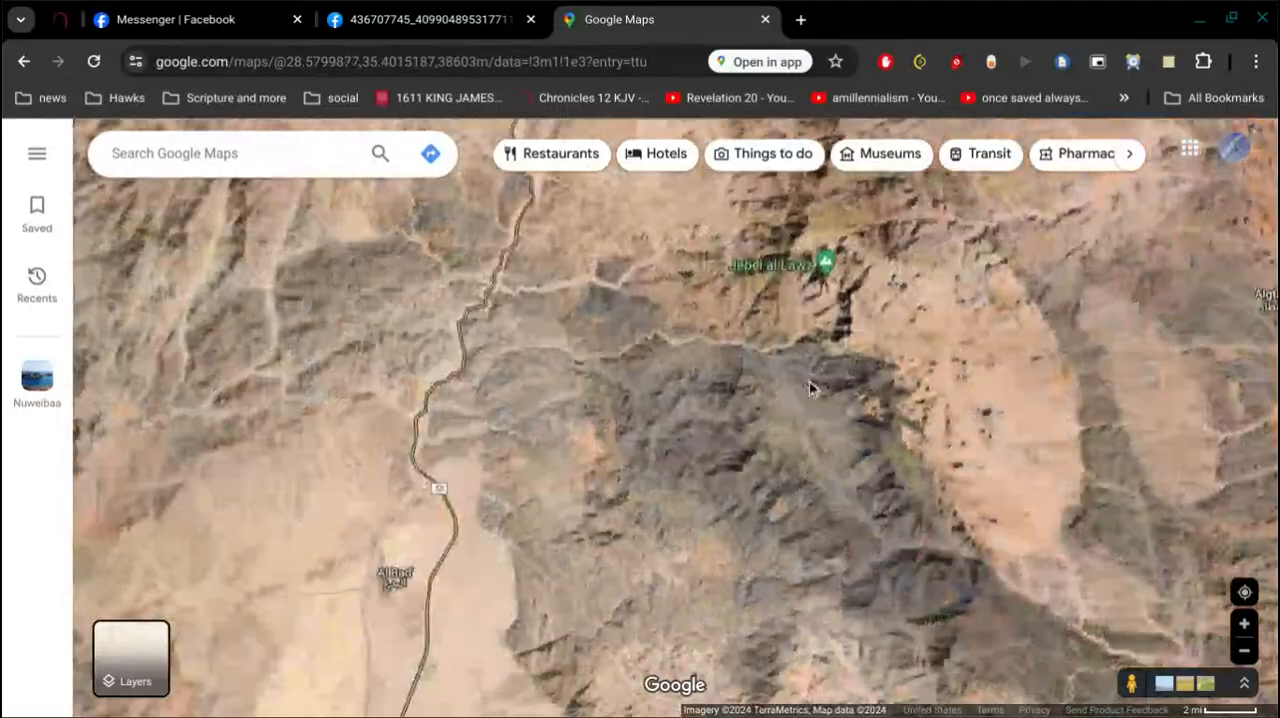
# Step: Zoom toward Saint Catherine's Monastery, then frame Jebel al Lawz with Nuweibaa, Al Bad' and Tabuk
pyautogui.scroll(-3)
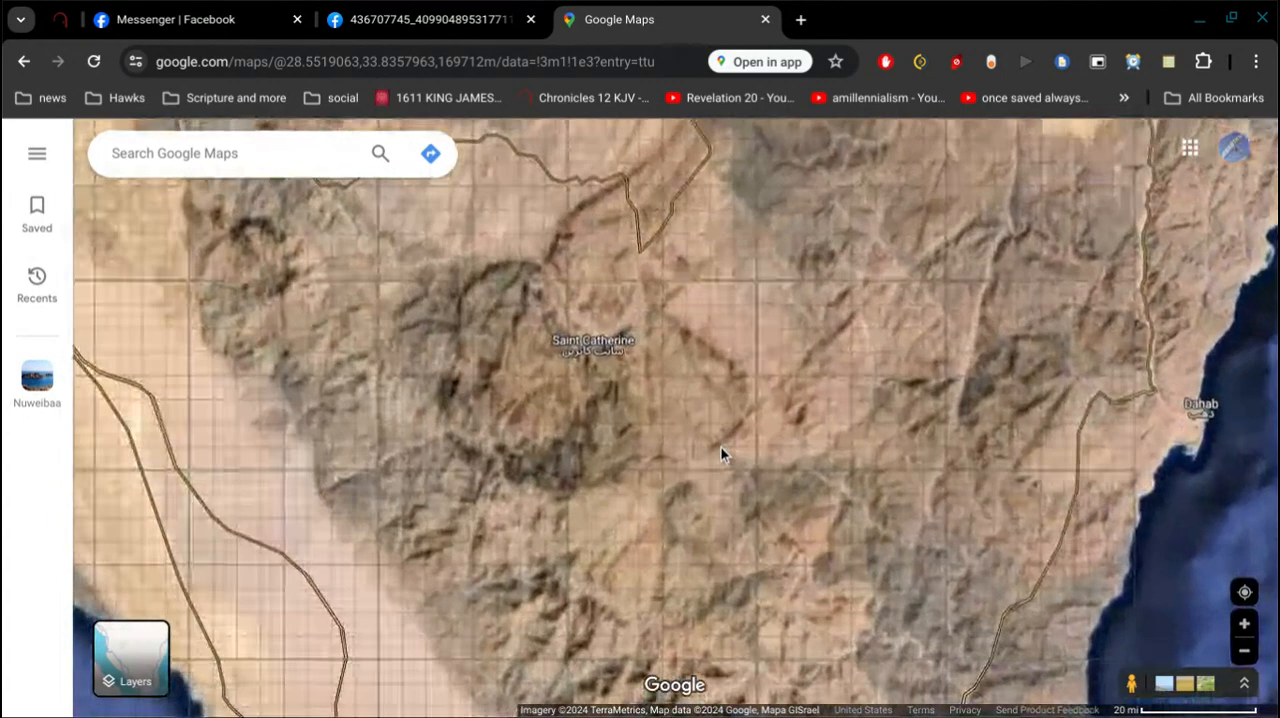
pyautogui.scroll(3)
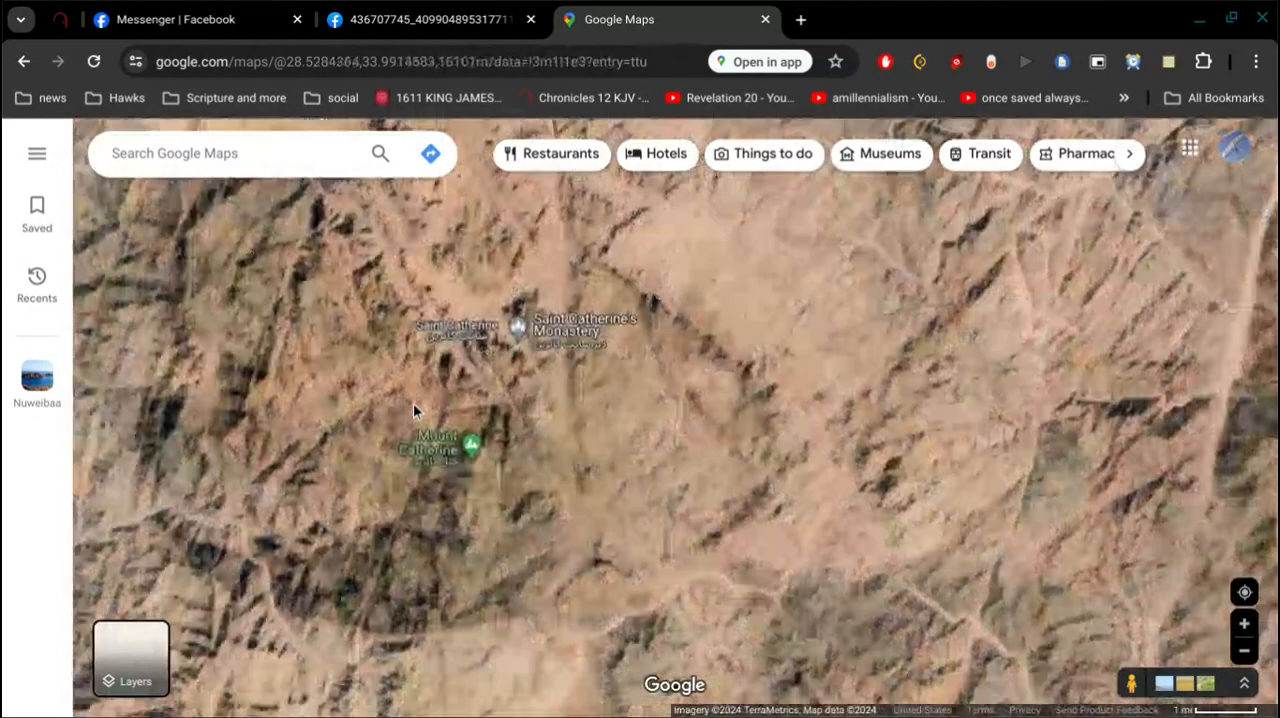
pyautogui.scroll(-3)
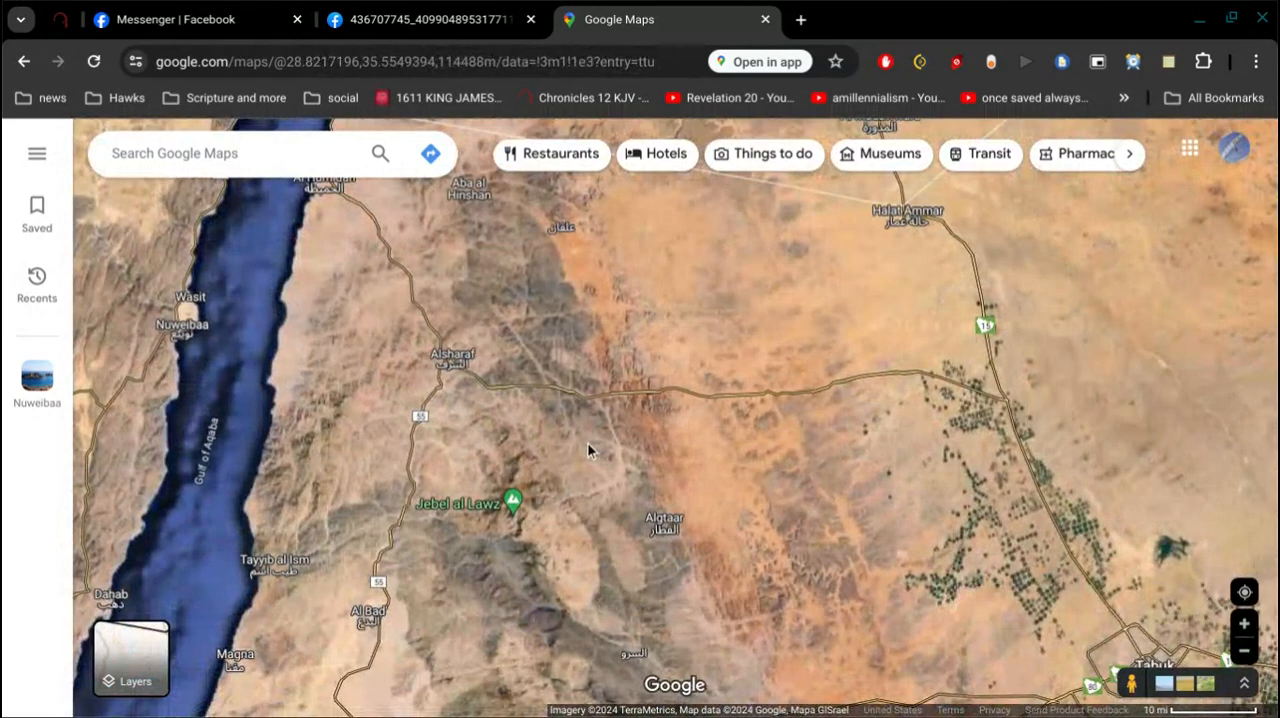
# Step: Search 'rock of h' and open the Split Rock of Horeb place card
pyautogui.click(230, 153)
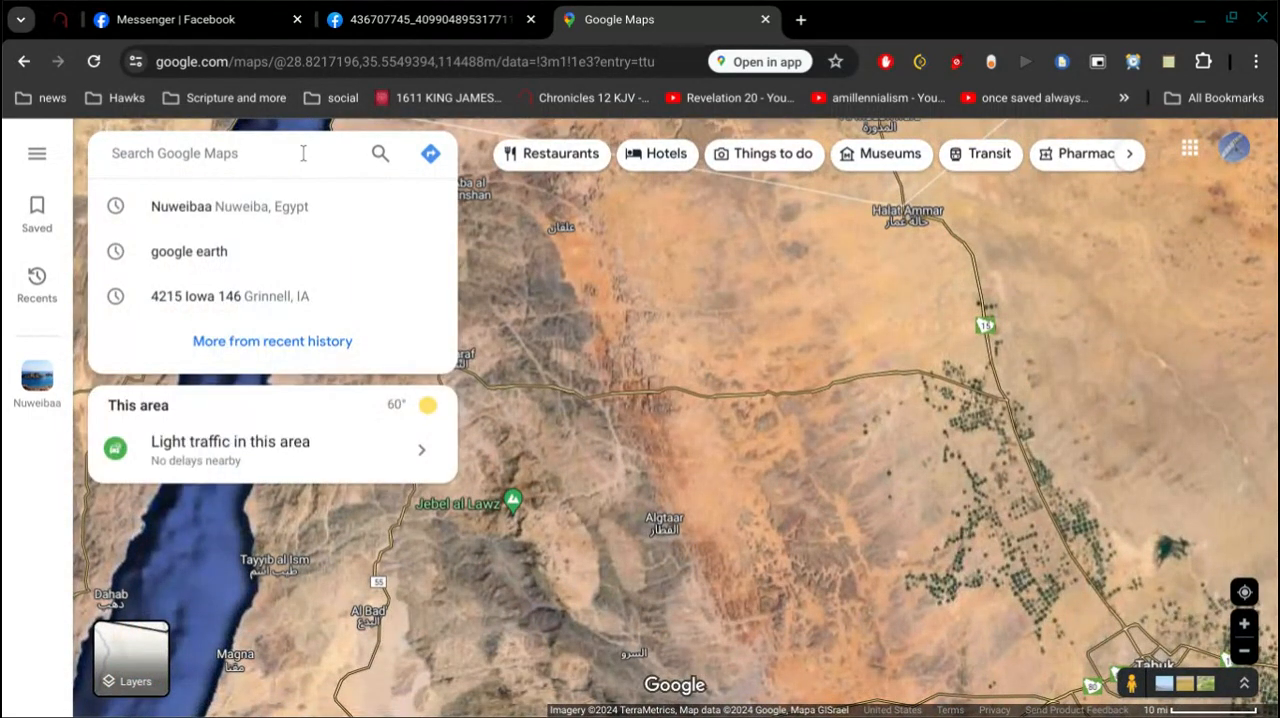
pyautogui.write('rock of h')
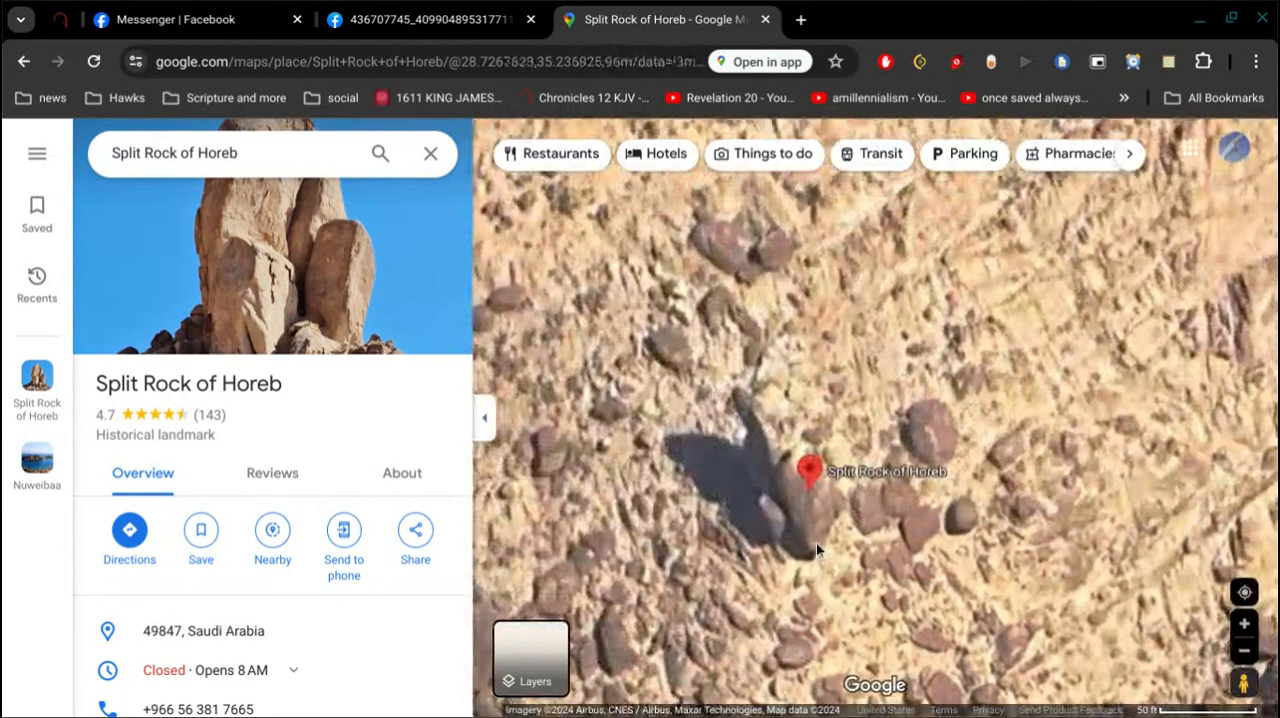
# Step: Zoom out and pan from Split Rock of Horeb to include Trojena Ski Resort, Lawz Mountain and Discovery Tower
pyautogui.click(810, 471)
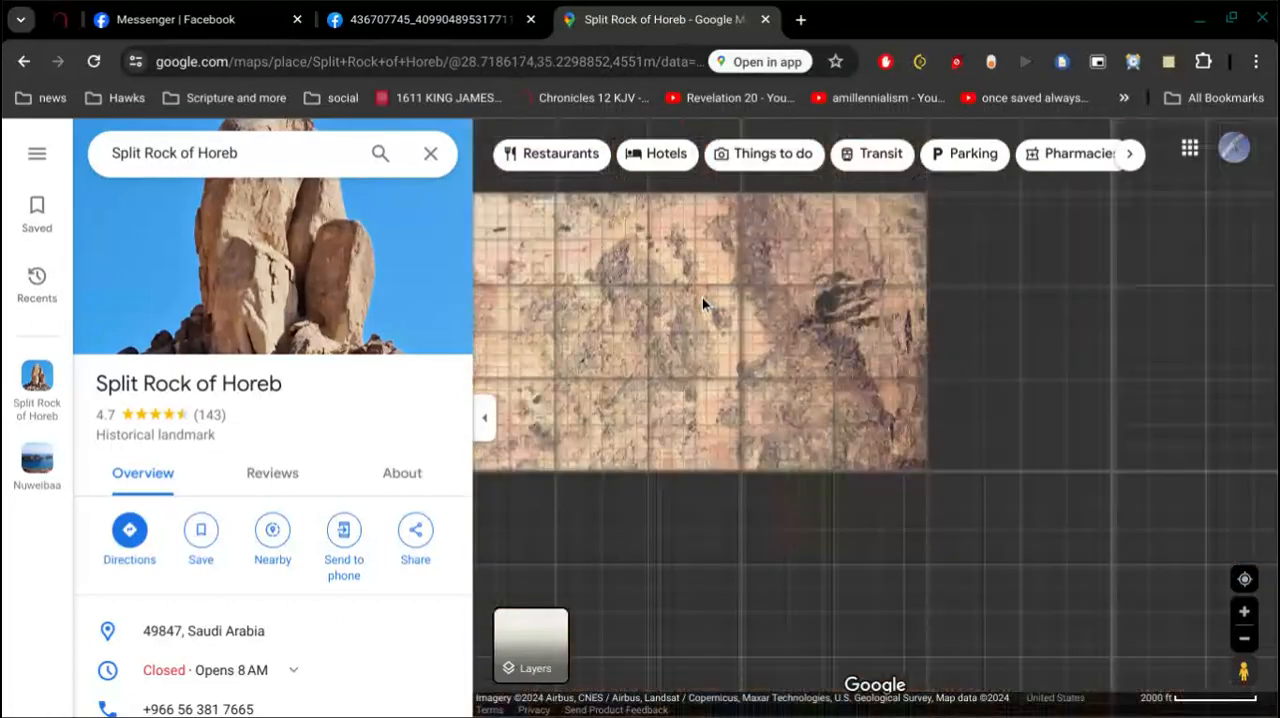
pyautogui.scroll(-3)
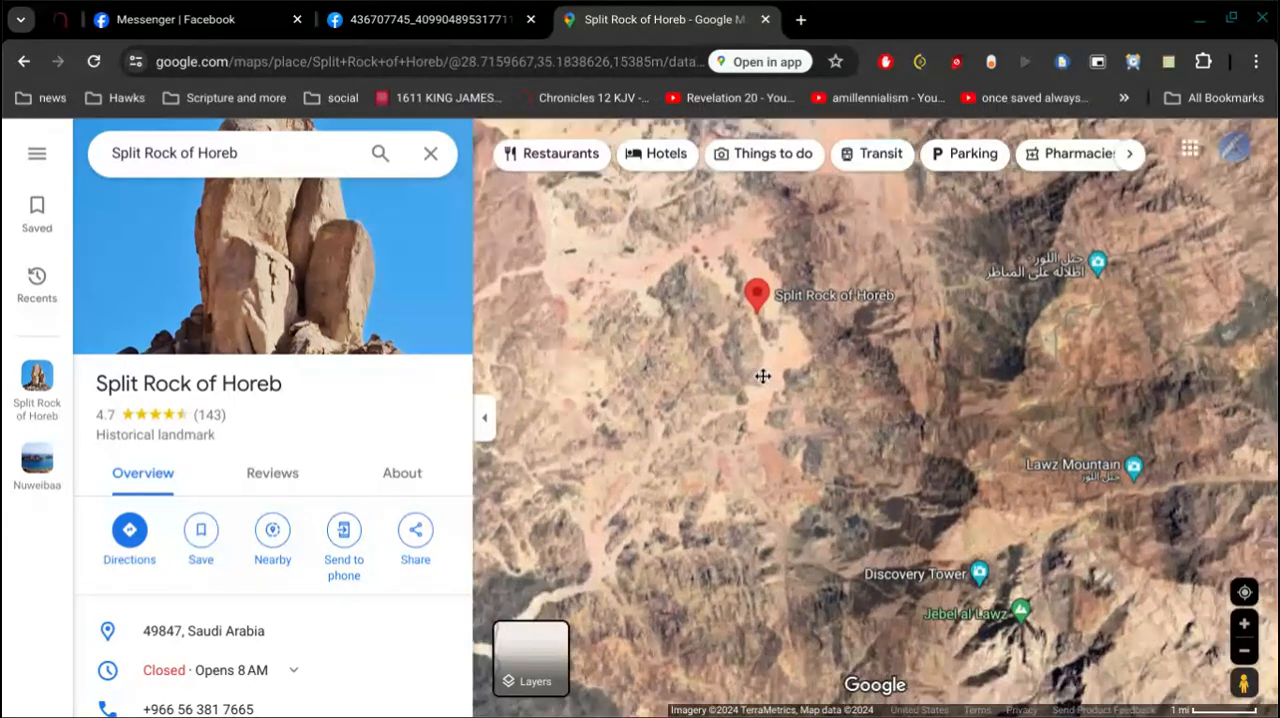
pyautogui.moveTo(763, 376); pyautogui.dragTo(835, 408)
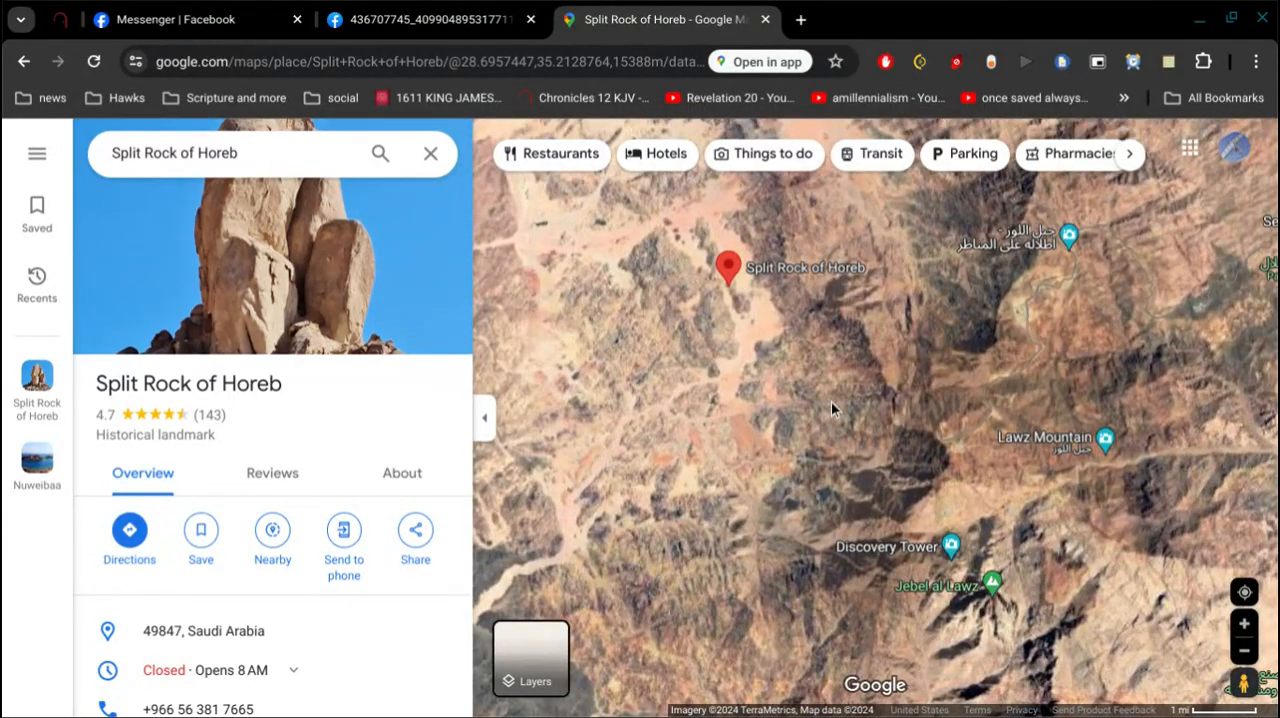
pyautogui.scroll(-3)
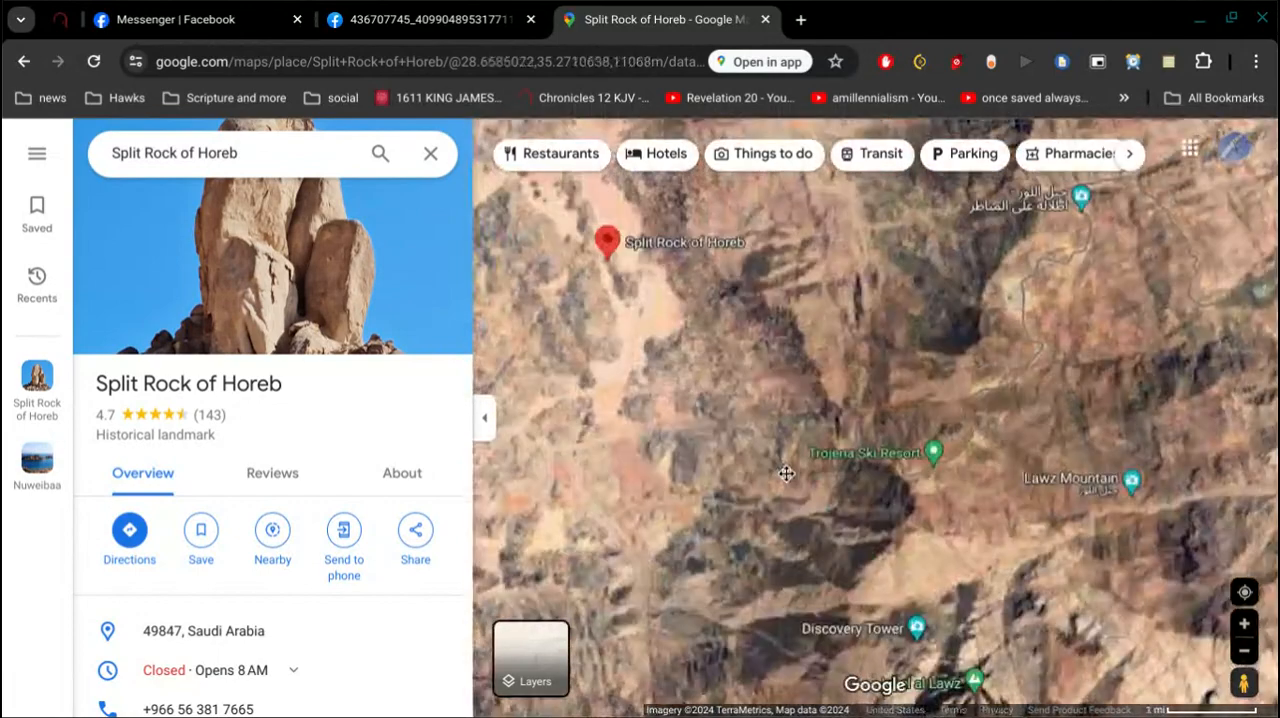
pyautogui.moveTo(785, 474); pyautogui.dragTo(698, 322)
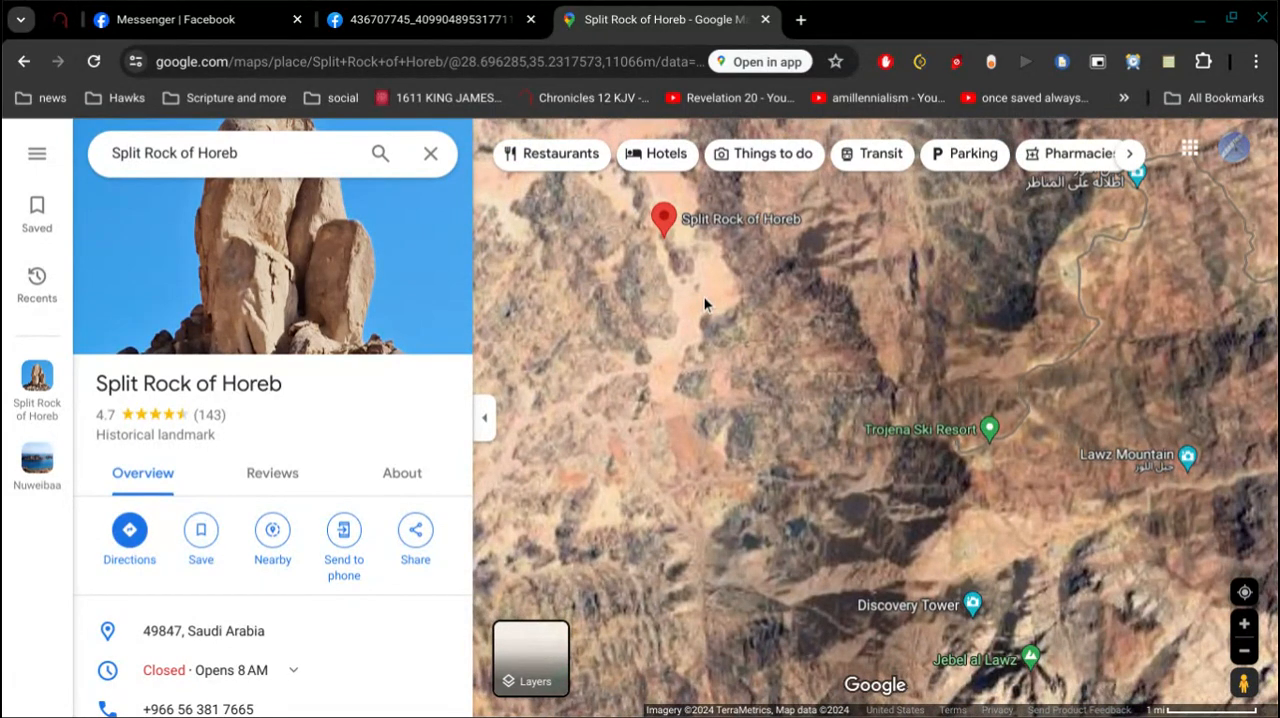
pyautogui.moveTo(843, 10)
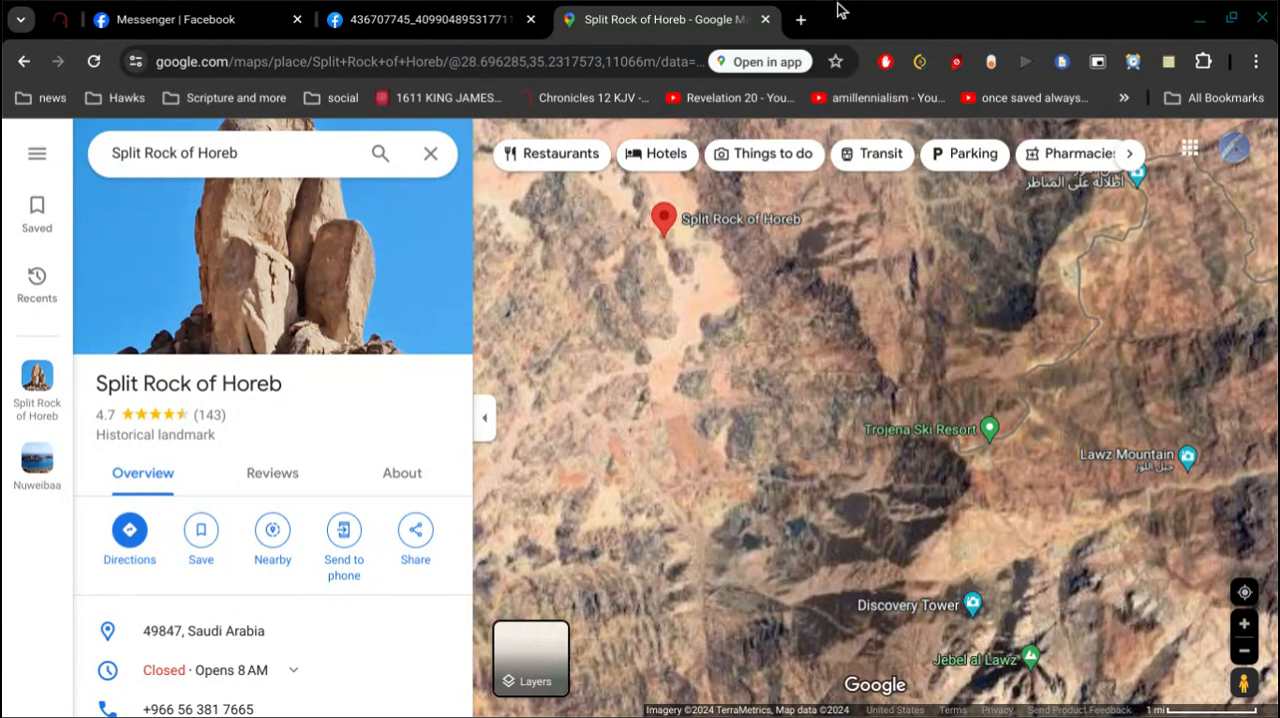
# Step: Run a KJV keyword search for 'try spirits' and scroll to the 1 John 4:1 result
pyautogui.click(801, 19)
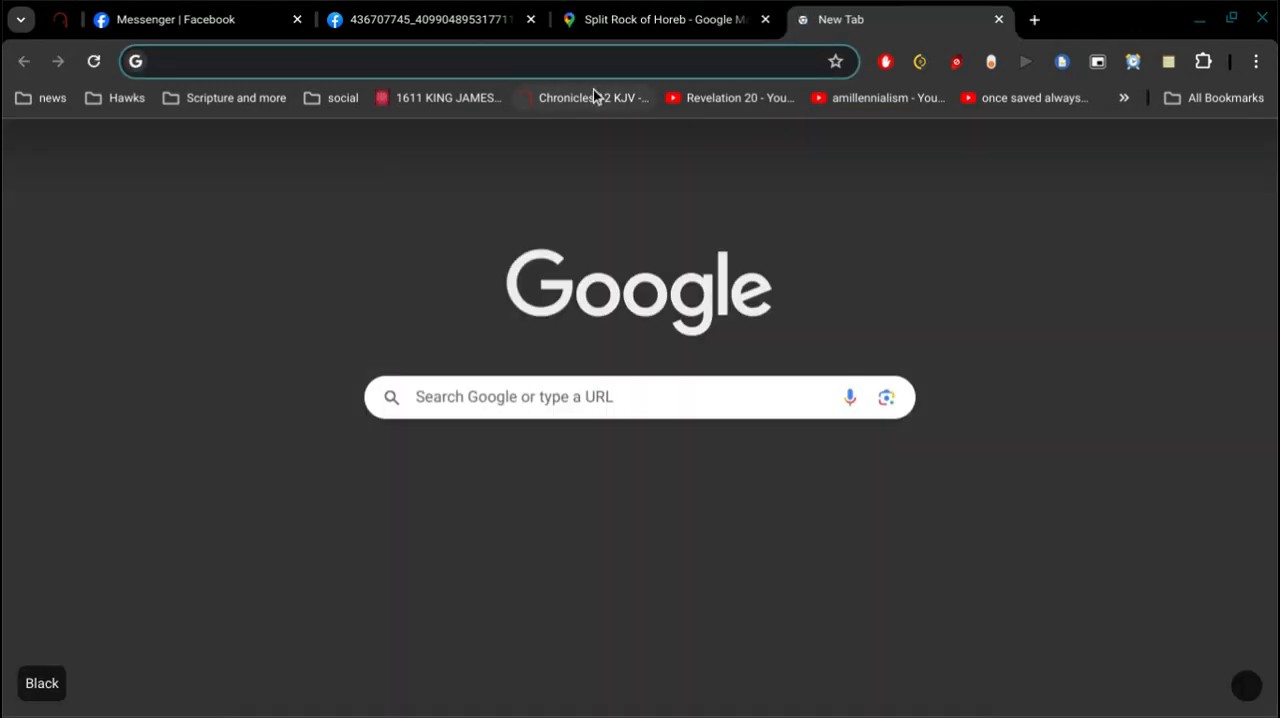
pyautogui.click(594, 97)
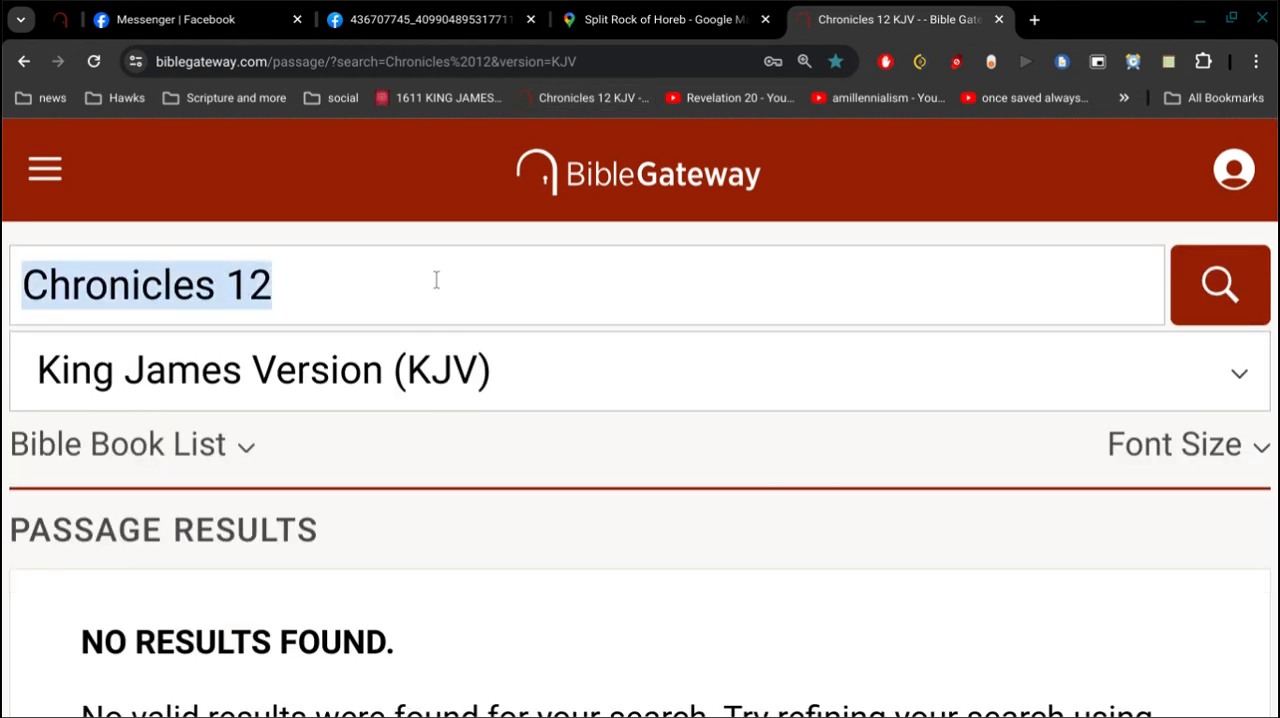
pyautogui.write('try spirits')
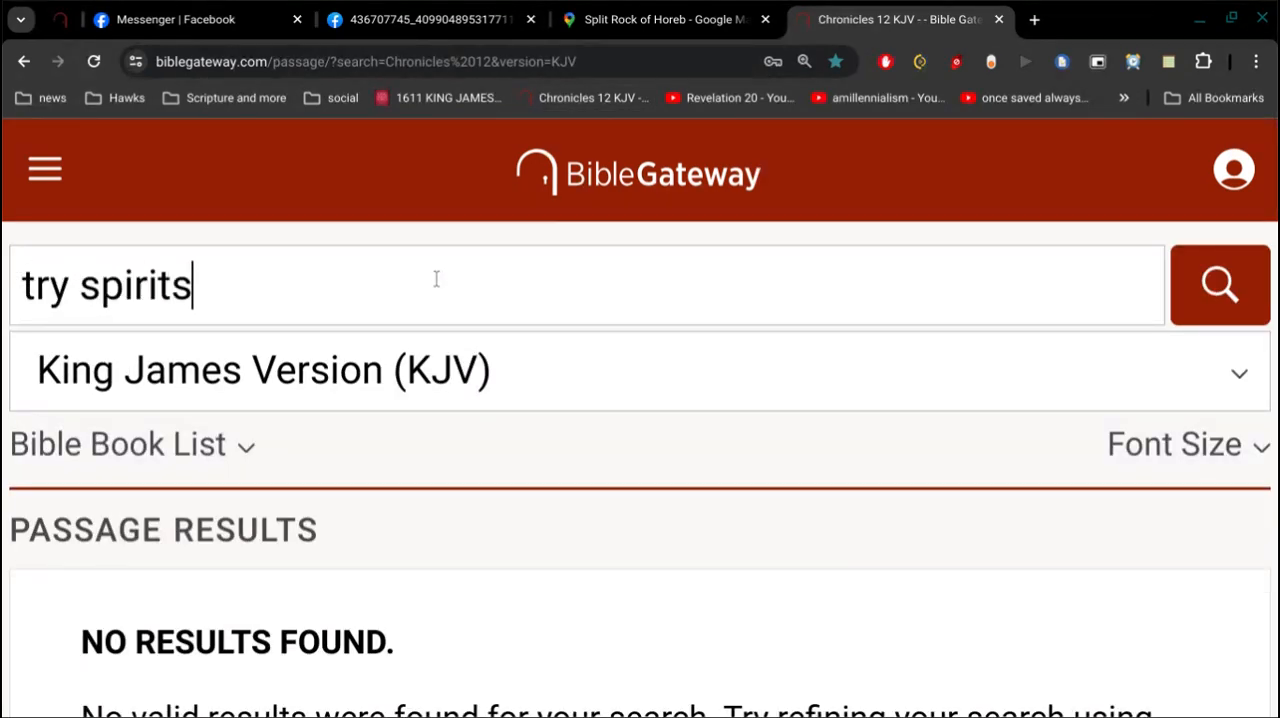
pyautogui.click(1219, 284)
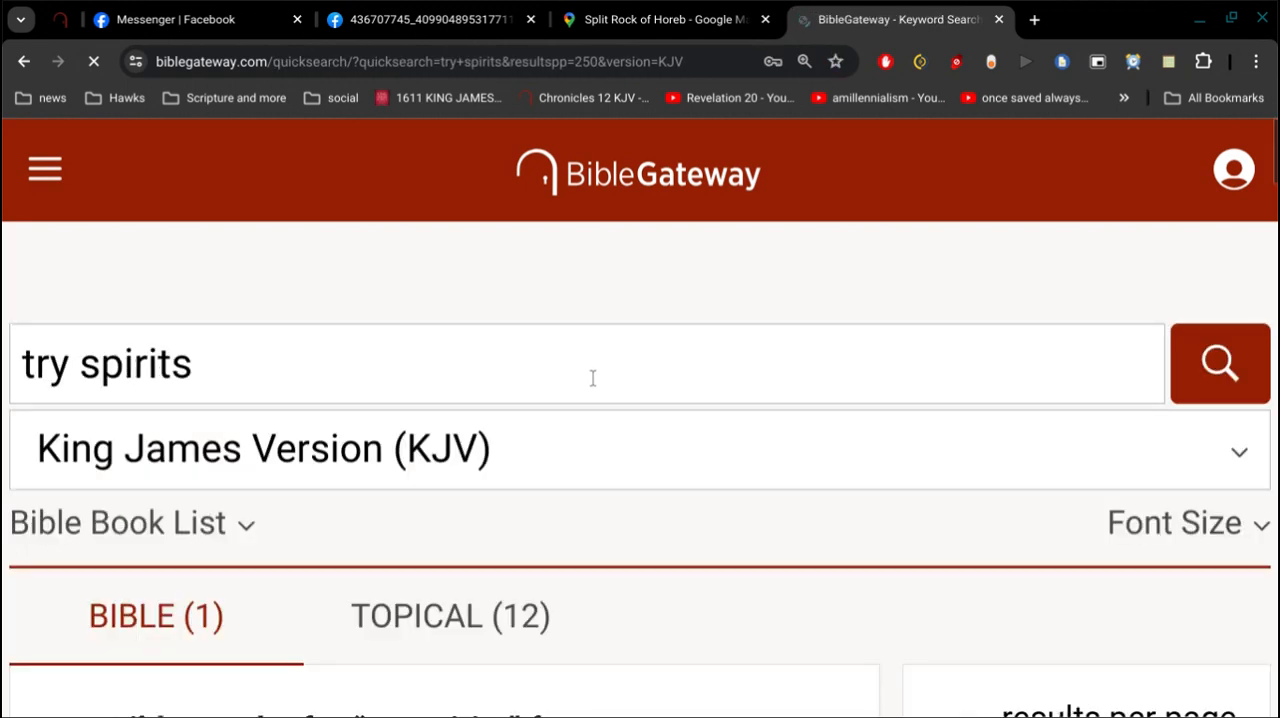
pyautogui.scroll(-3)
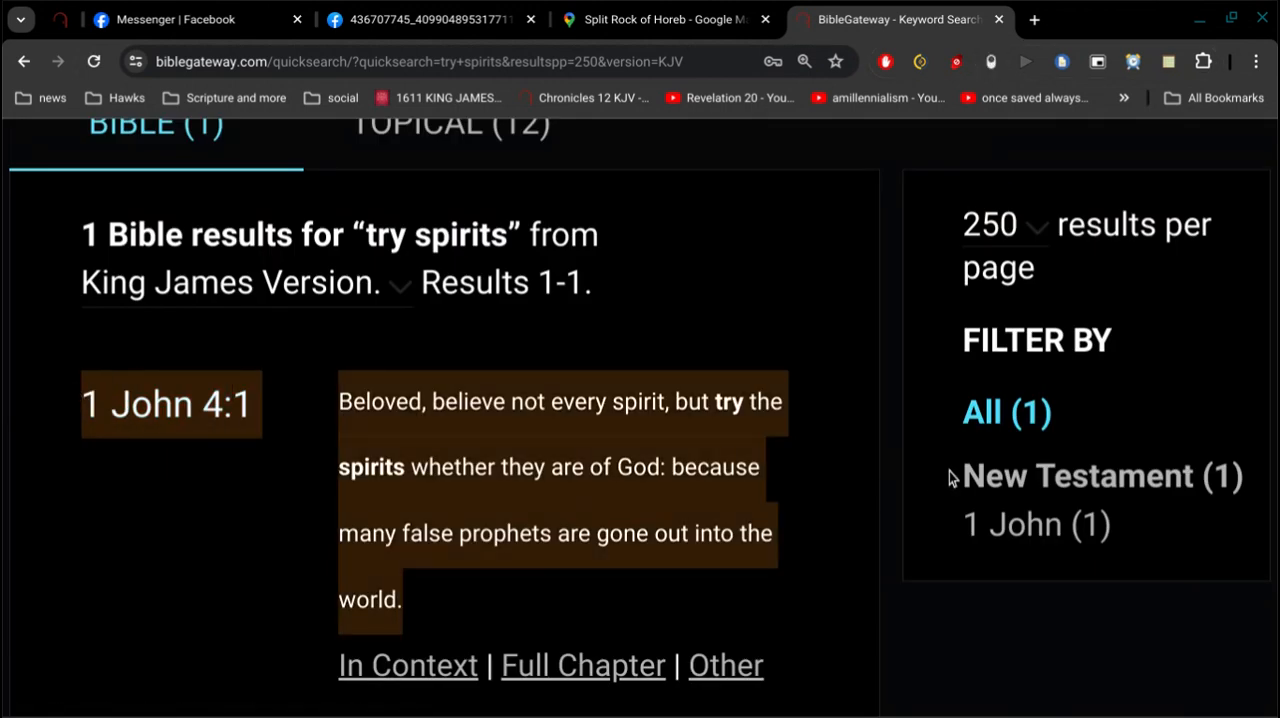
pyautogui.moveTo(830, 346)
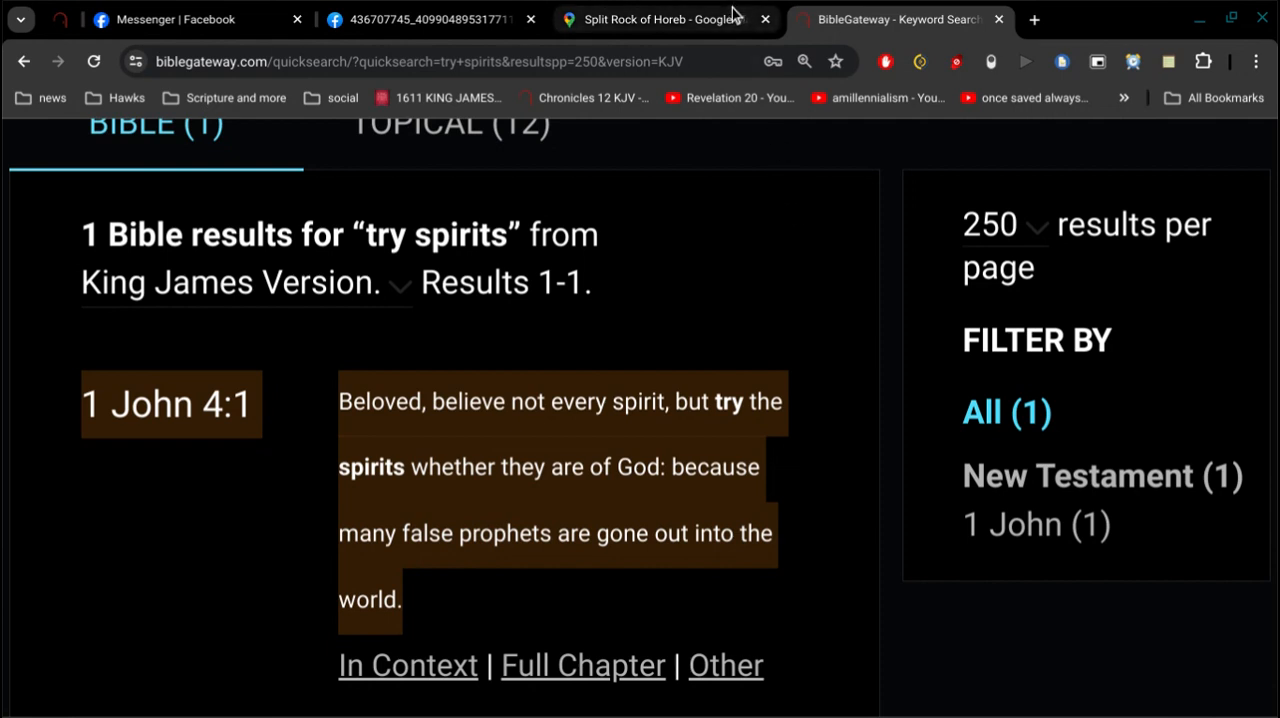
pyautogui.moveTo(660, 19)
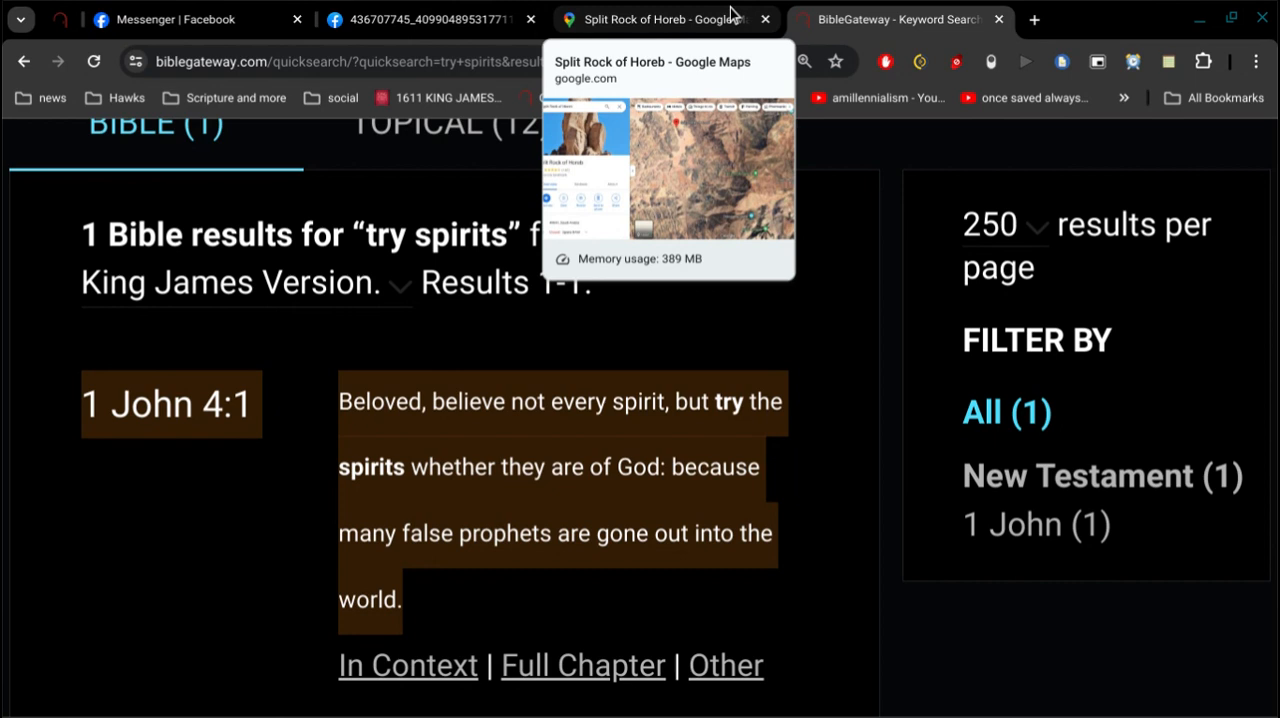
# Step: Switch to the 'Split Rock of Horeb - Google Maps' tab
pyautogui.click(650, 19)
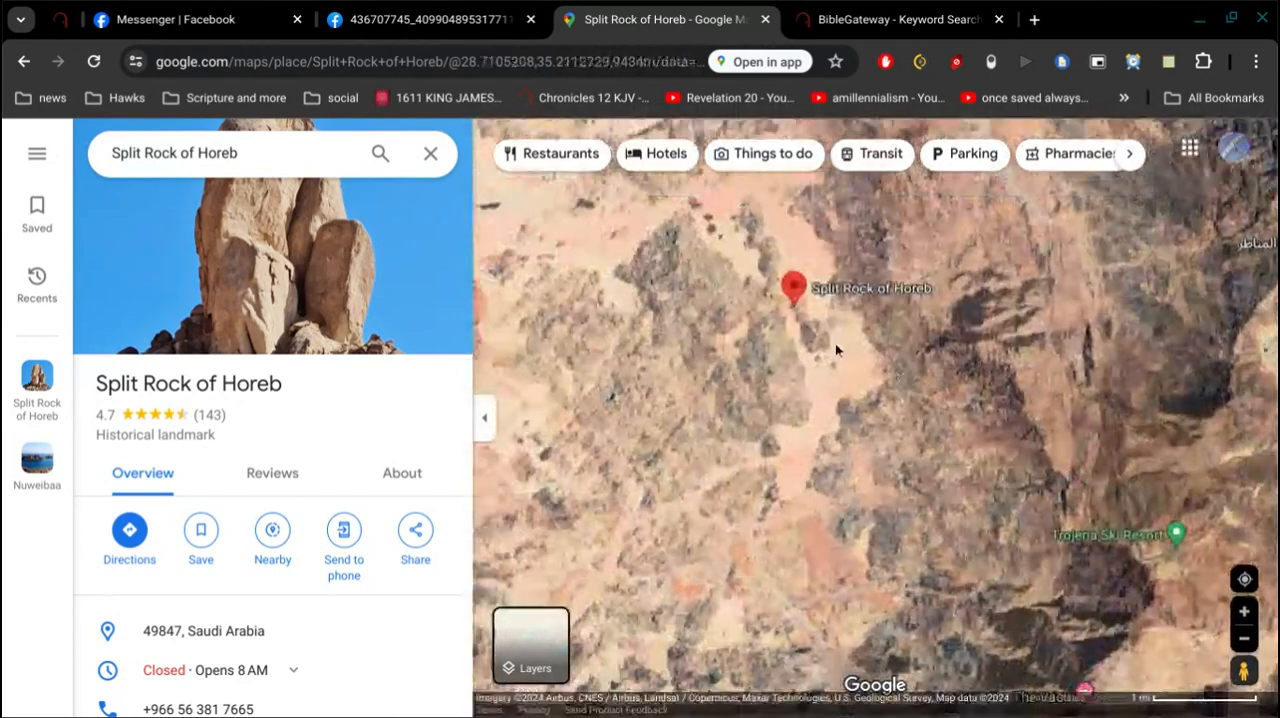
# Step: Zoom the map out toward the Gulf of Aqaba and briefly check the Sinai image
pyautogui.scroll(-3)
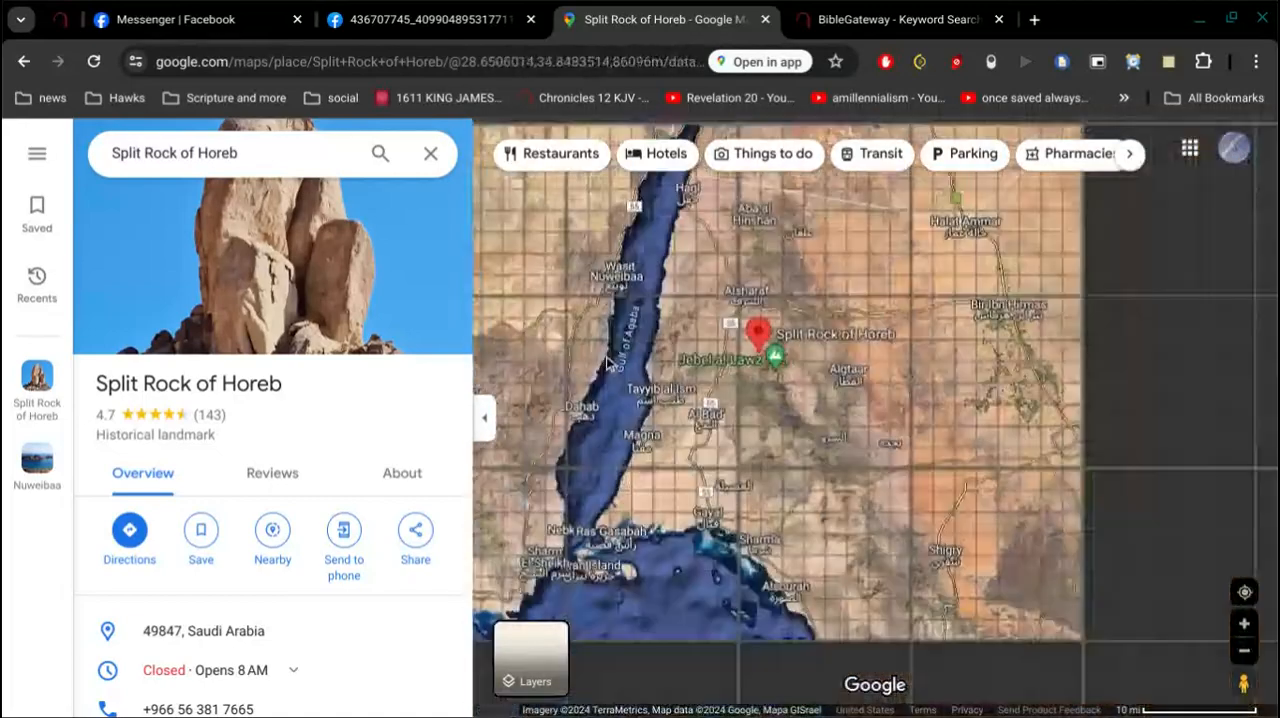
pyautogui.scroll(-3)
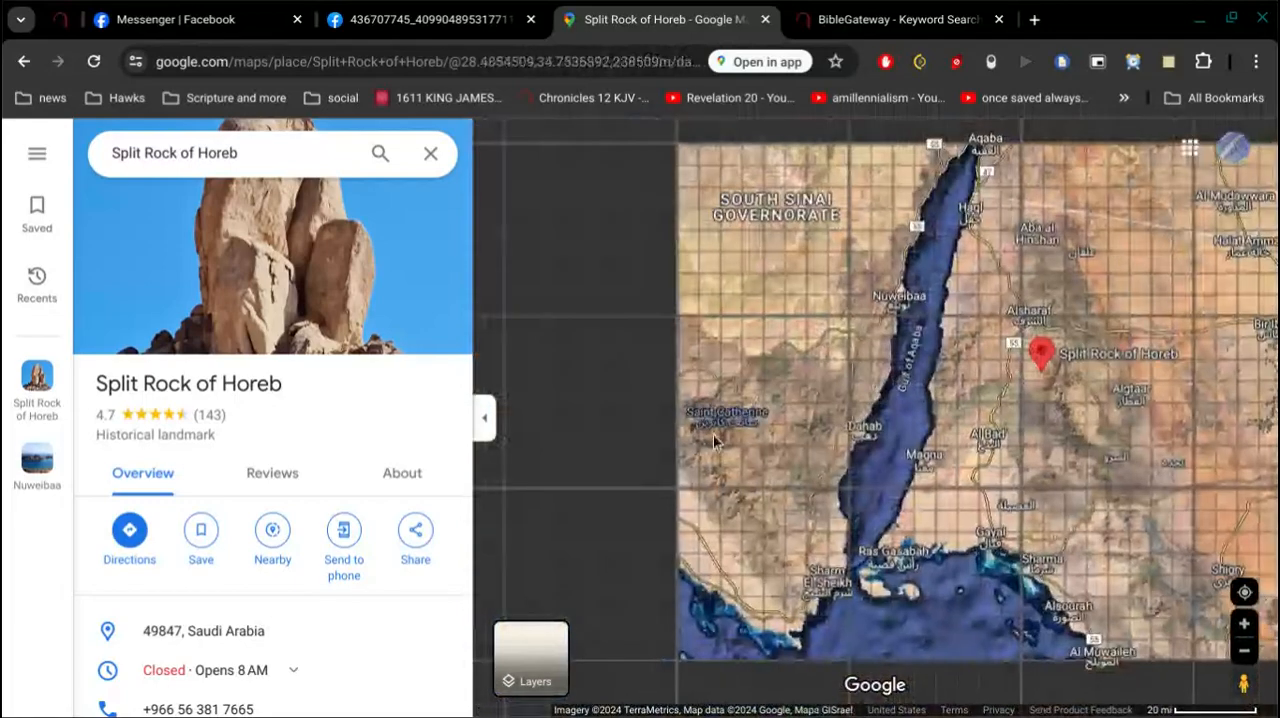
pyautogui.click(420, 19)
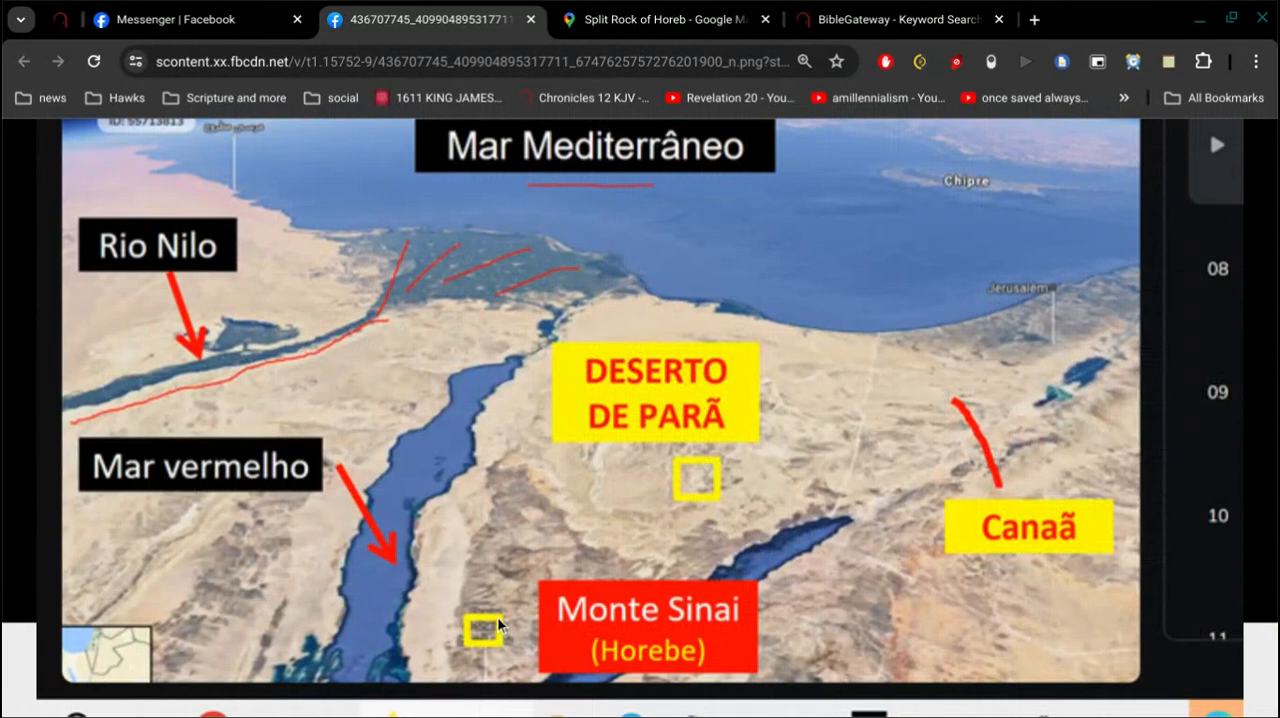
pyautogui.moveTo(510, 602)
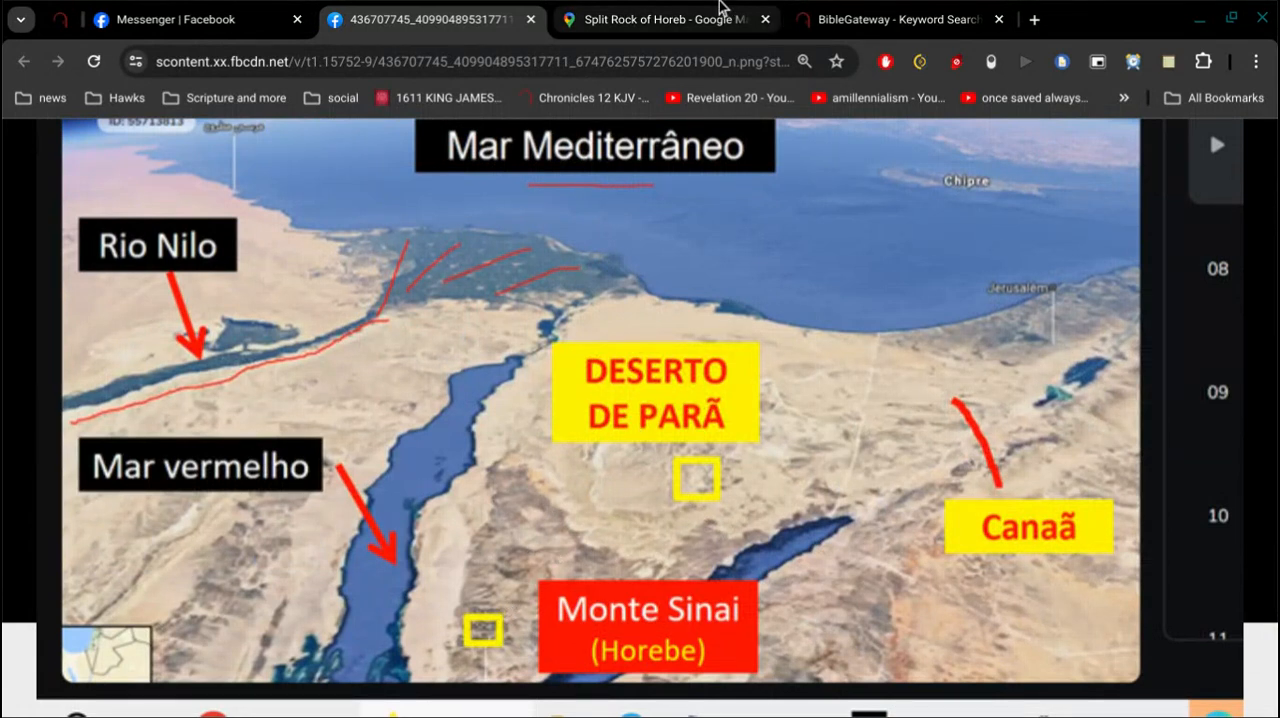
pyautogui.click(665, 19)
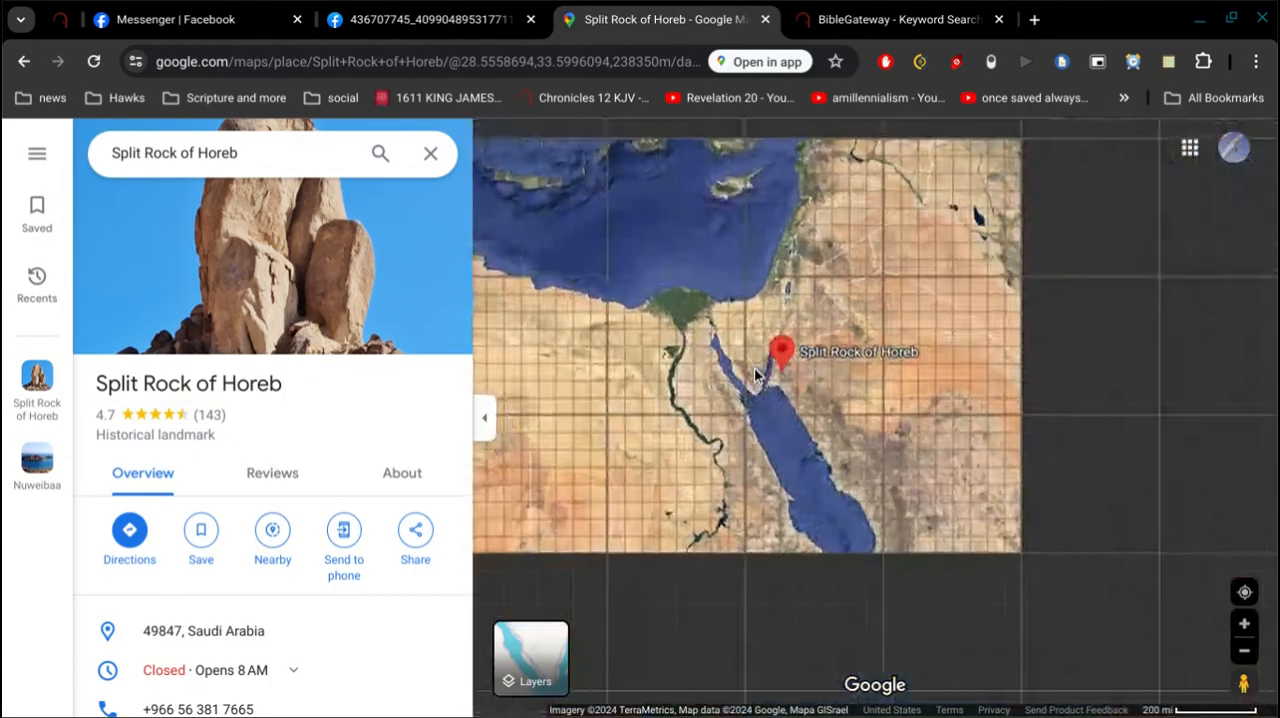
# Step: Zoom out further and compare the map with the Sinai image, ending on the image
pyautogui.scroll(-3)
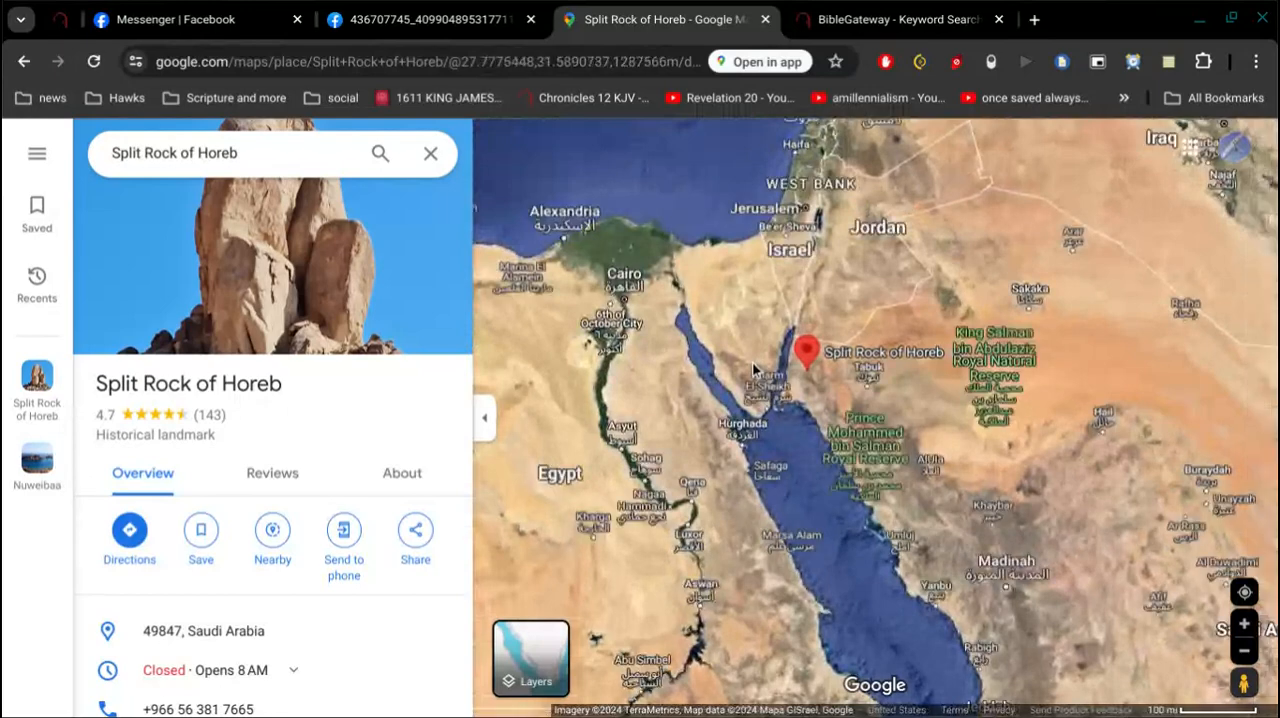
pyautogui.scroll(-3)
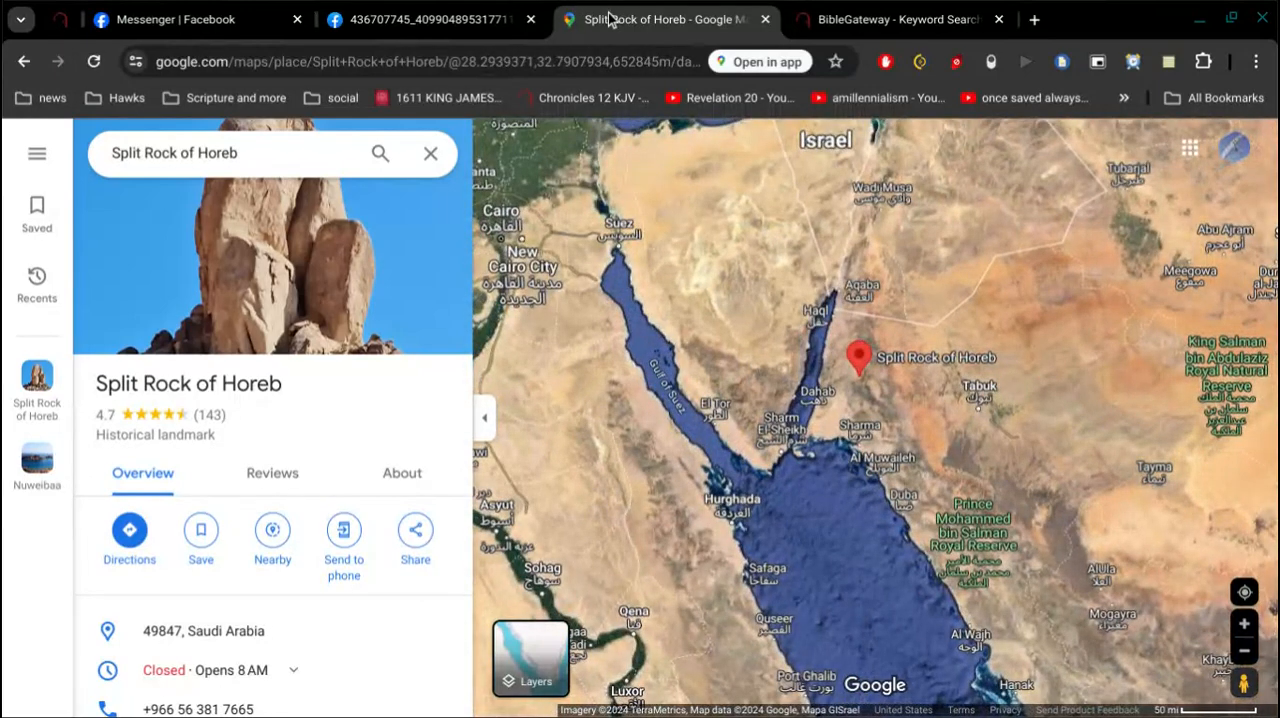
pyautogui.click(420, 19)
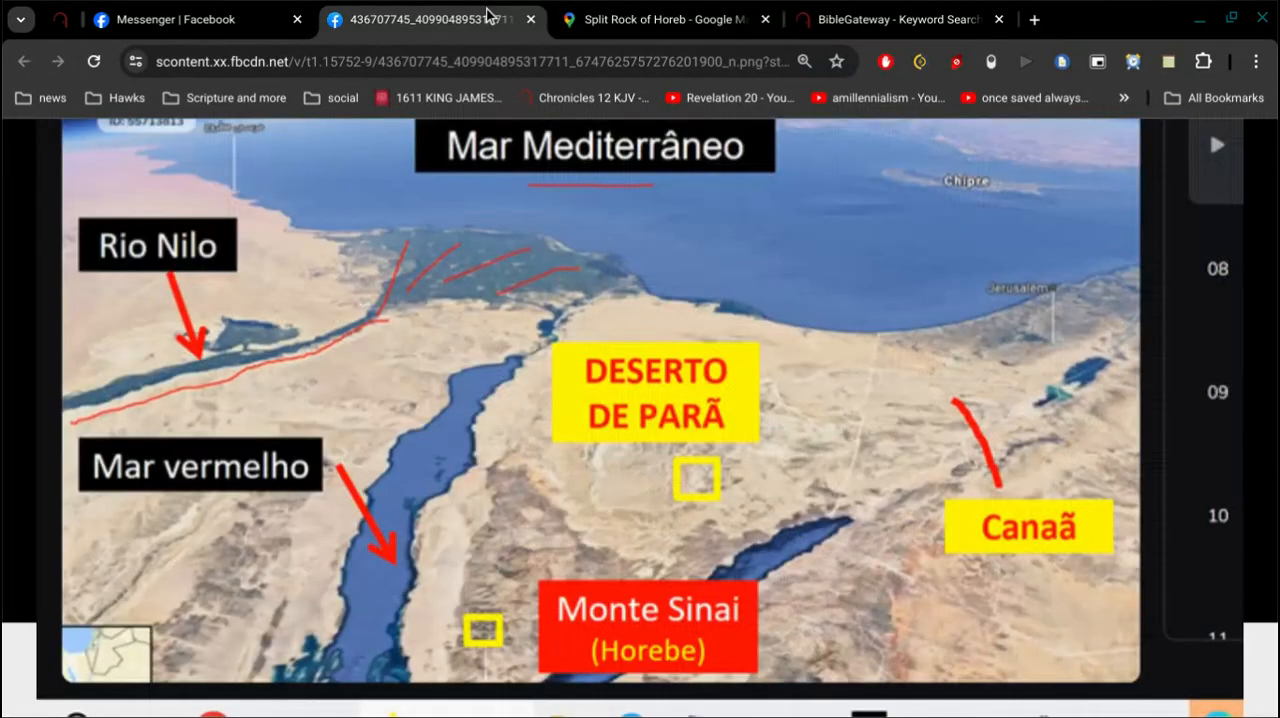
pyautogui.moveTo(378, 304)
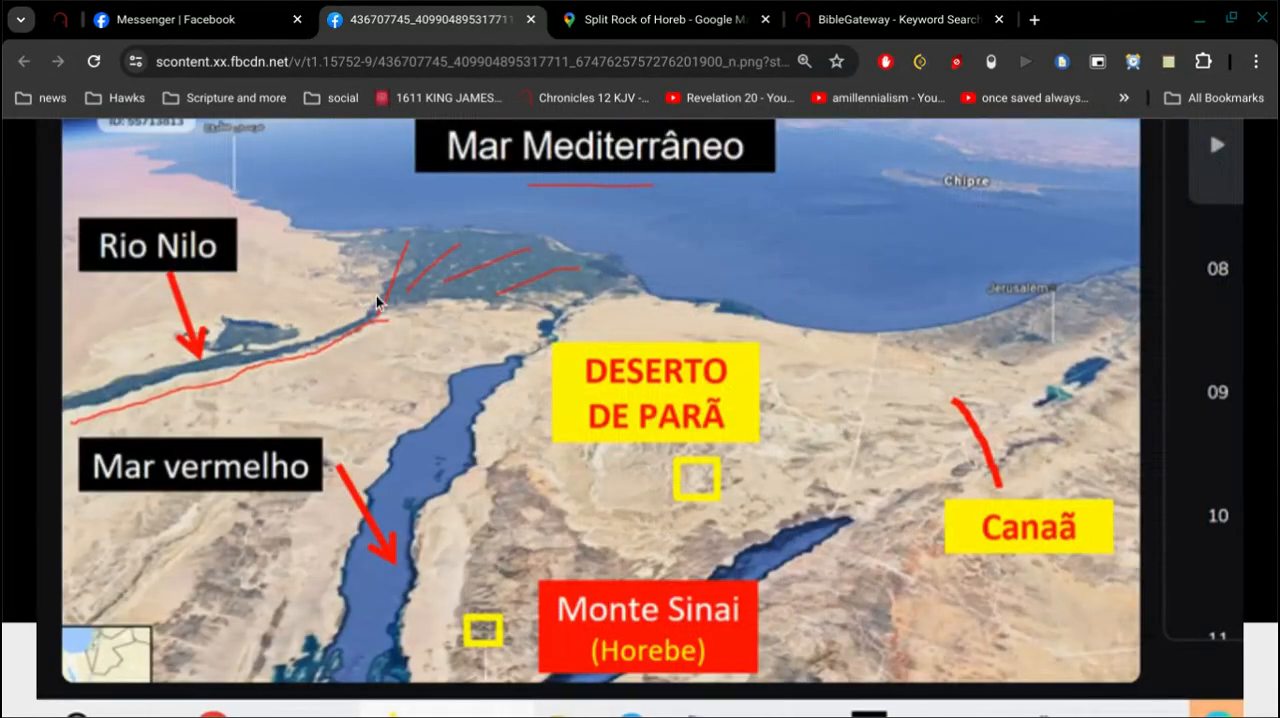
pyautogui.moveTo(133, 402)
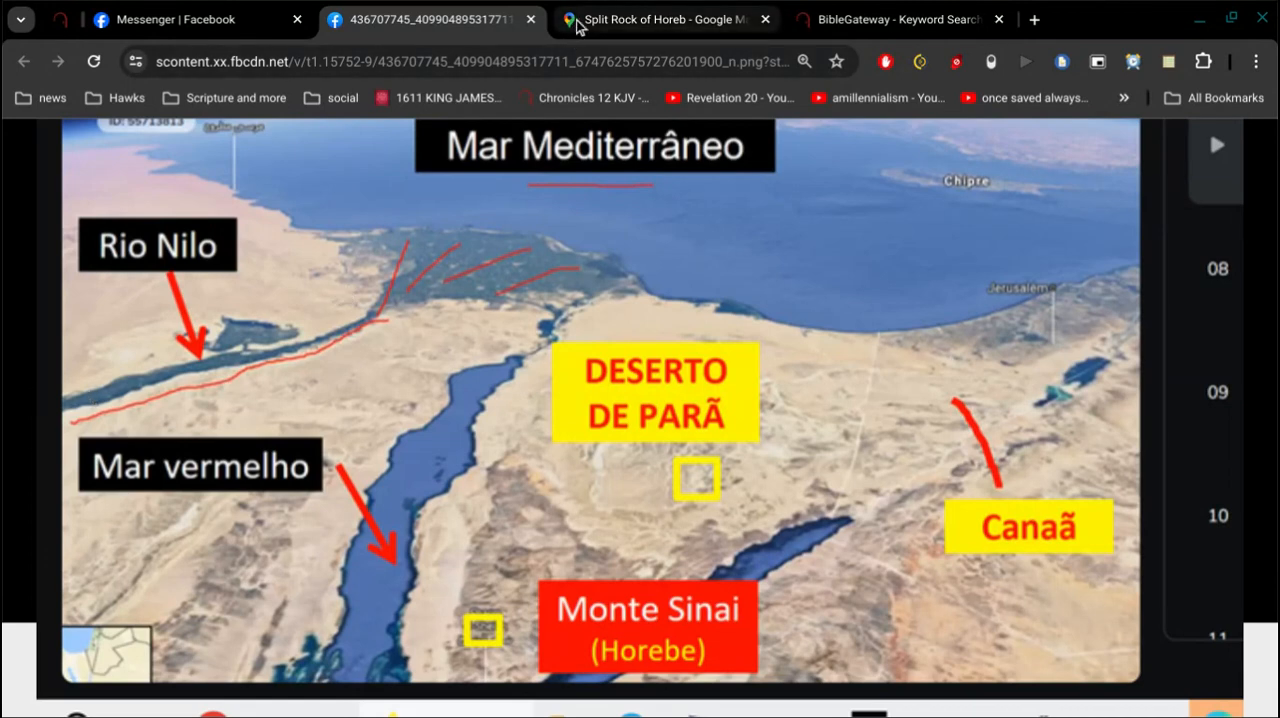
pyautogui.click(665, 19)
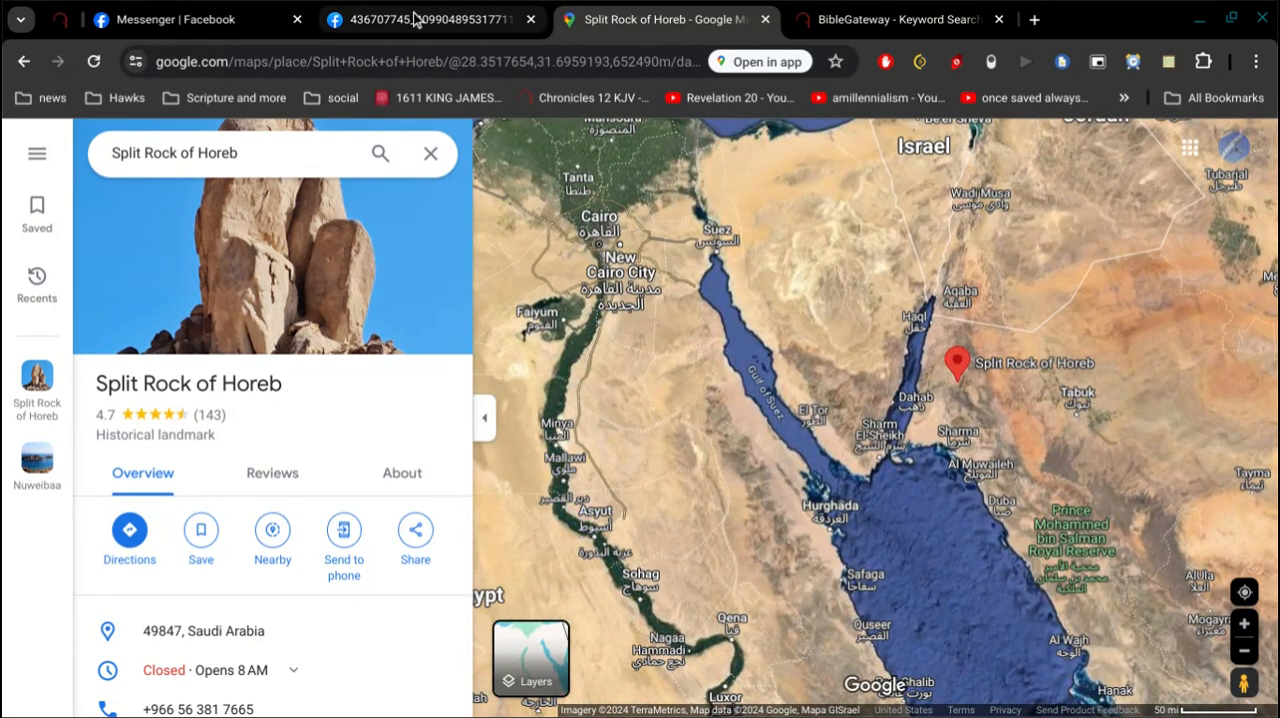
pyautogui.click(430, 19)
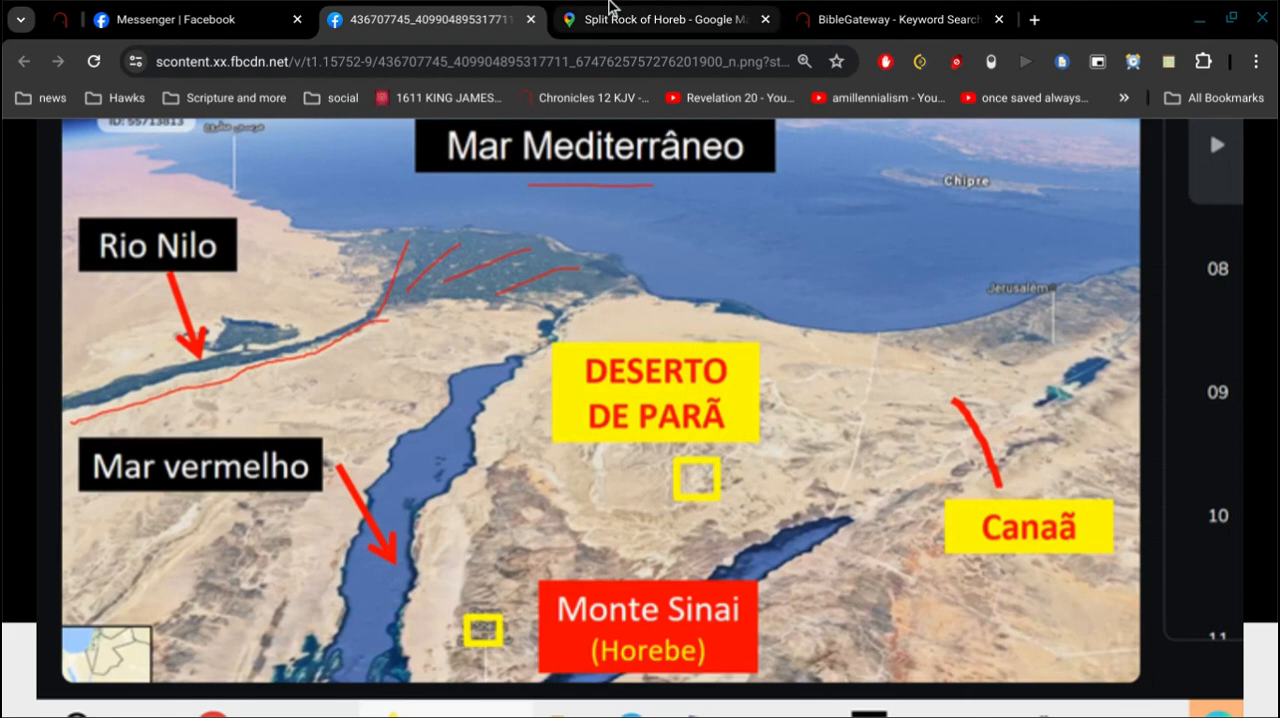
pyautogui.click(664, 19)
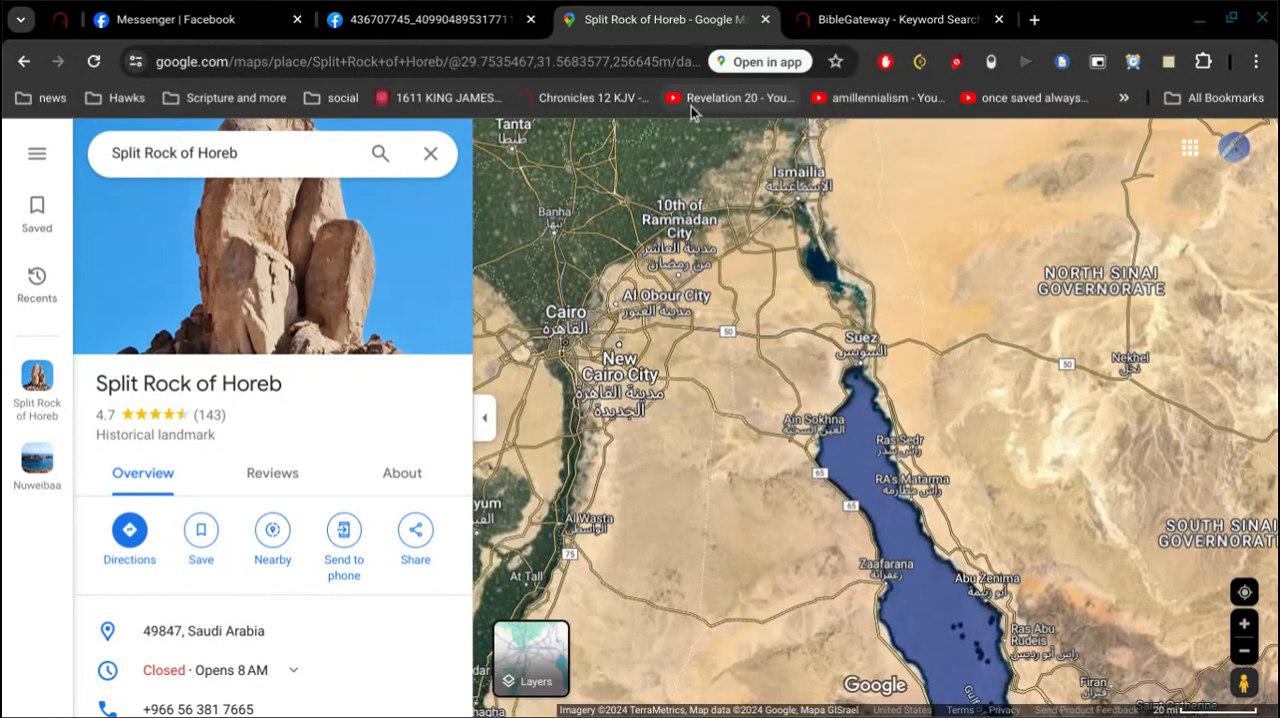
pyautogui.moveTo(923, 373)
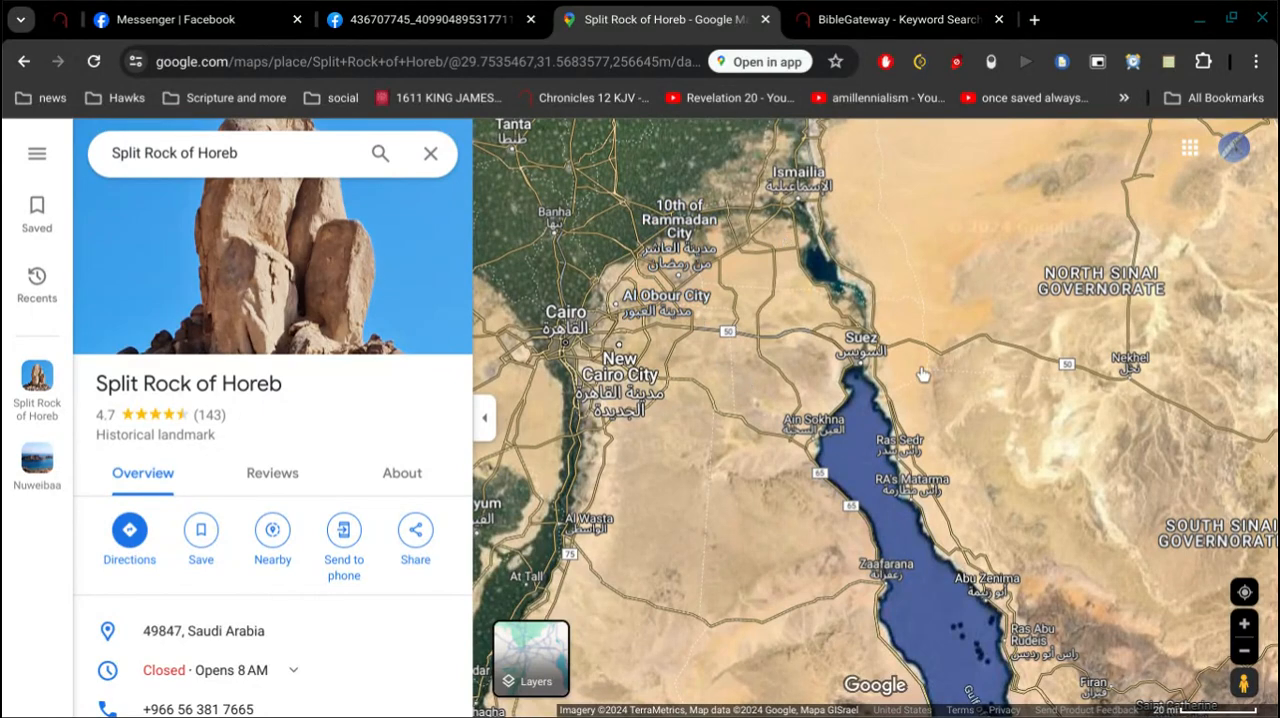
pyautogui.moveTo(1092, 375)
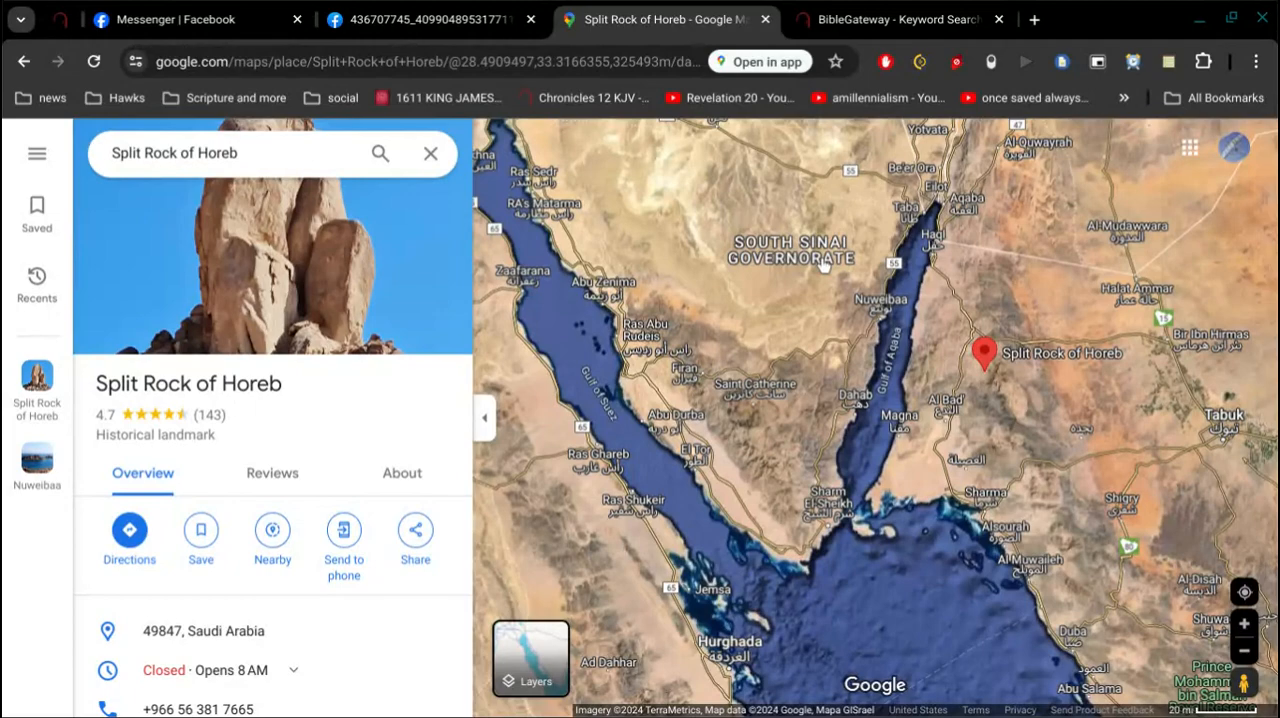
pyautogui.moveTo(837, 312)
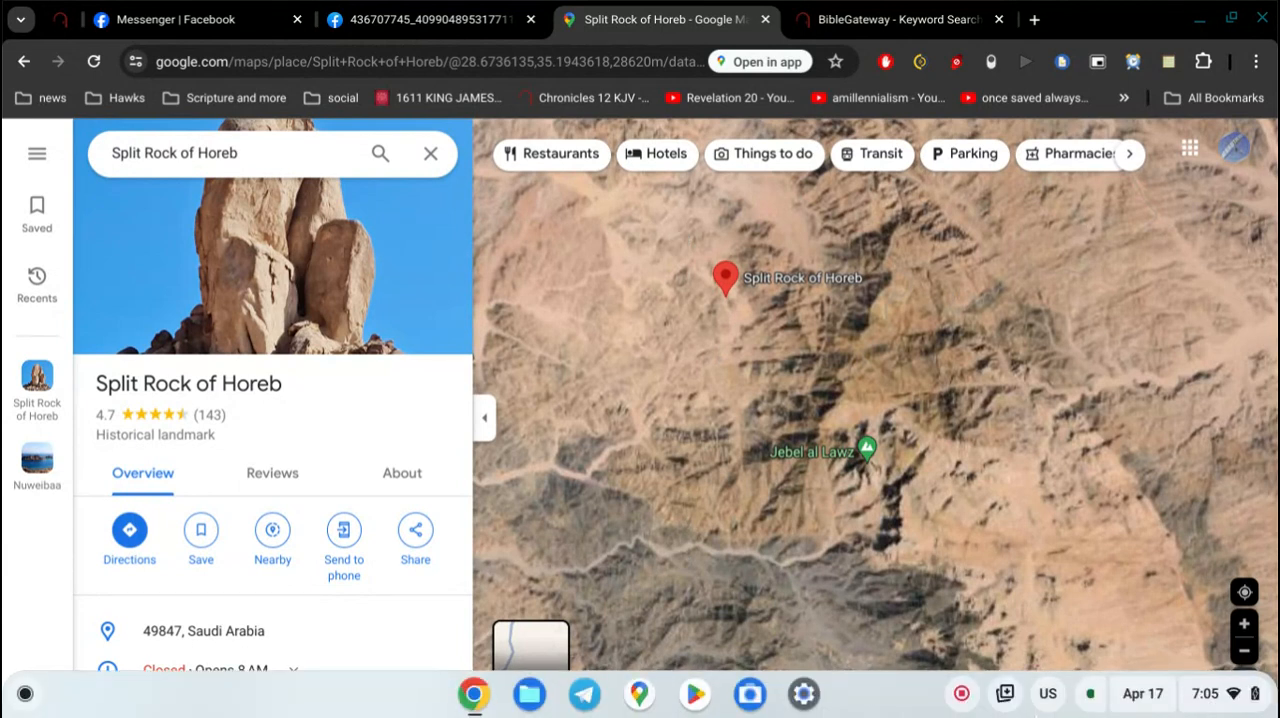
pyautogui.moveTo(961, 693)
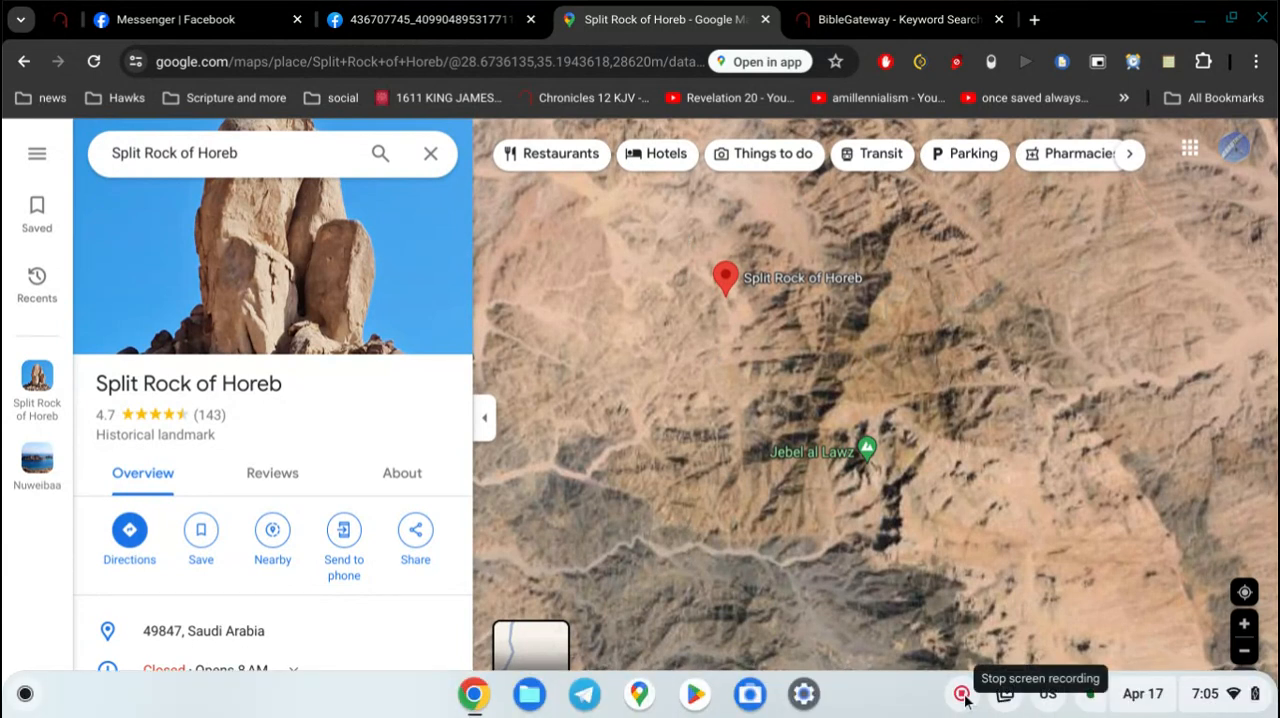